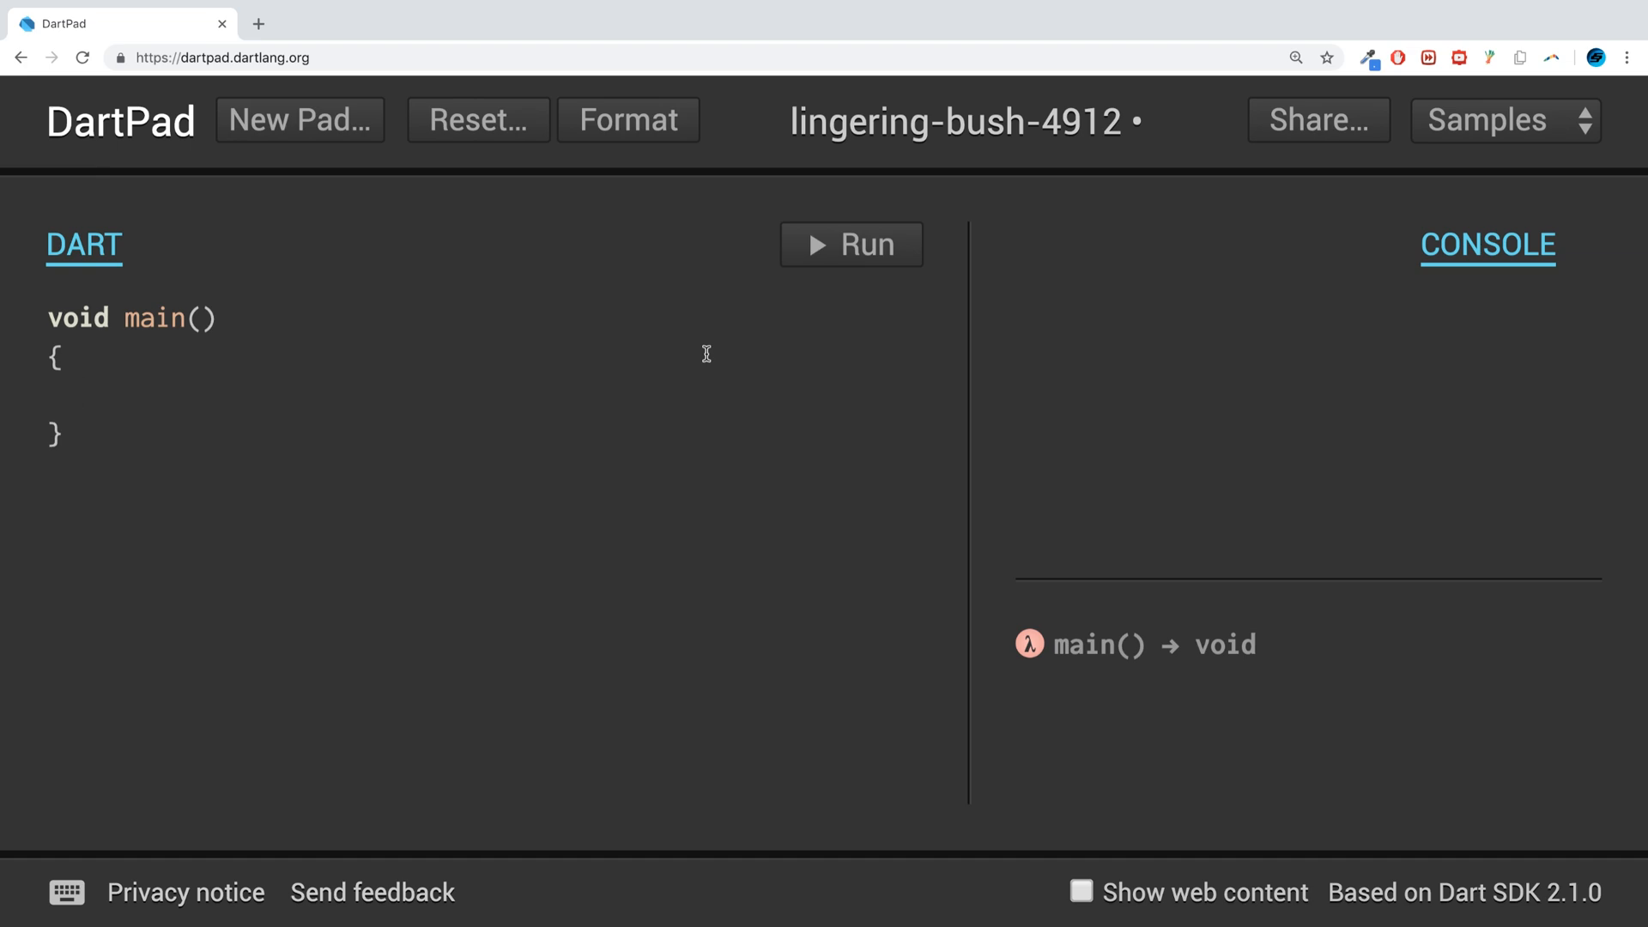
- Place the cursor above void main() to add blank lines for new code
left_click(79, 392)
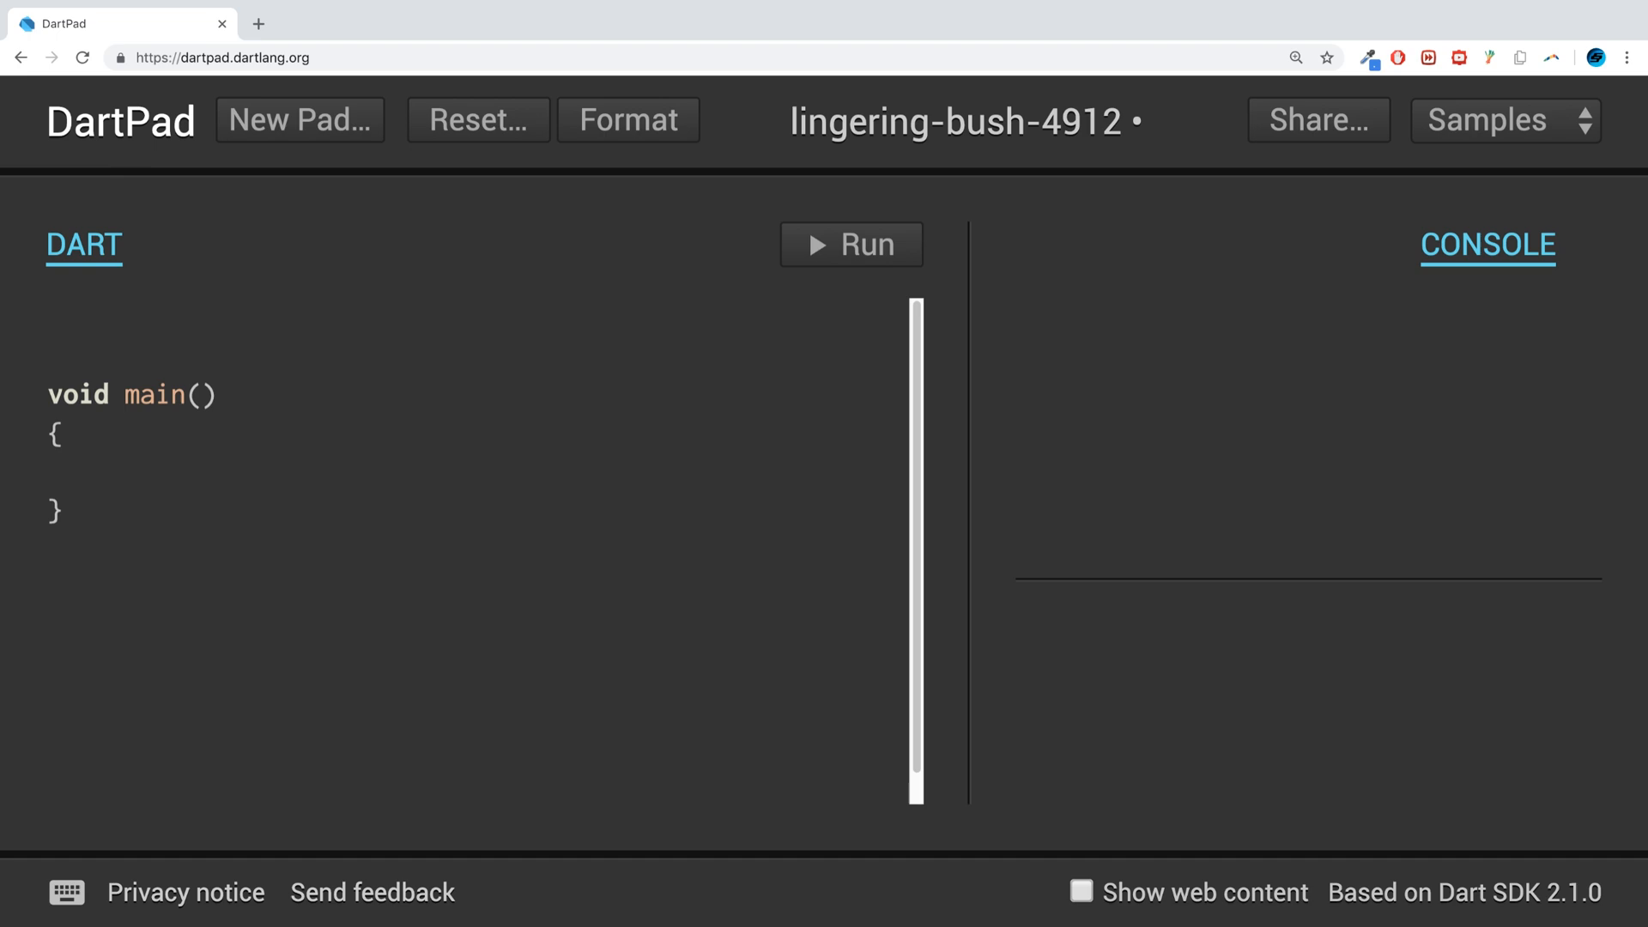
- Write Addition(int num1, int num2) printing num1 + num2, and paste a duplicate below
type("Addti")
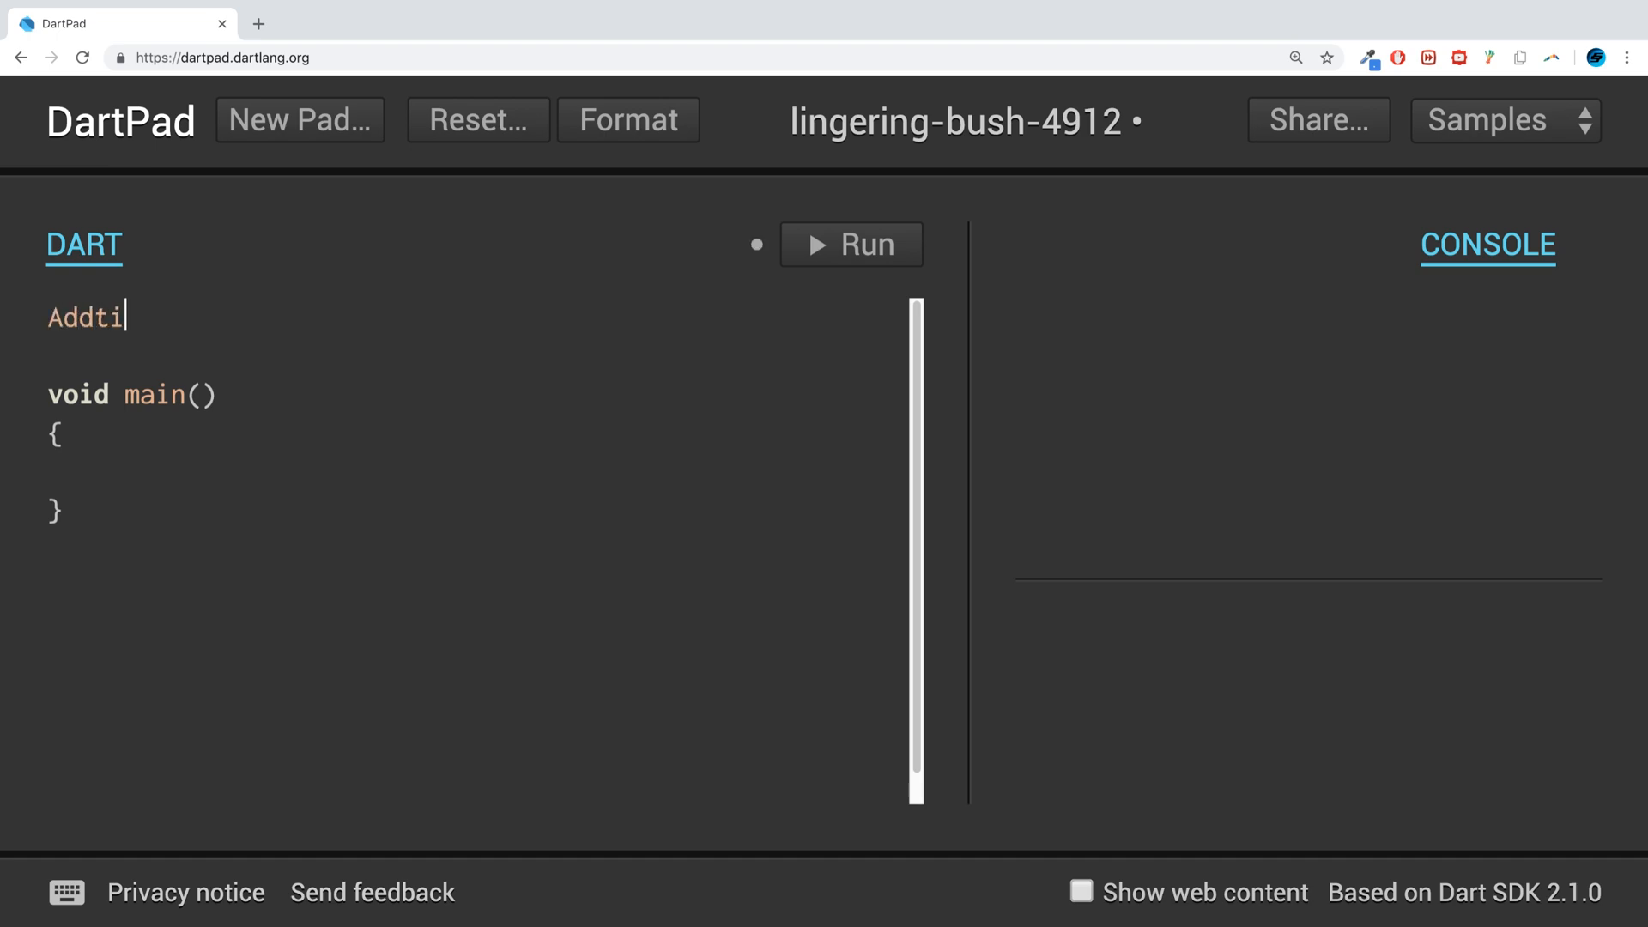
type("ion()")
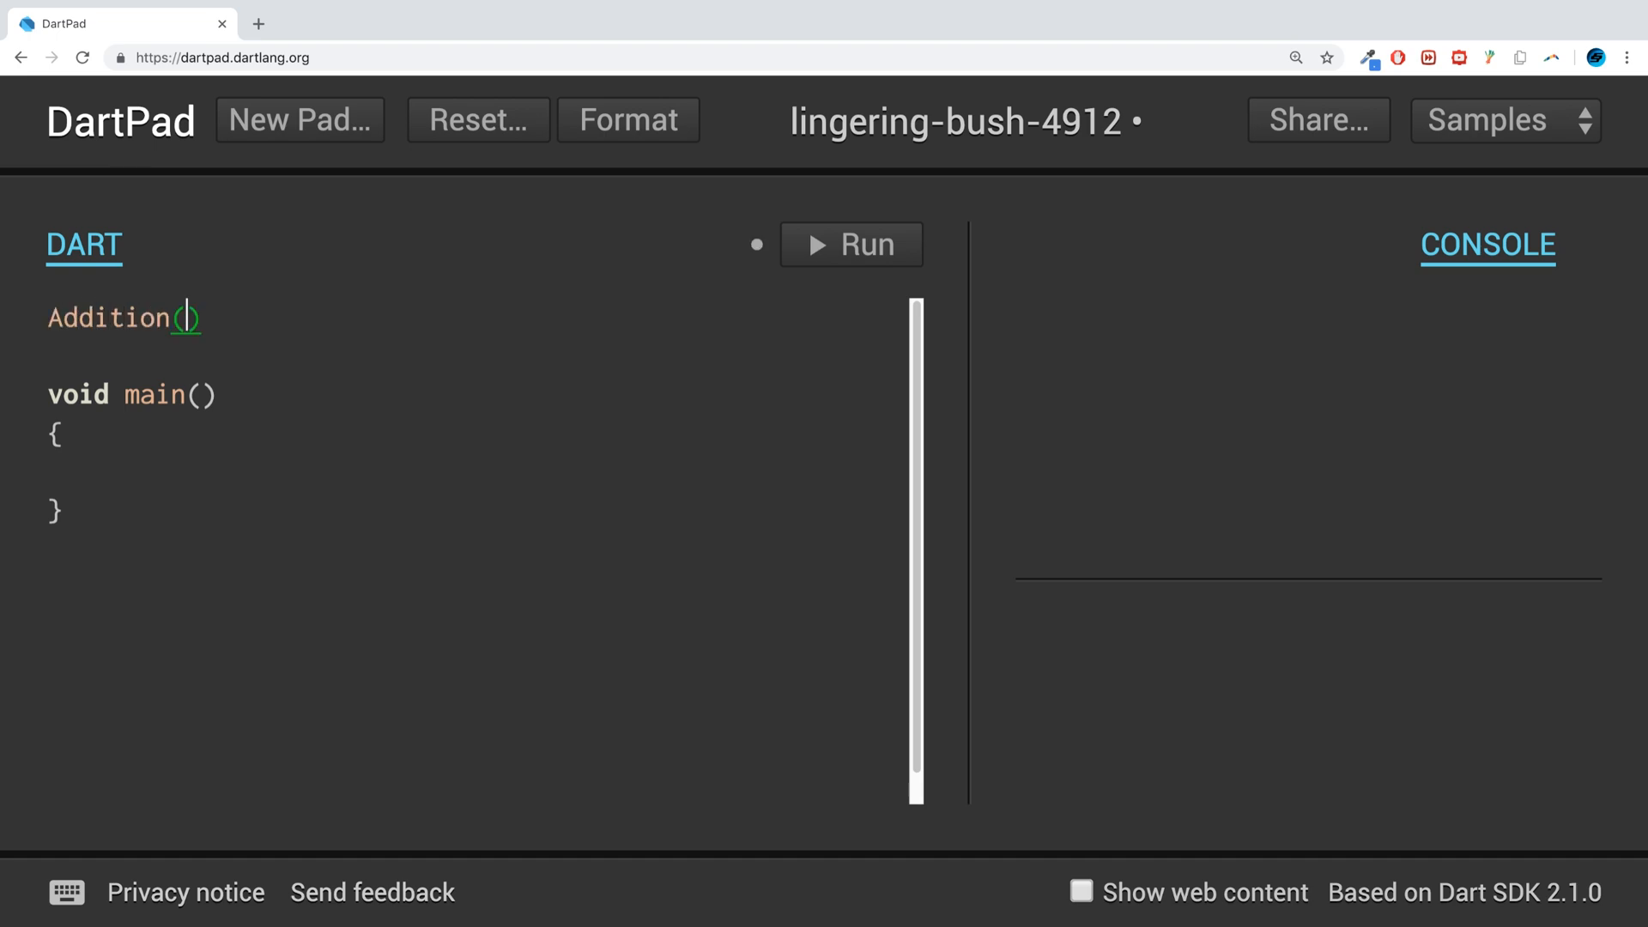
type("i")
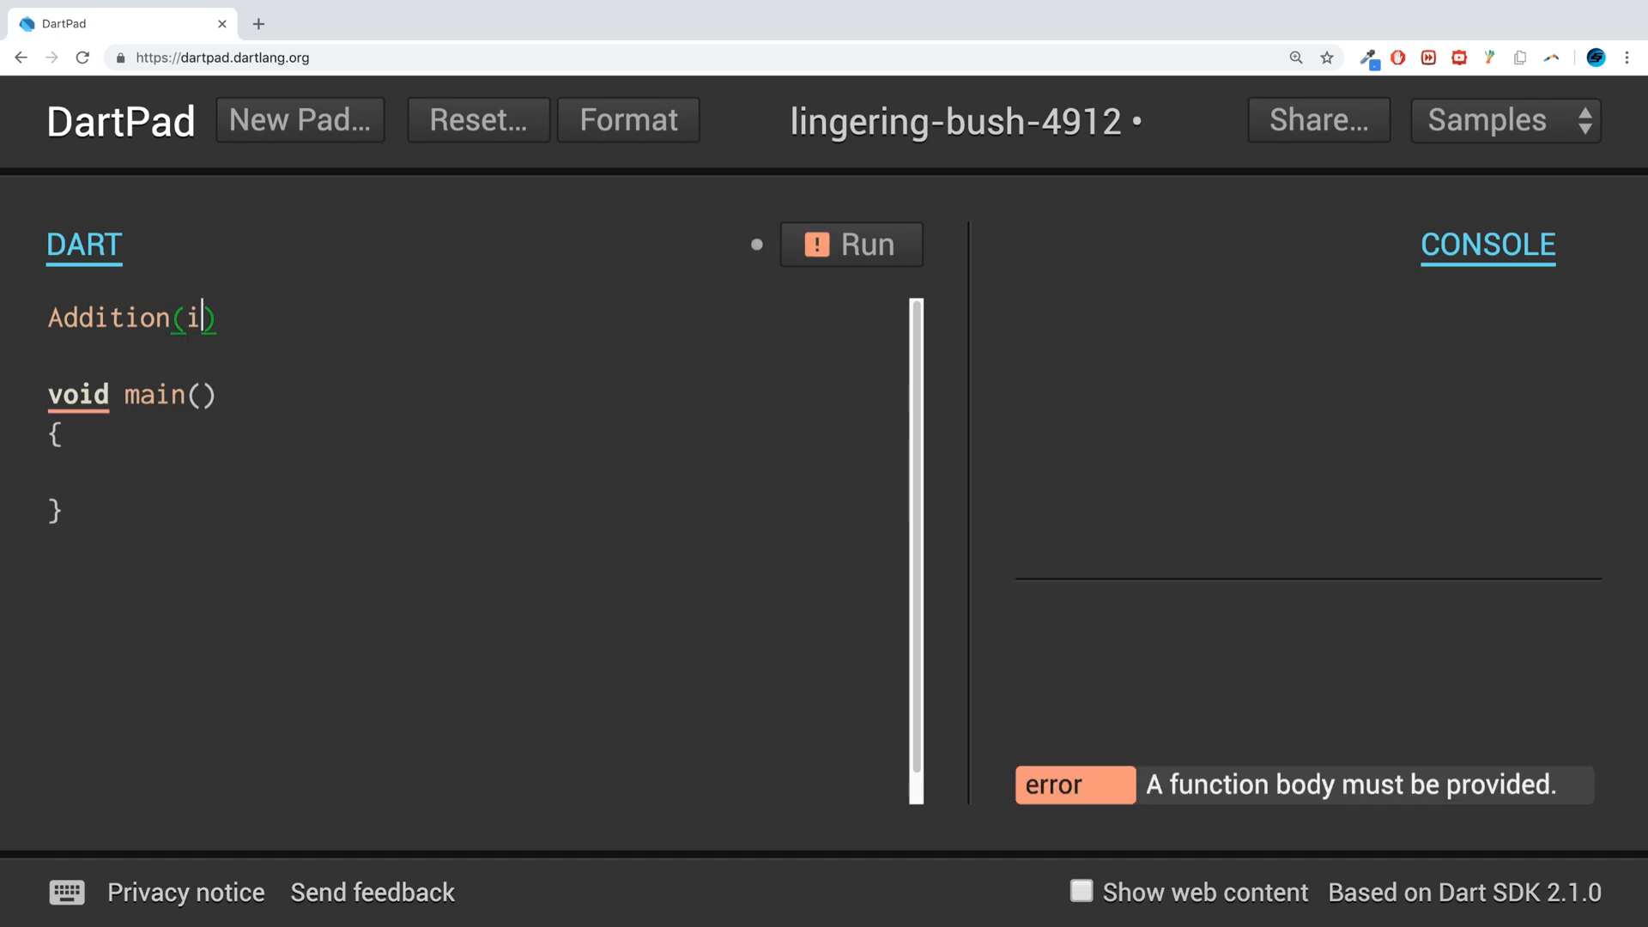
type("nt num1,")
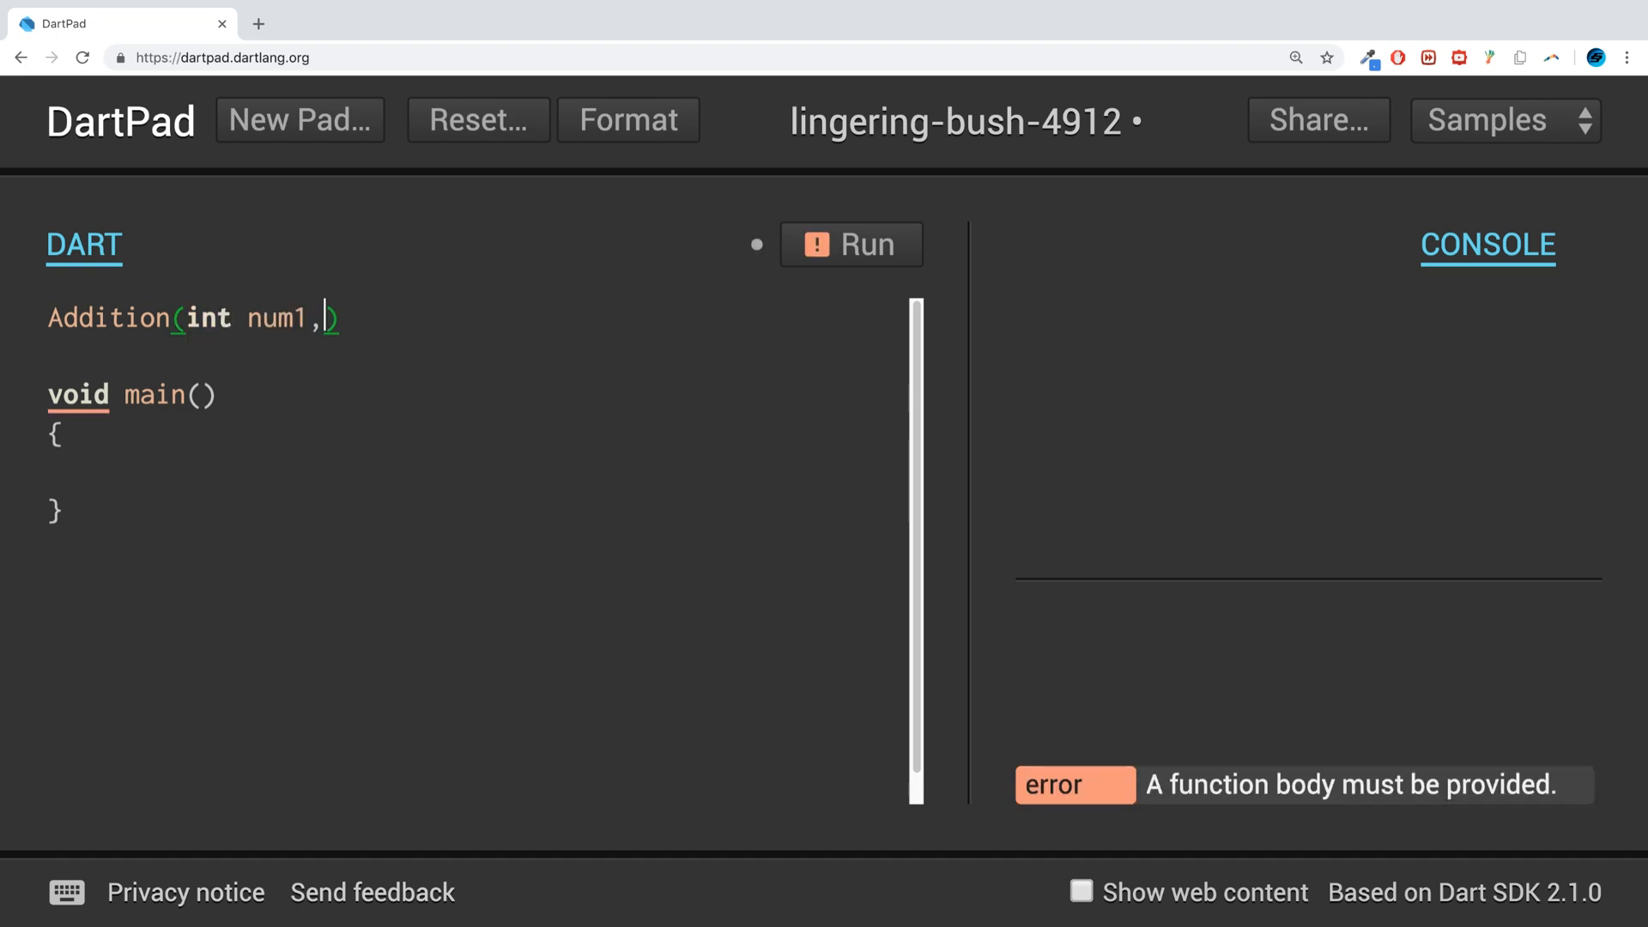
type("int num2")
type("{")
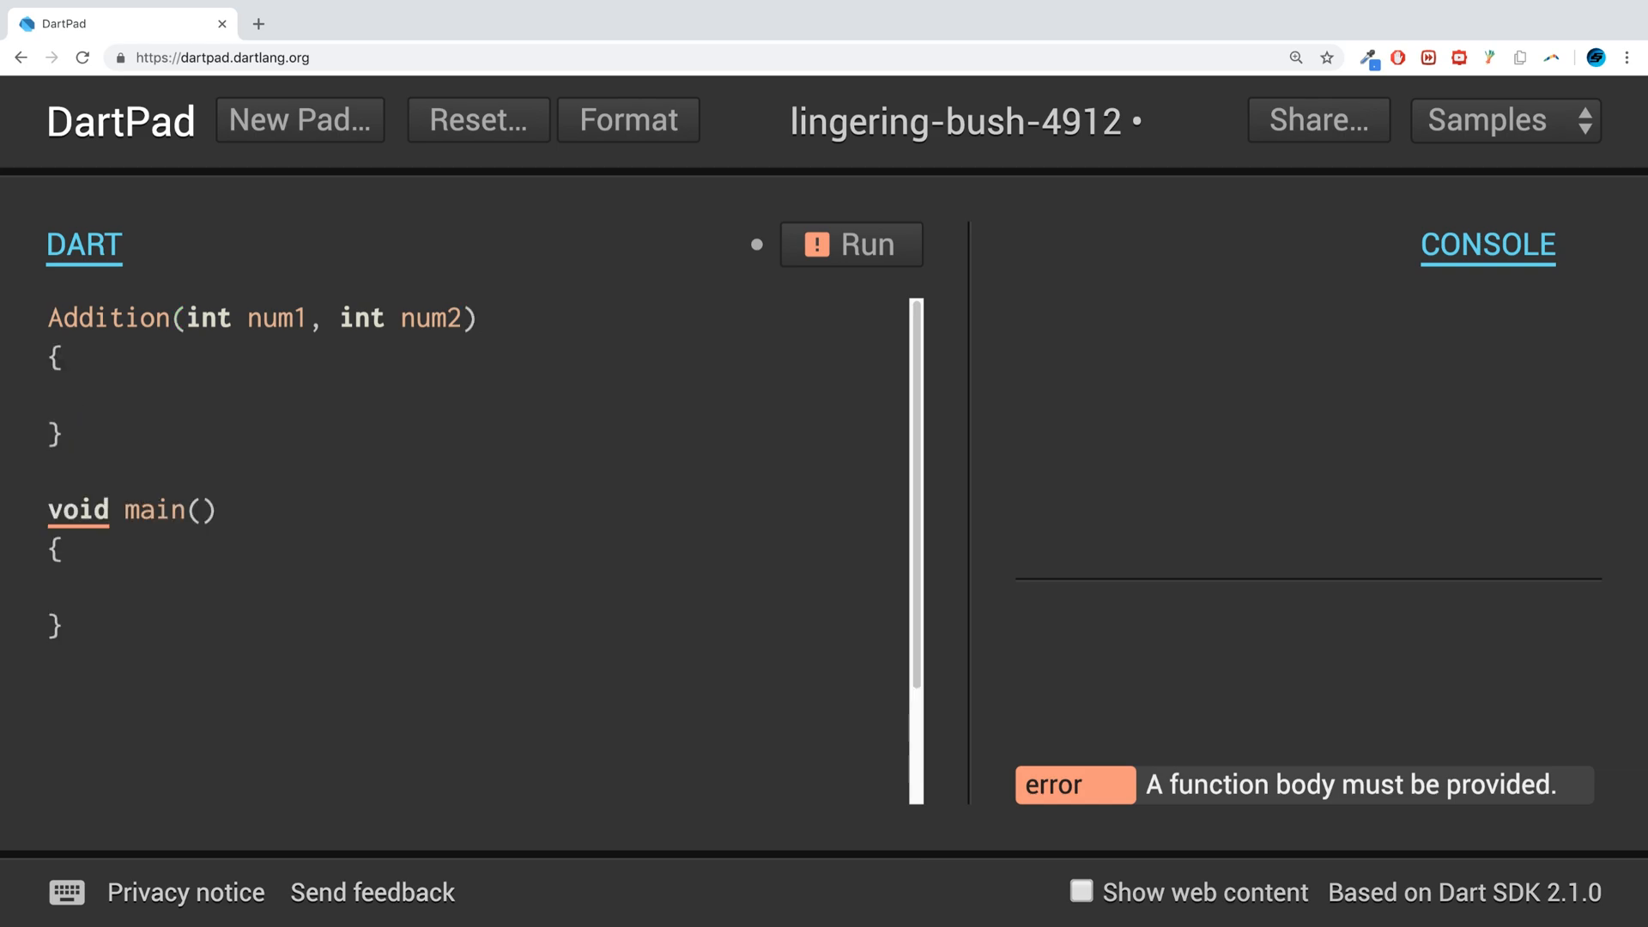
type("prin")
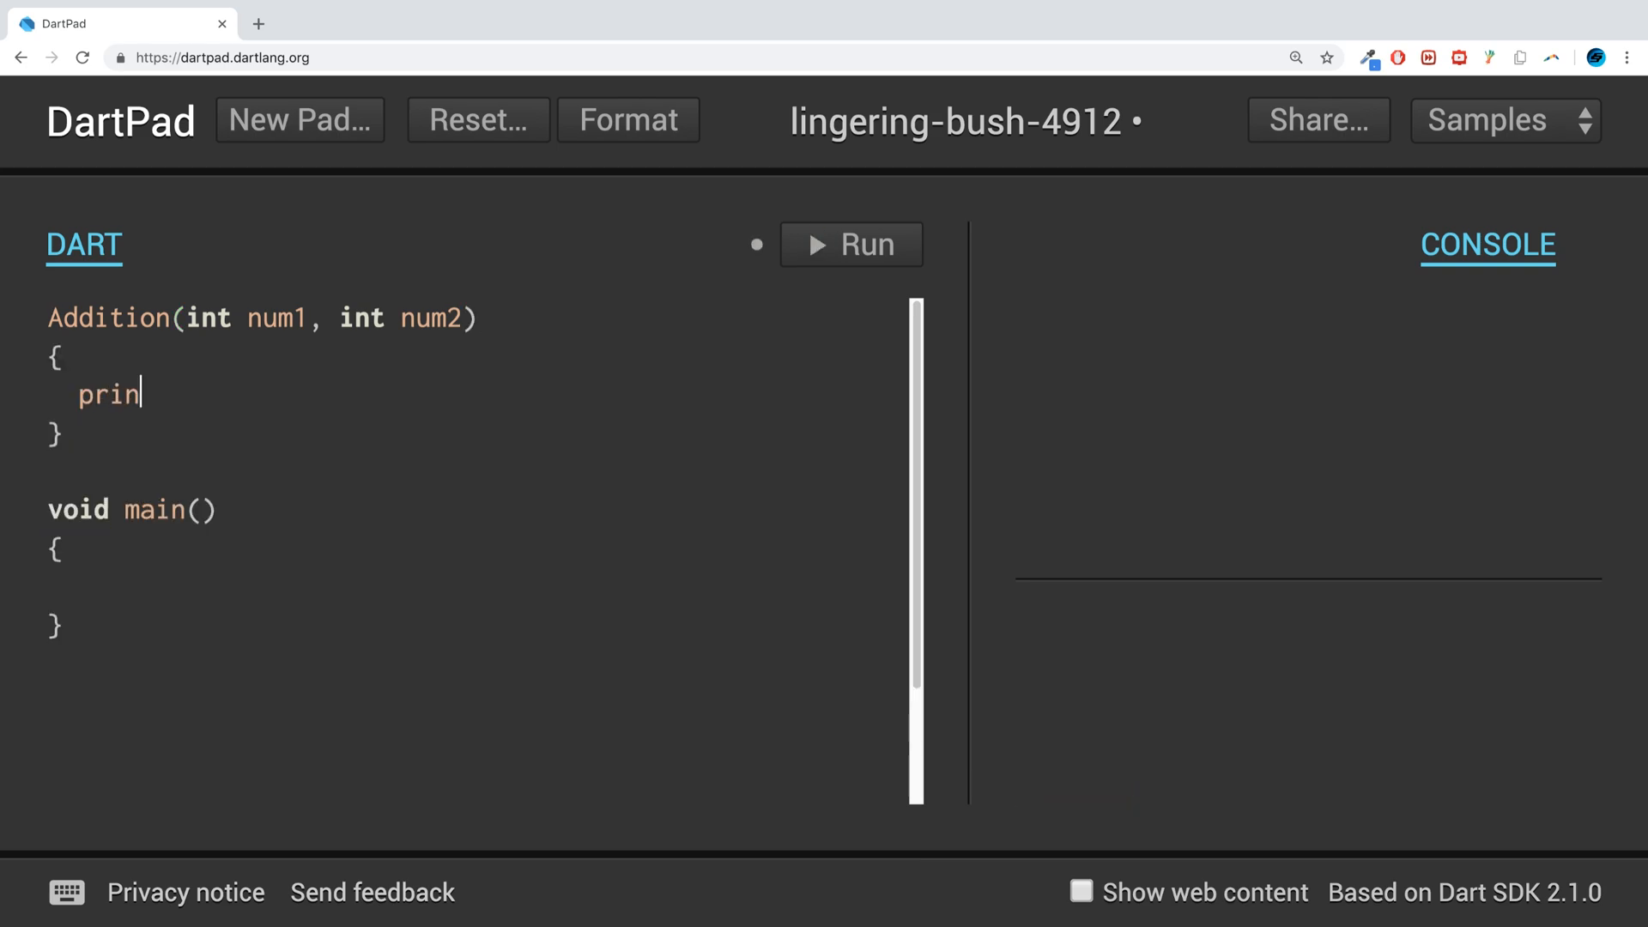
type("t();")
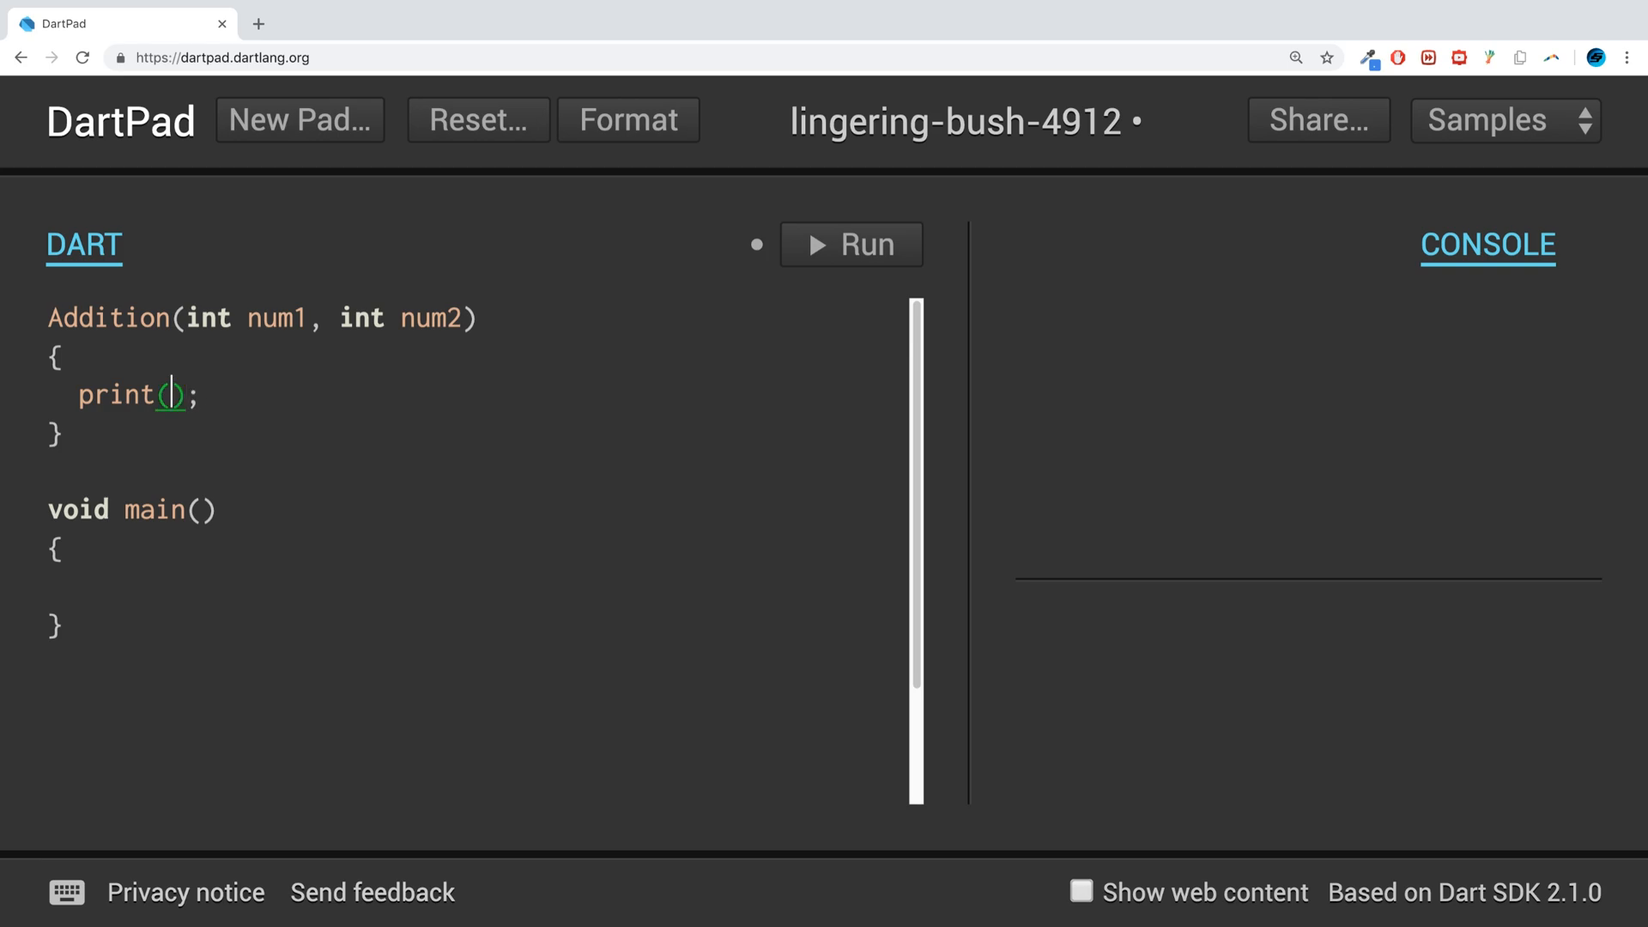
type("num1 + num2")
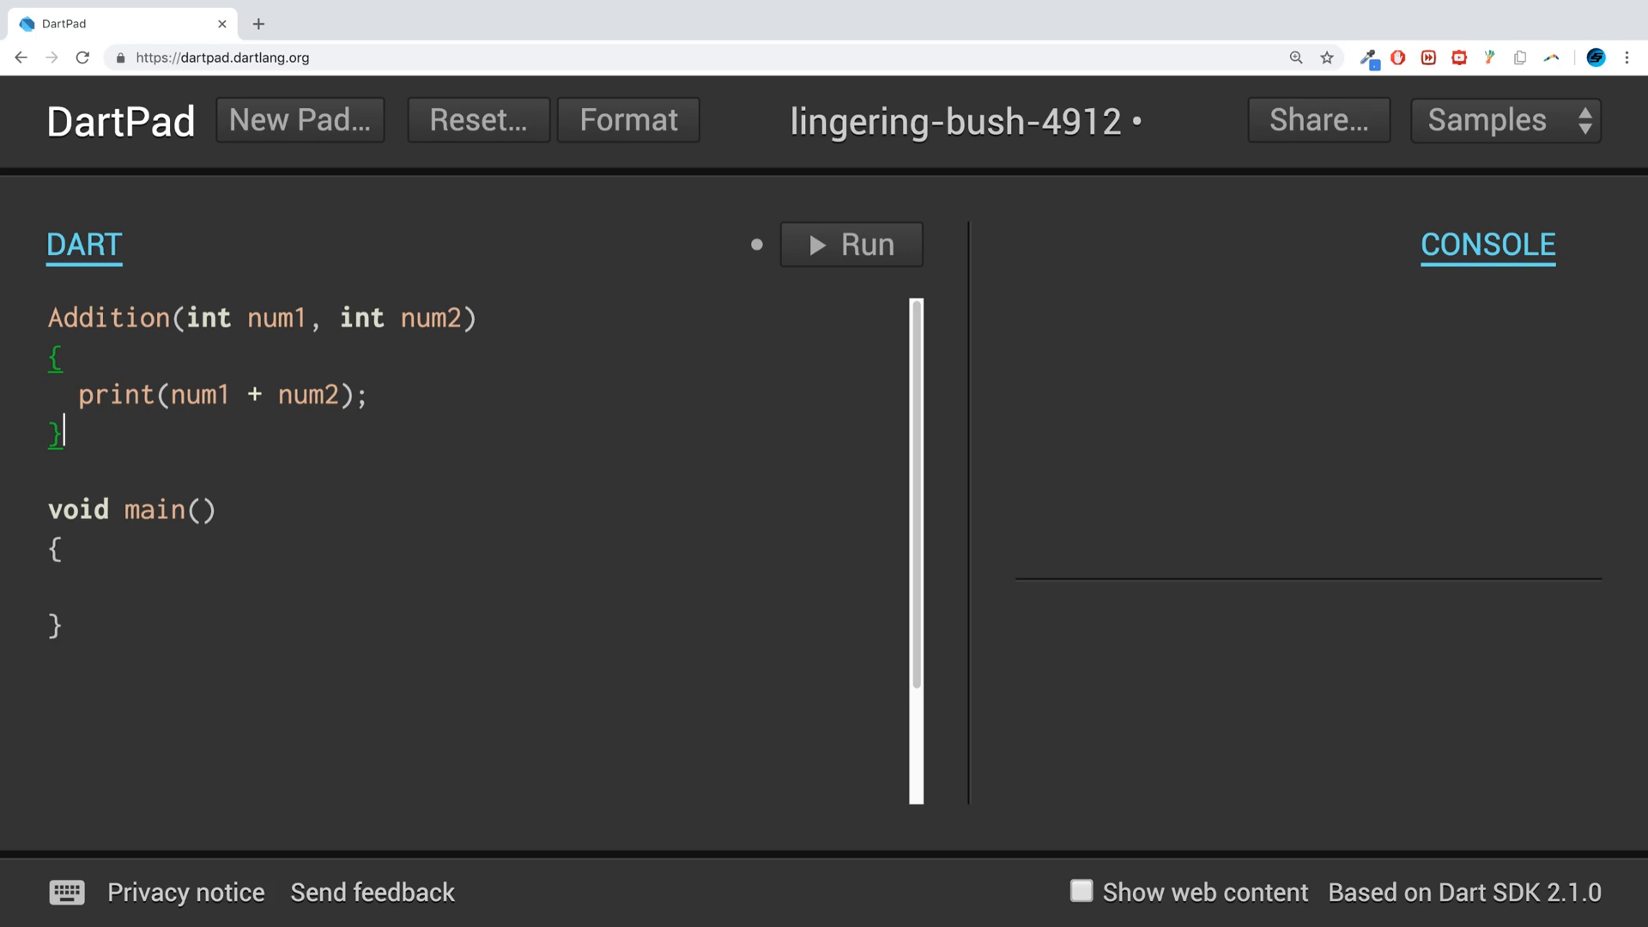
key("ctrl+v")
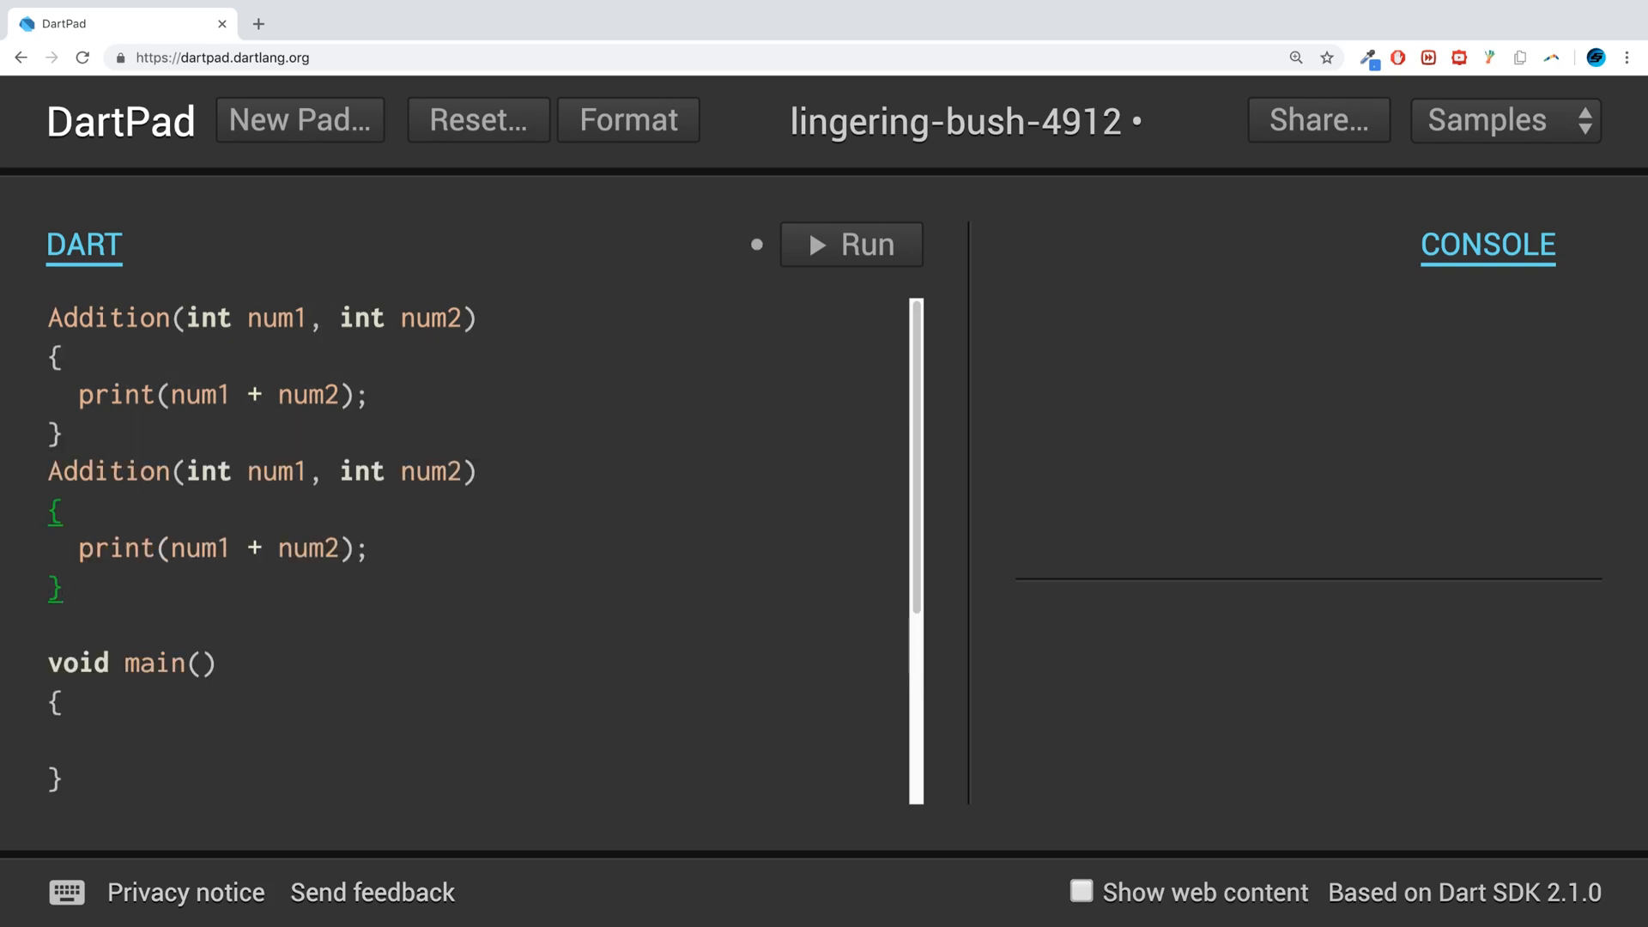
- Rename the copies Subtraction, Multiplication and Division, using the -, * and / operators
scroll("down", 3)
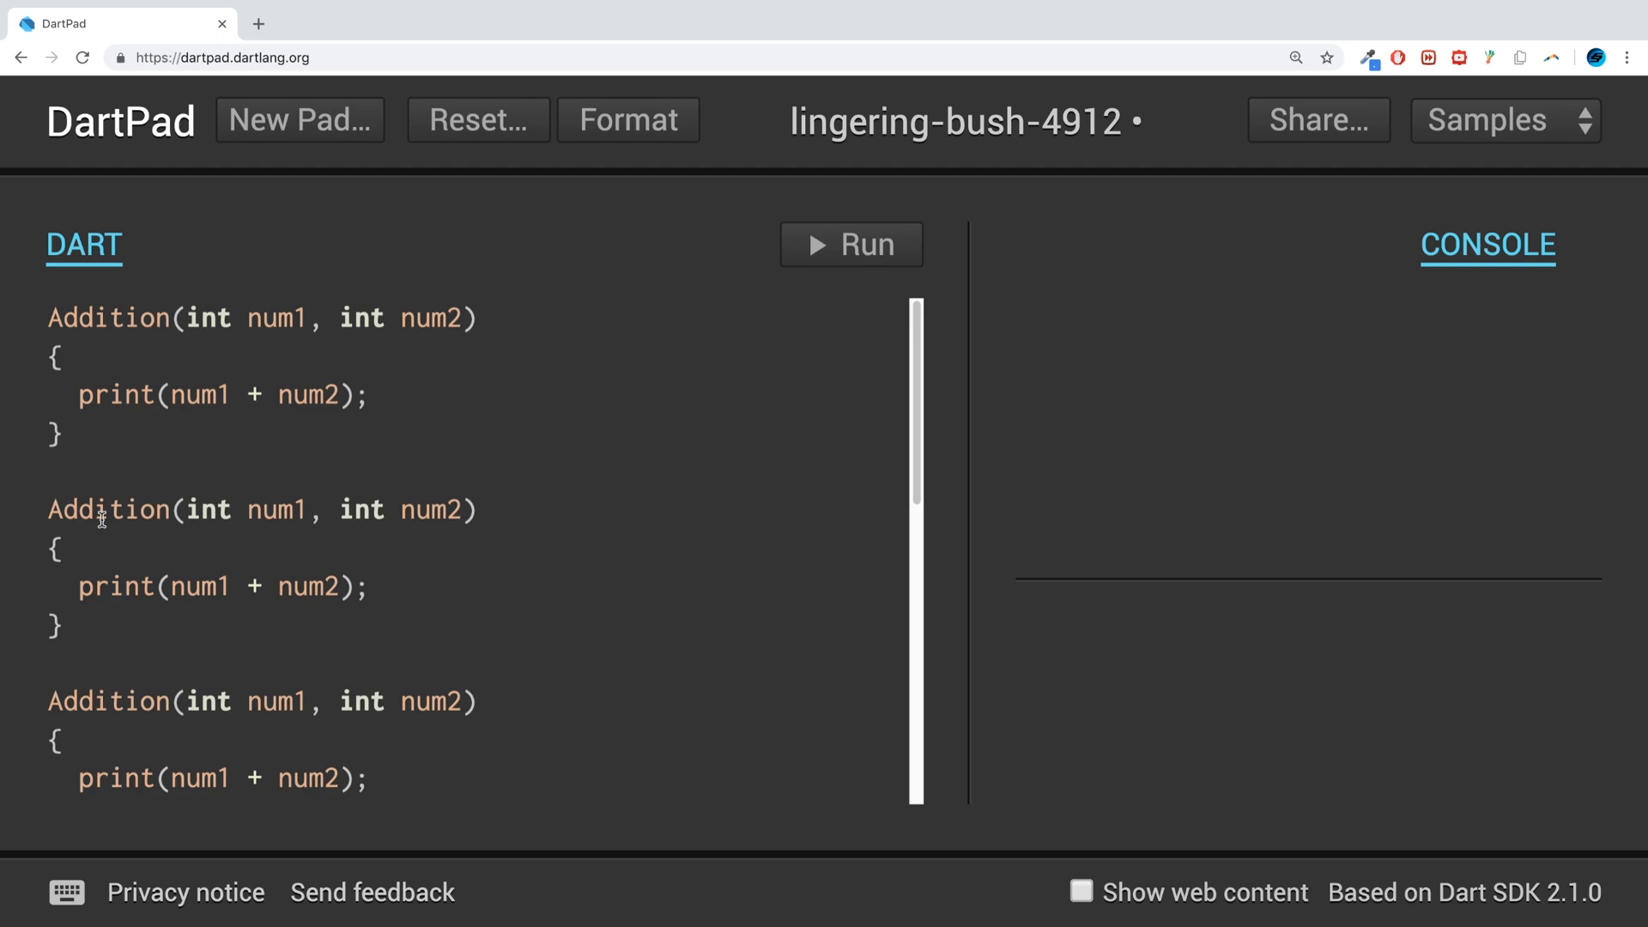
type("Subtra")
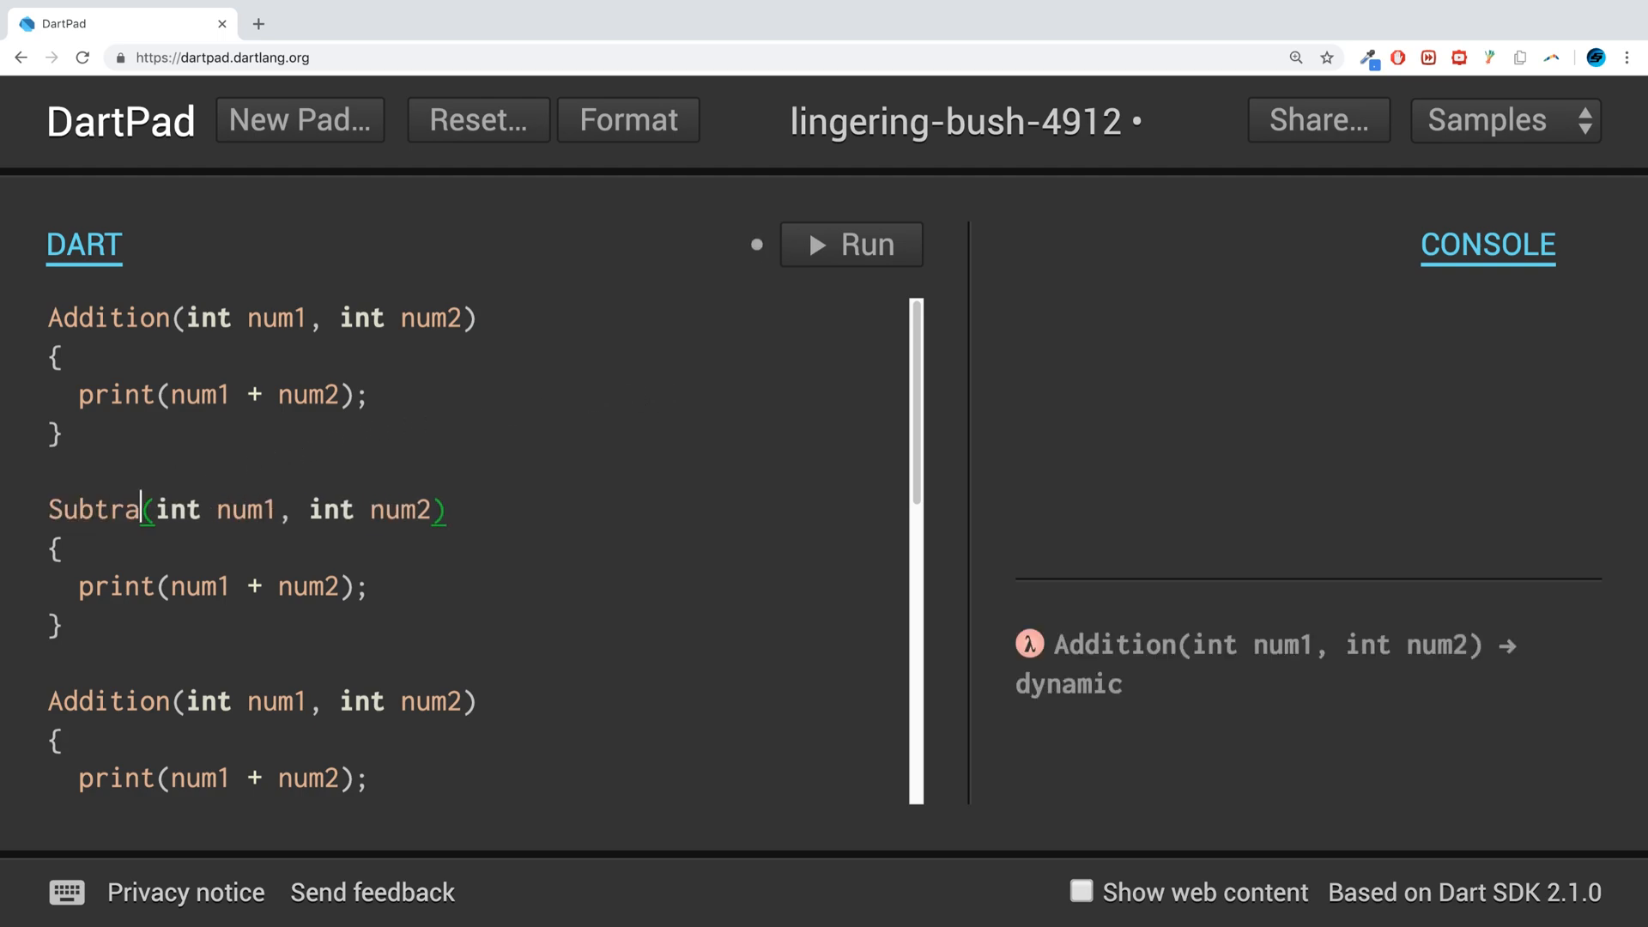
type("ction")
left_click(263, 701)
type("M")
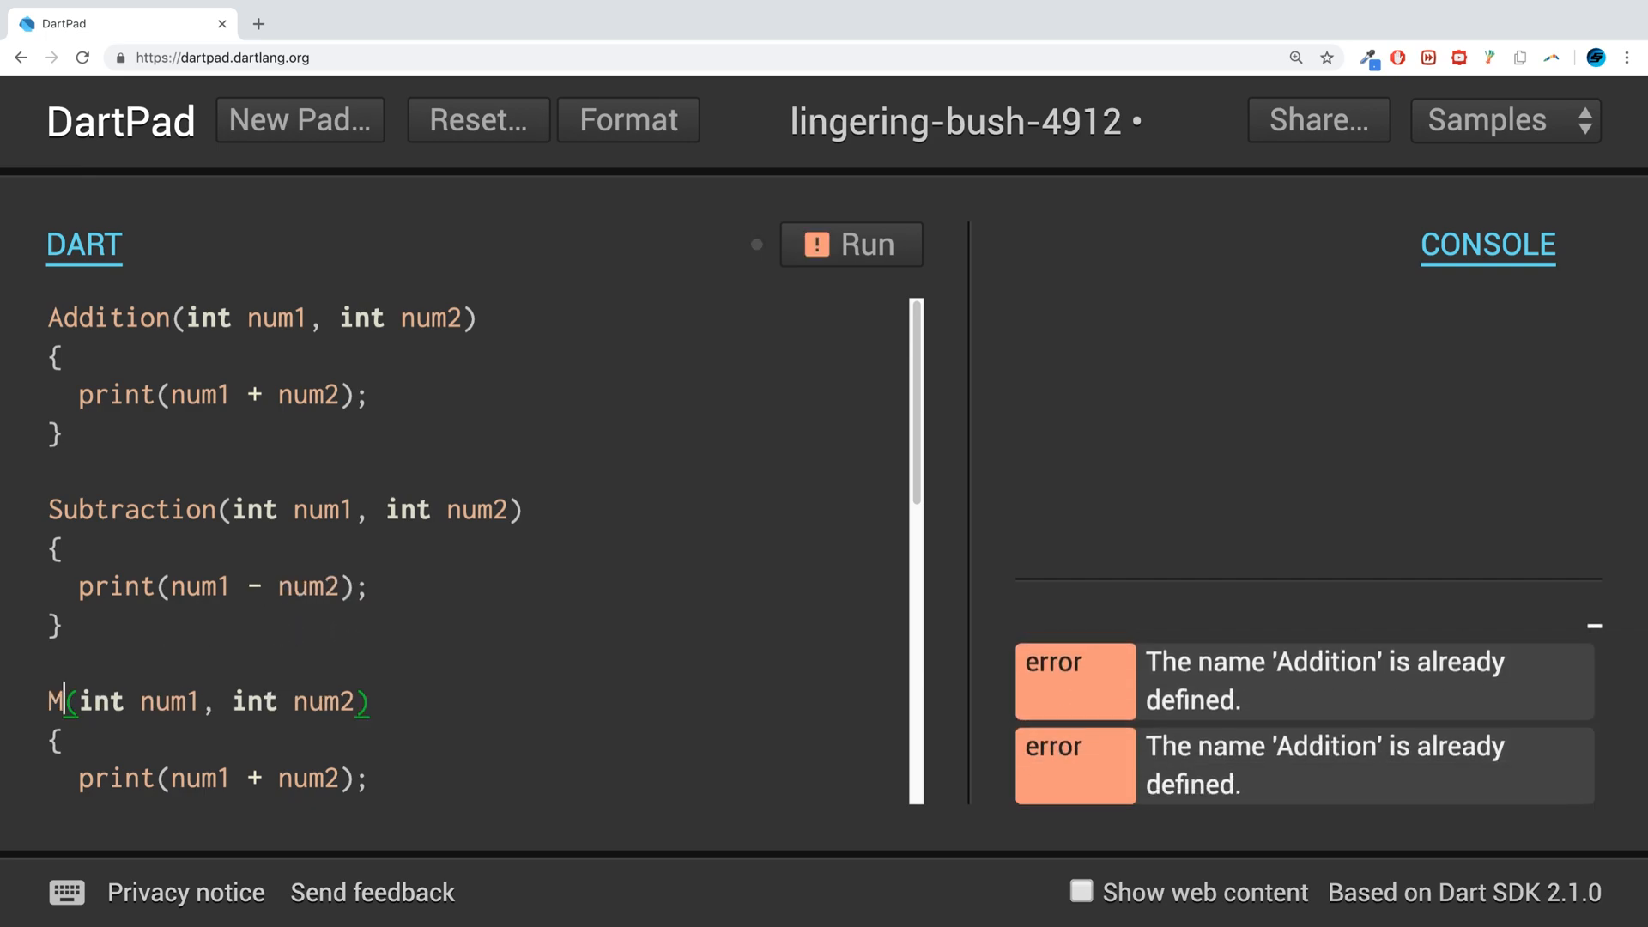
type("ultiplication")
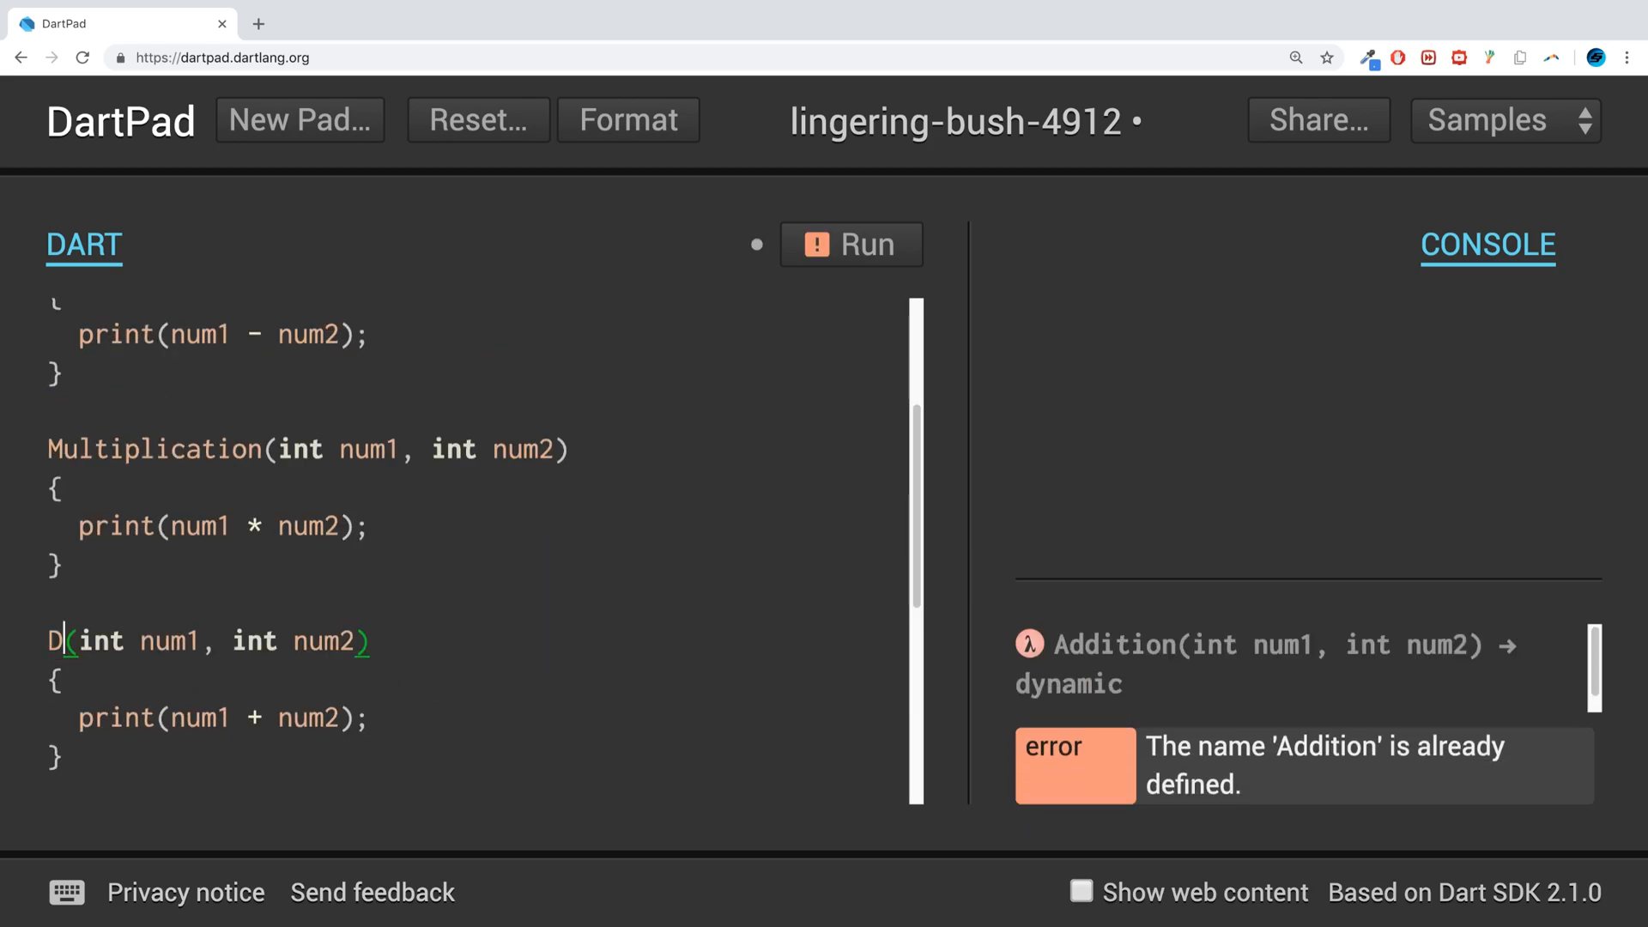
type("ivision")
left_click(218, 716)
type("/")
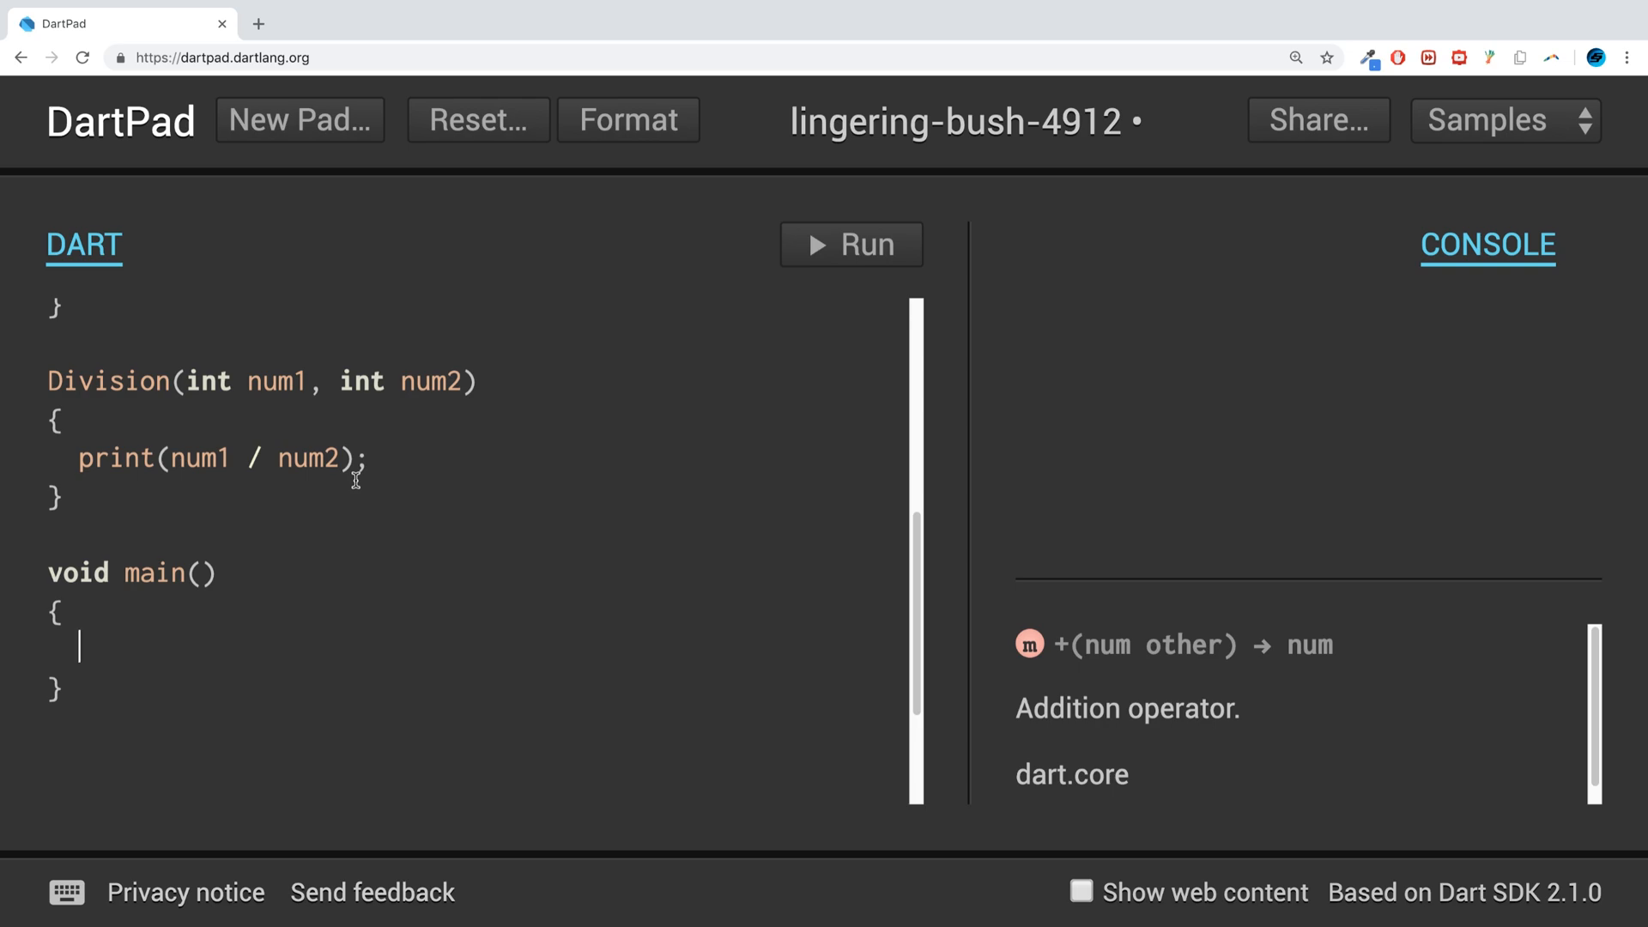
- Add calls Addition(10, 5), Subtraction(10, 5), Multiplication(10, 5) and Division(10, 5) inside main
type("Addition()")
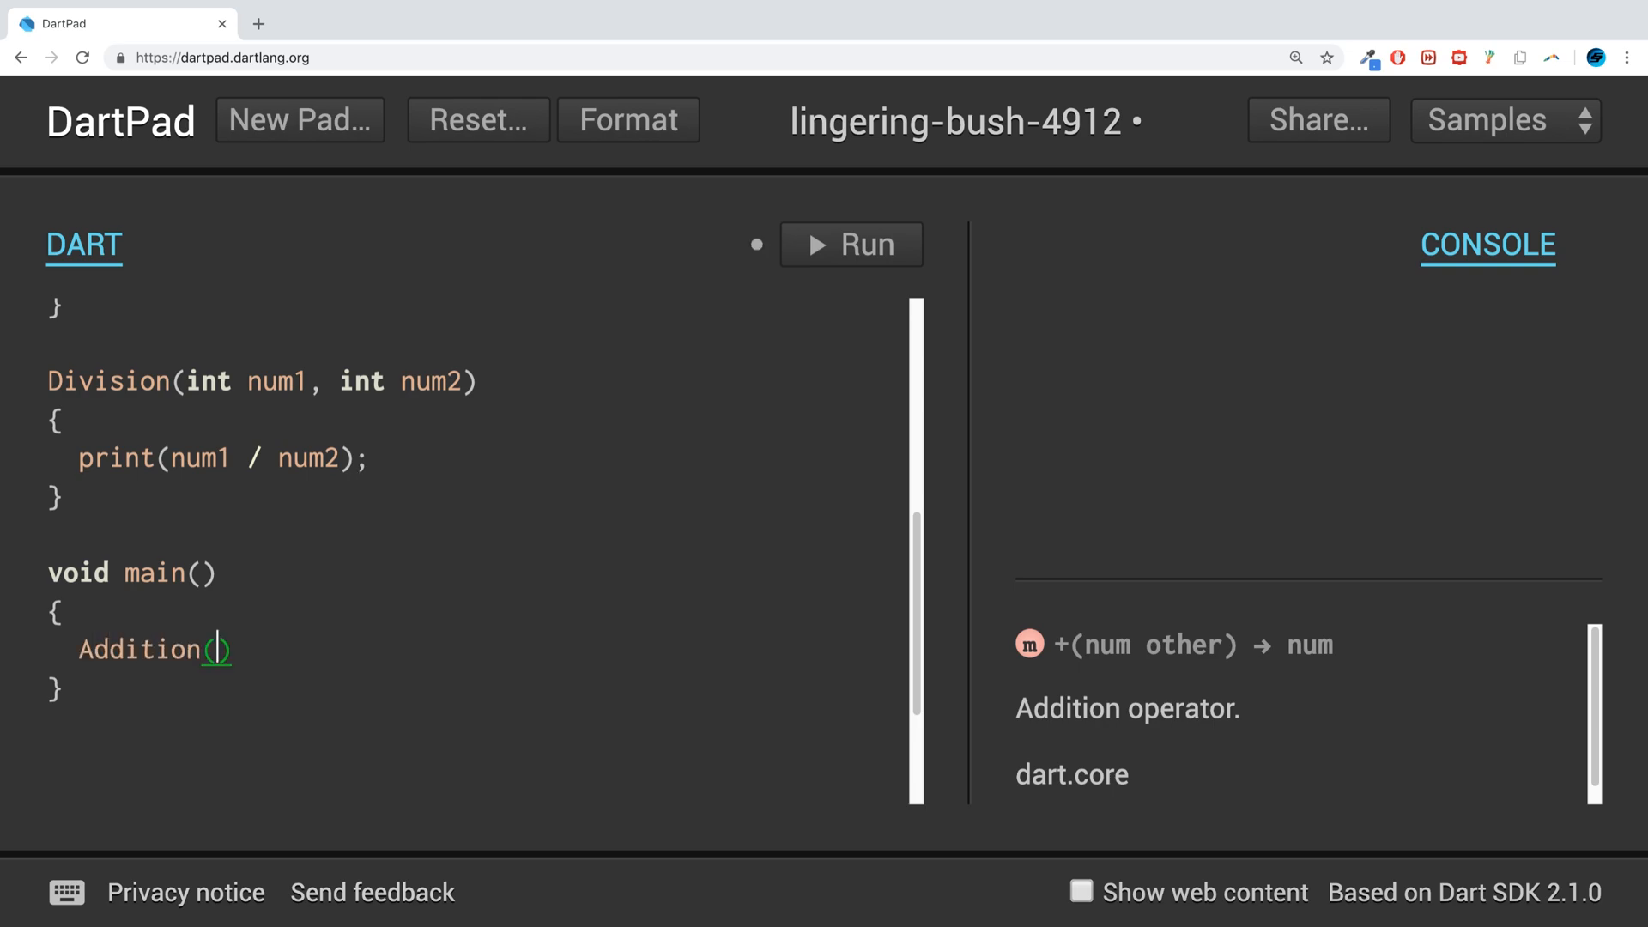
type("10, 5")
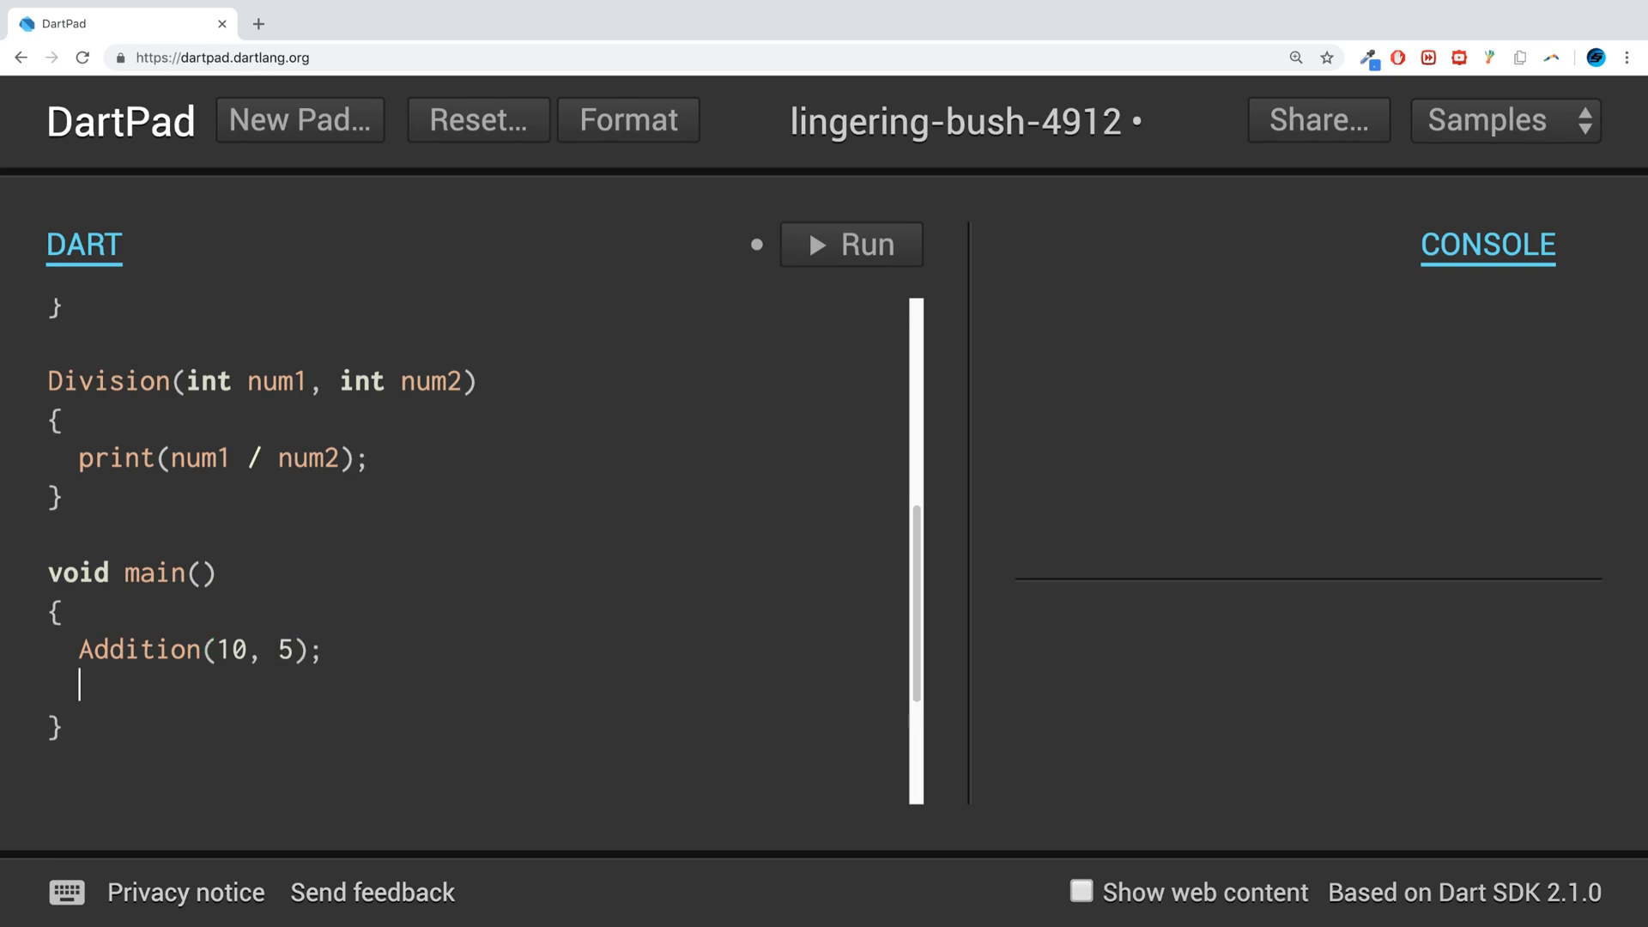
type("Subtra")
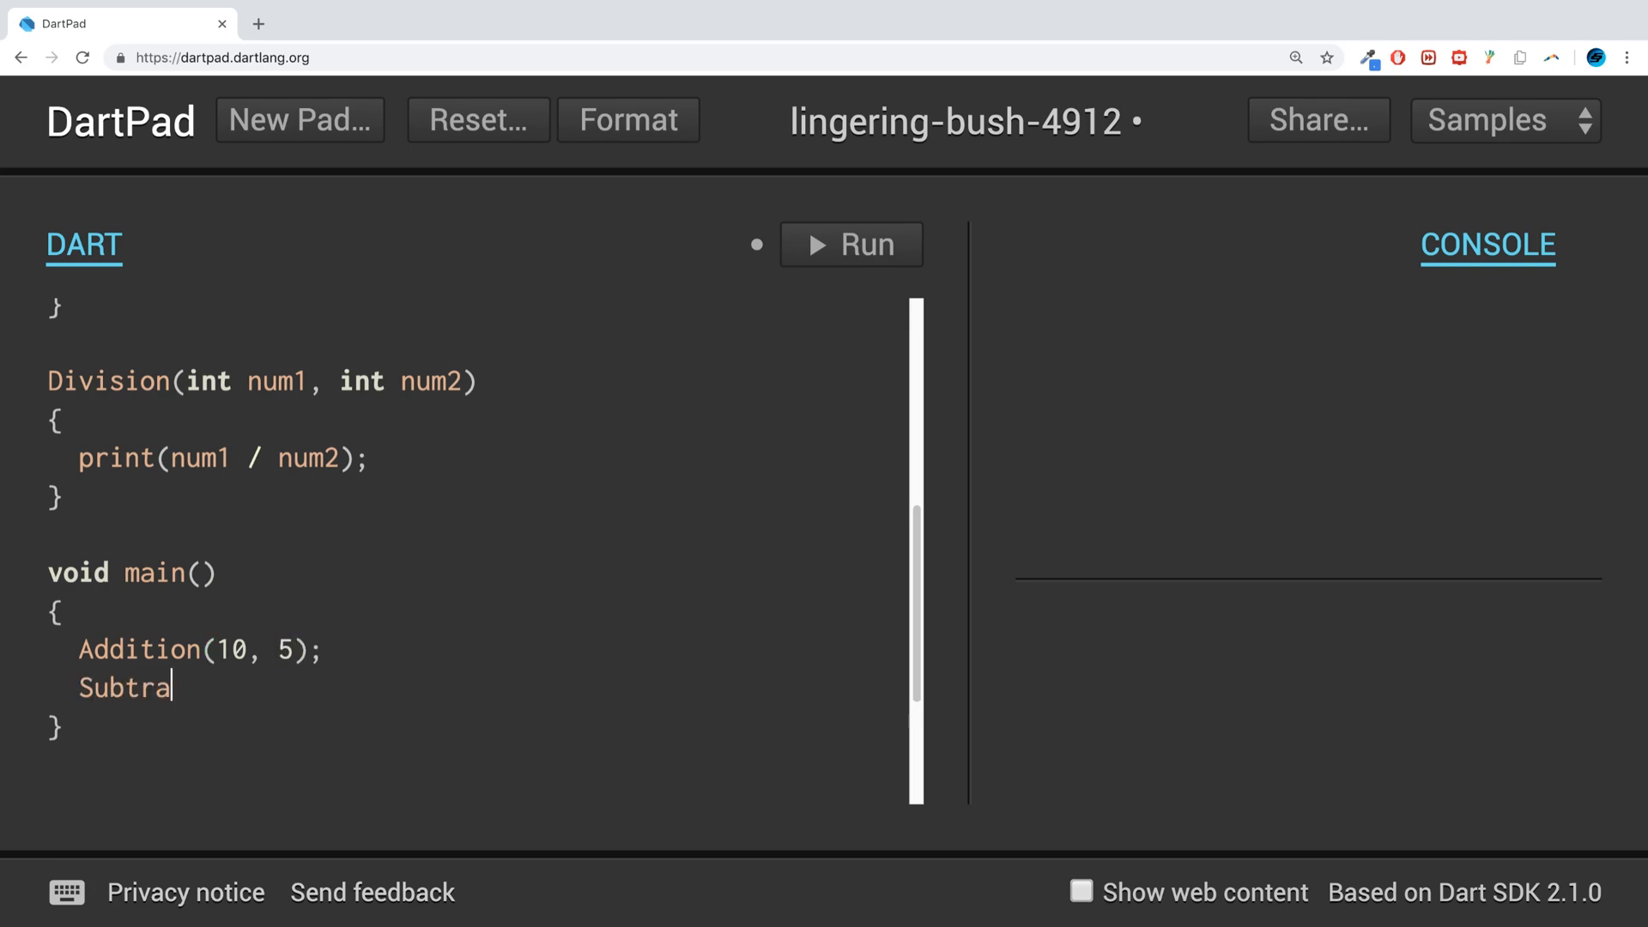
type("ction()")
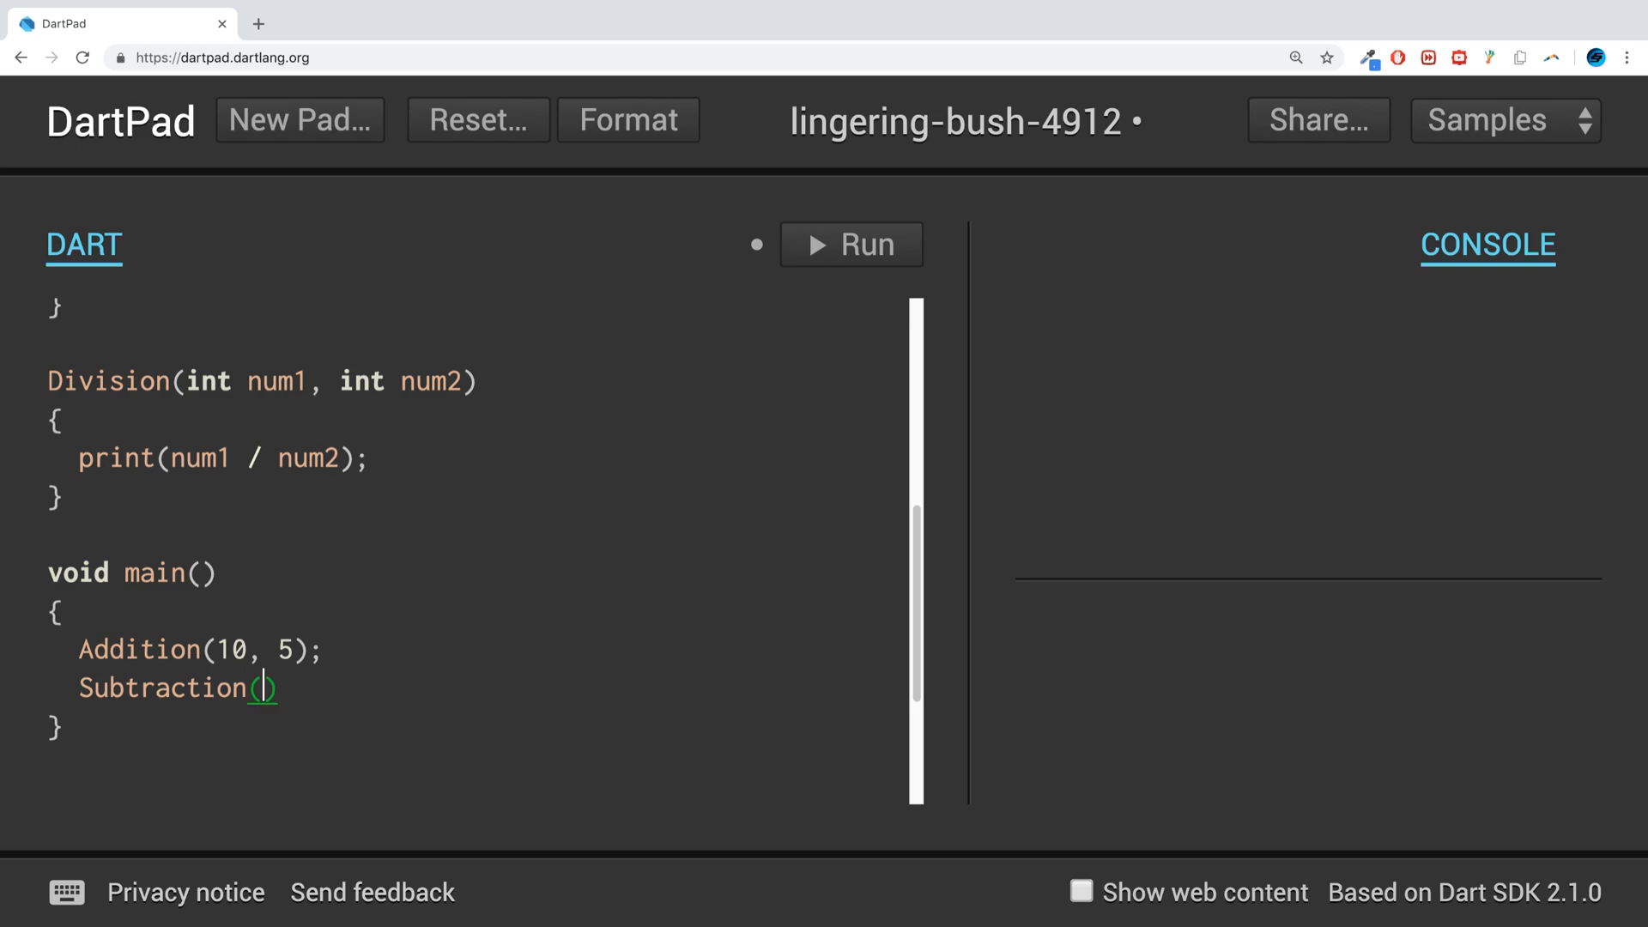
type("10, 5")
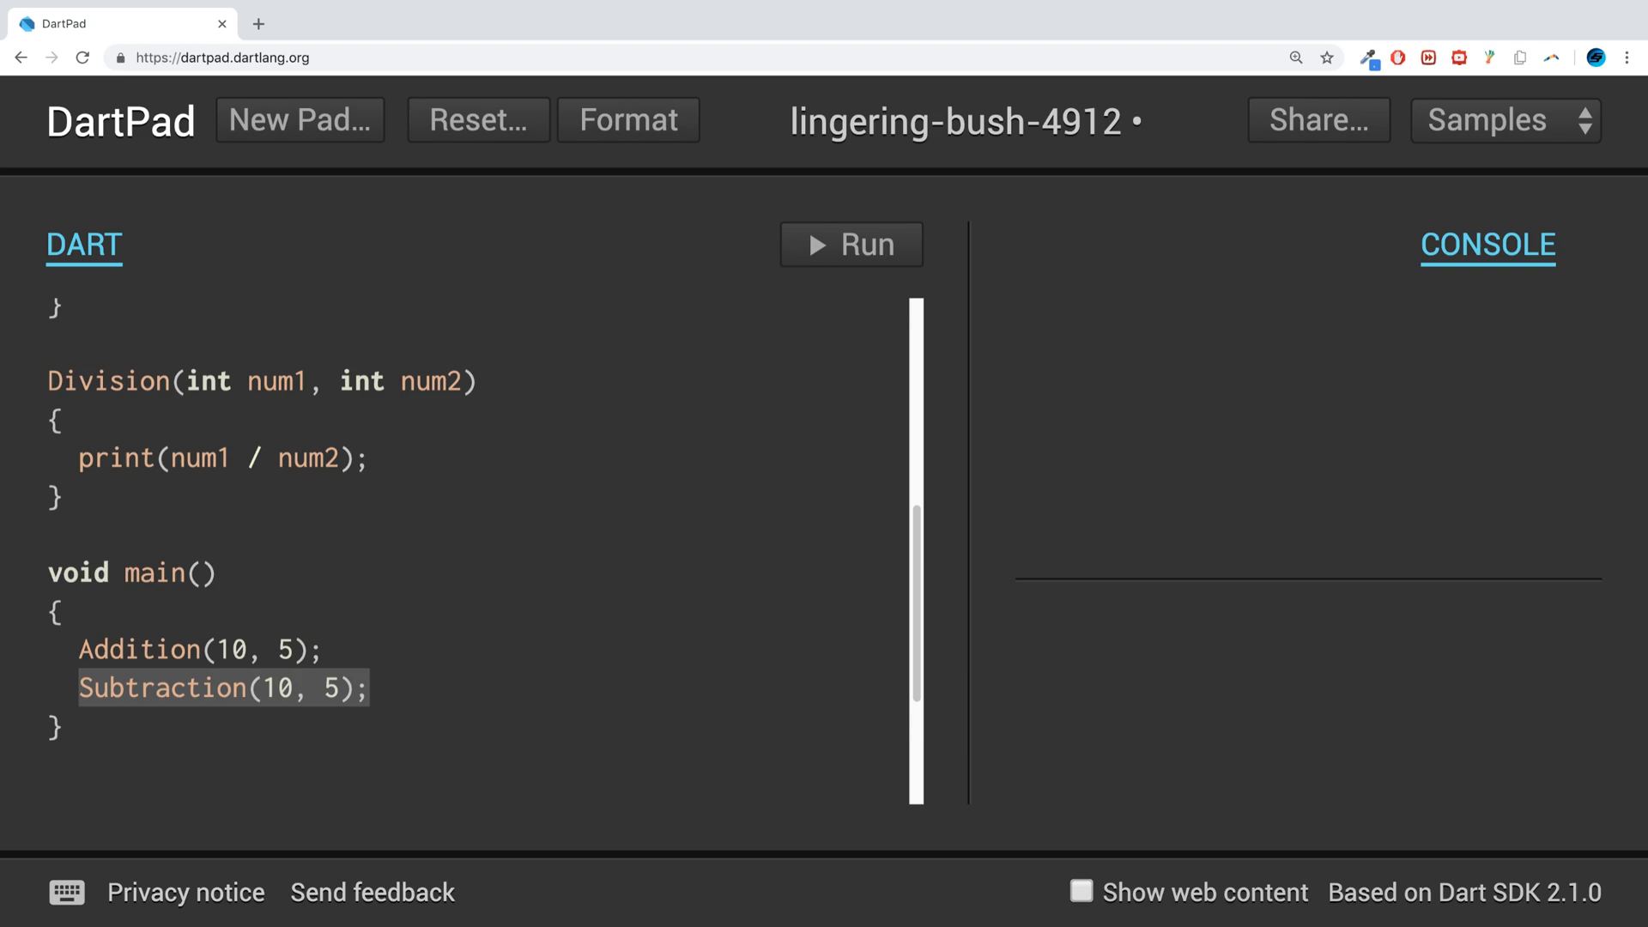
type("Subtraction(10, 5);")
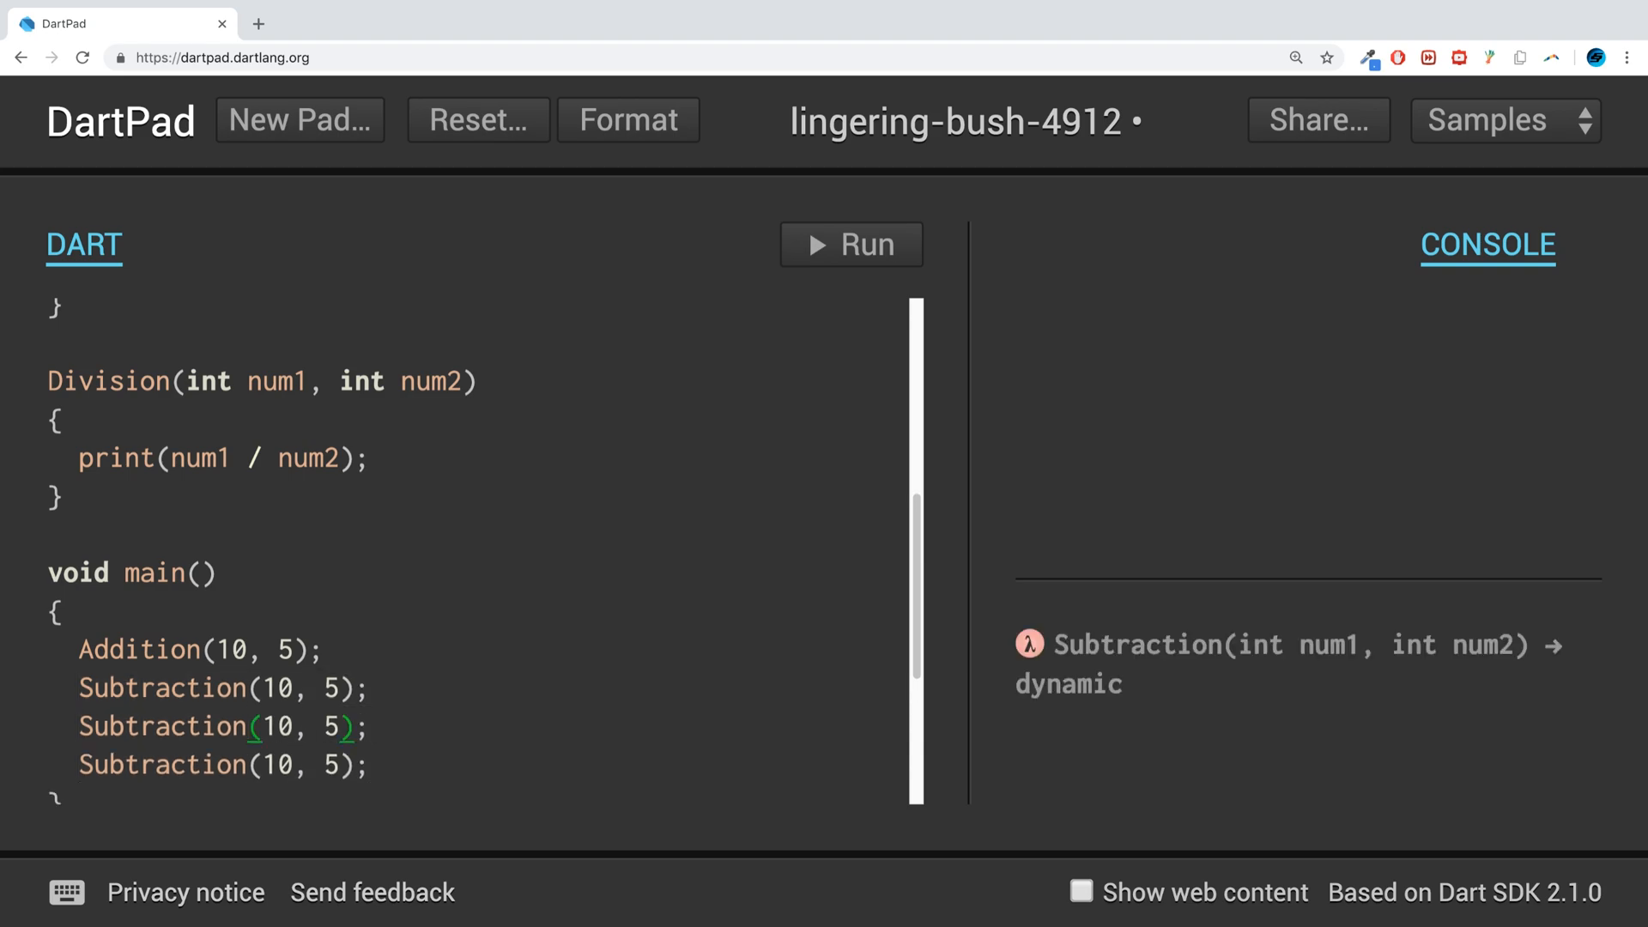
type("Multp")
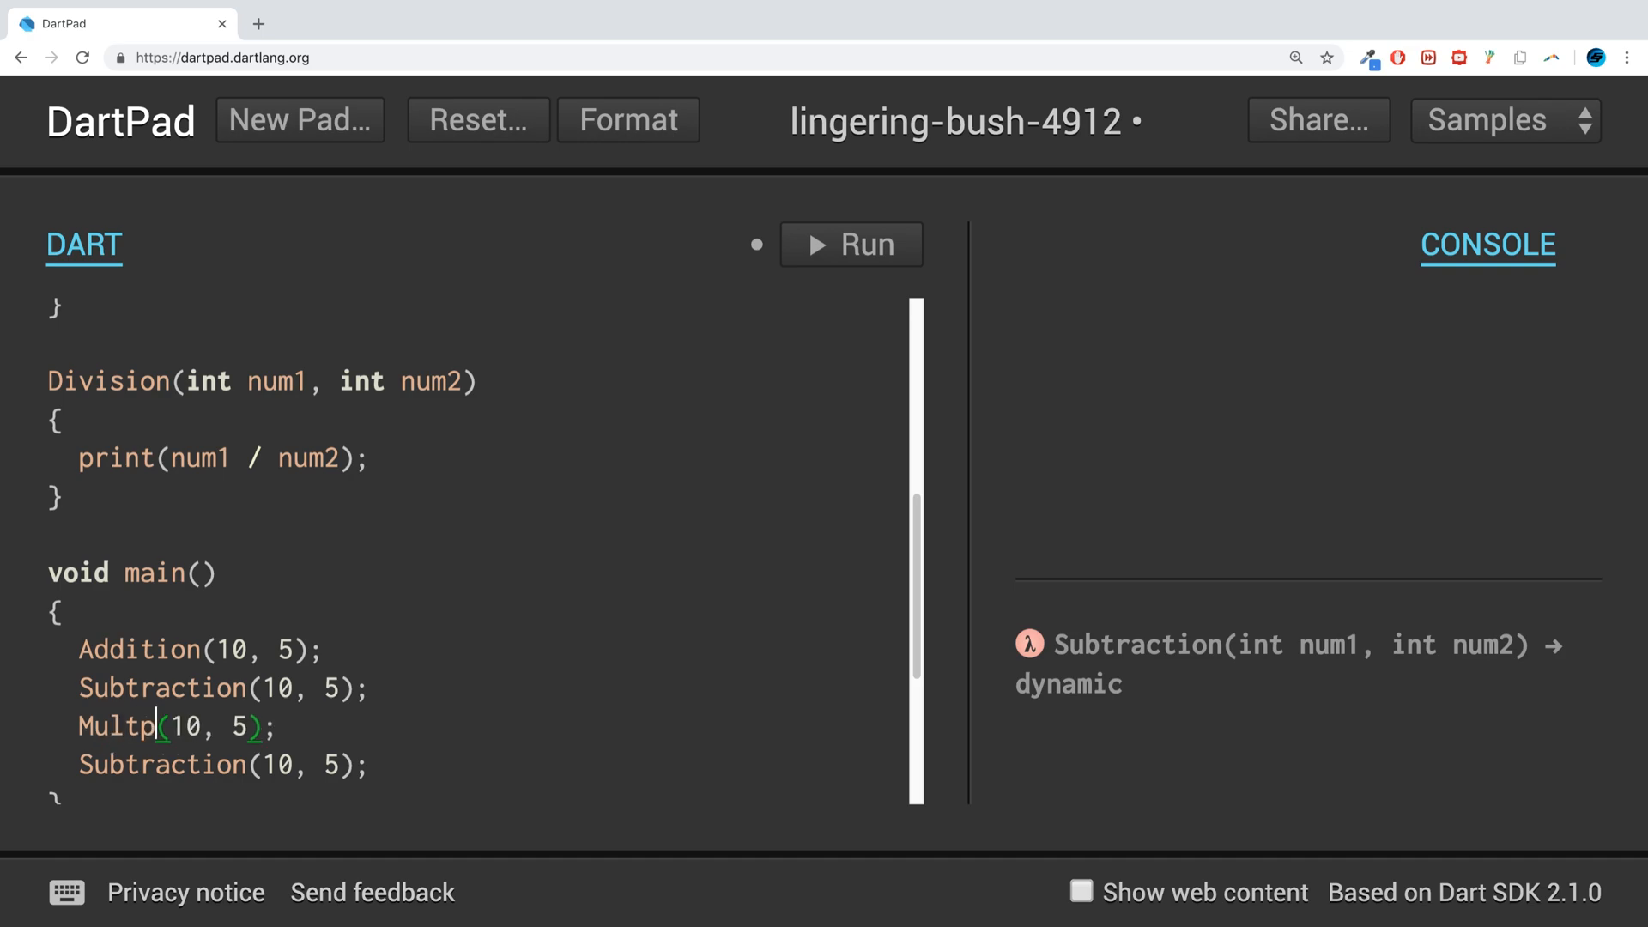
type("lication")
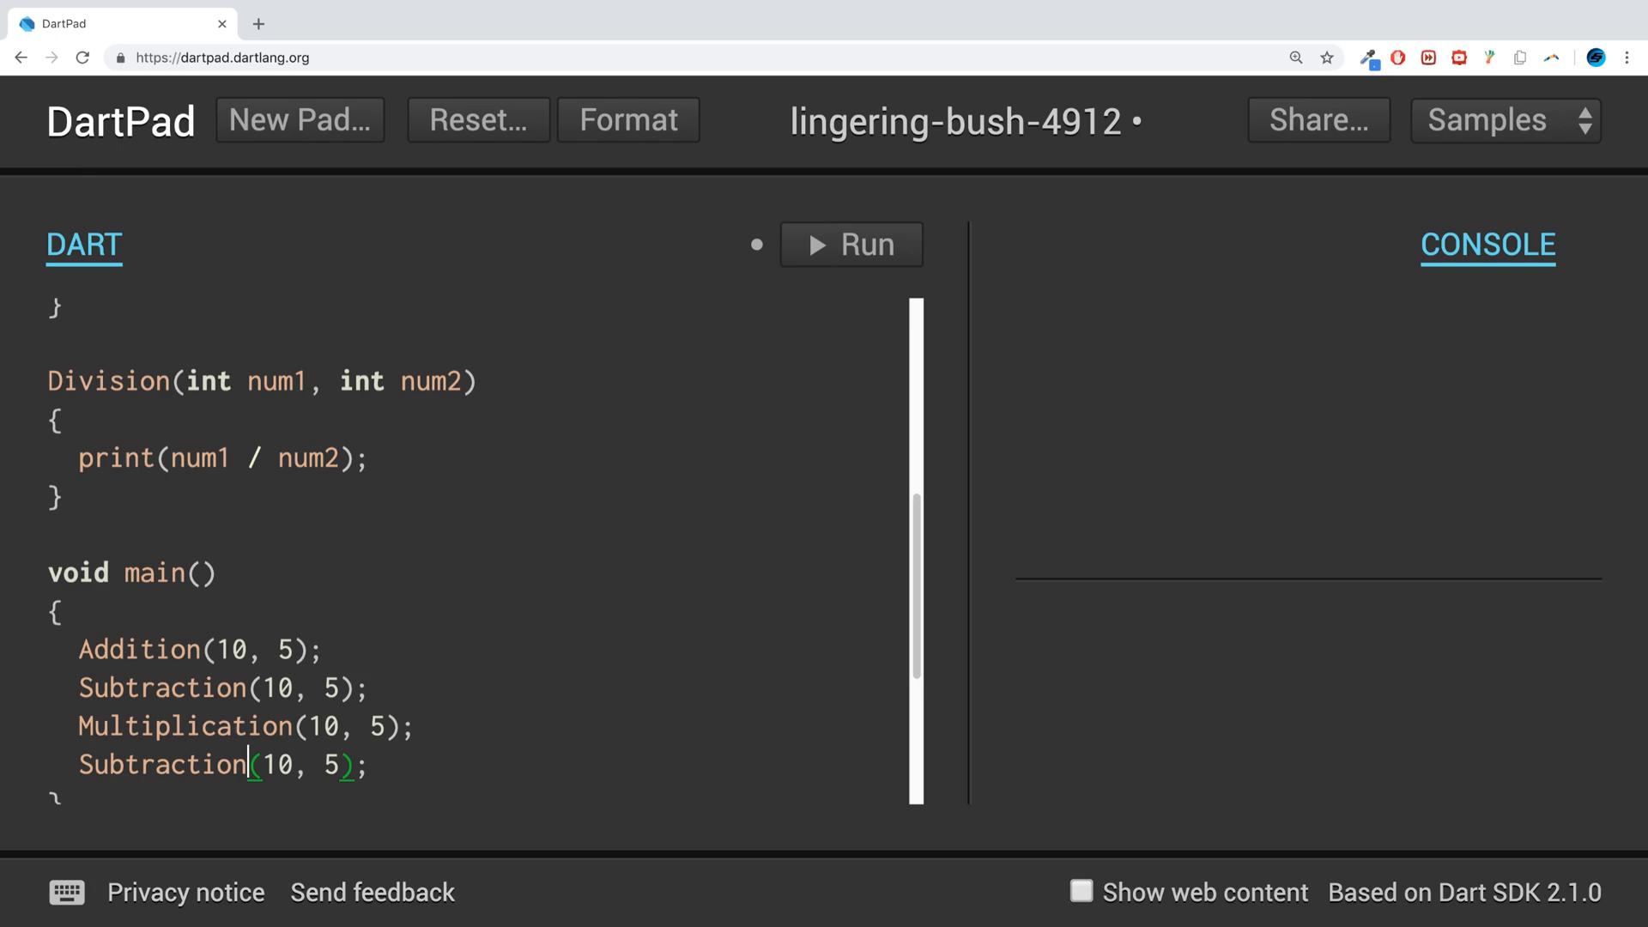
type("Division")
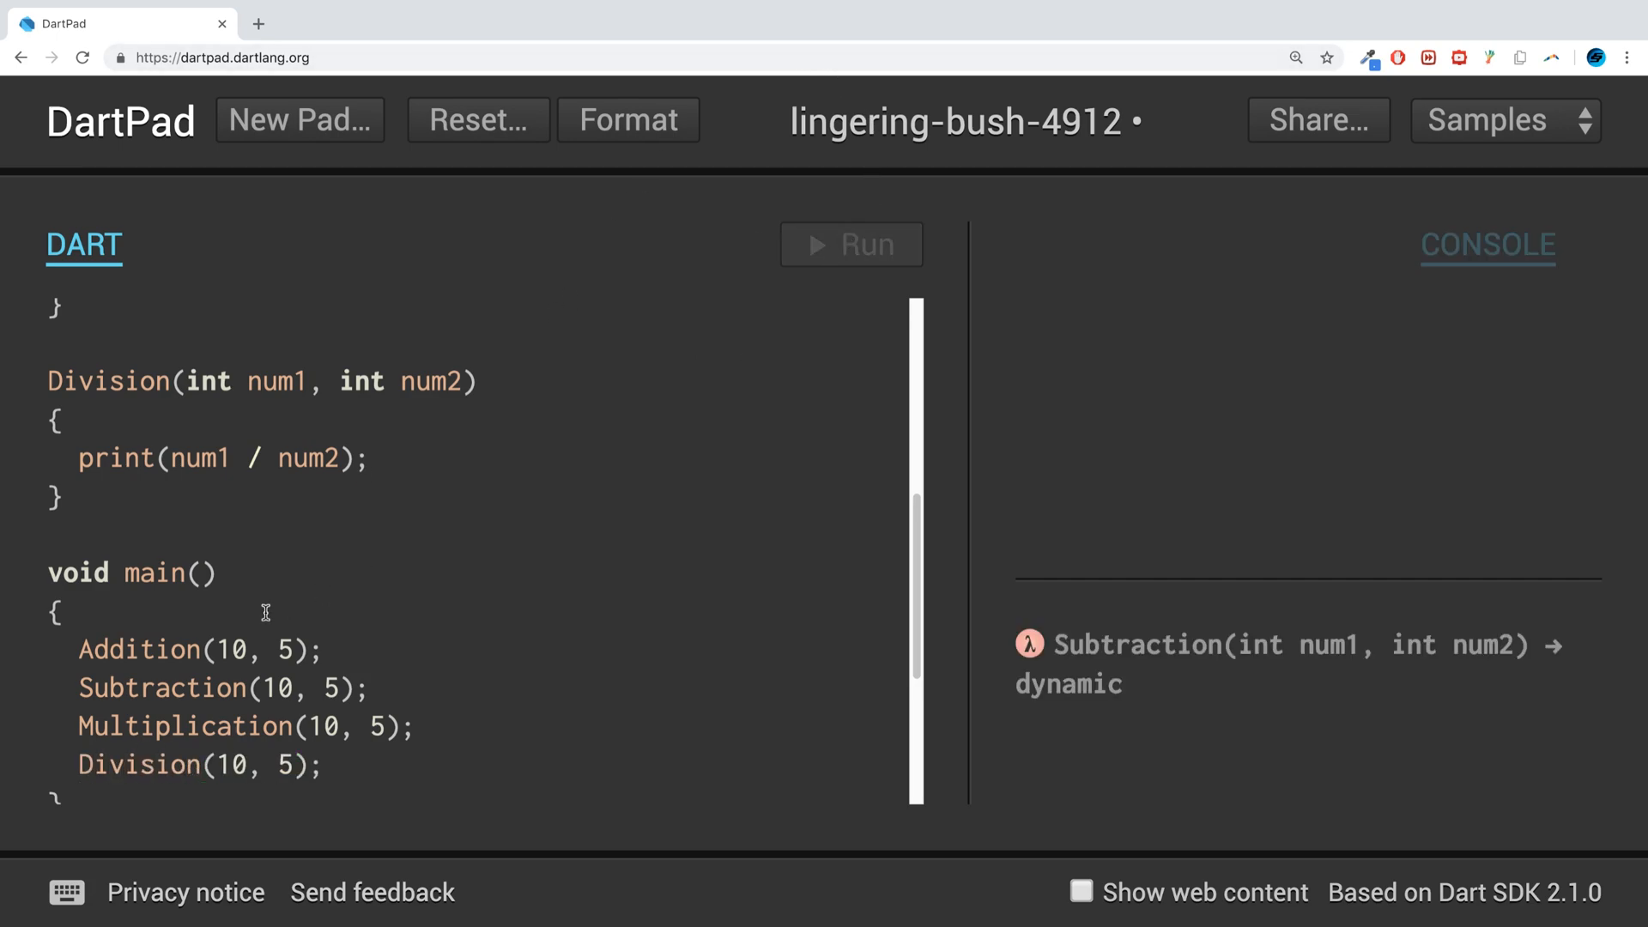
- Run the program to print 15, 5, 50 and 2, then scroll to the top
left_click(850, 244)
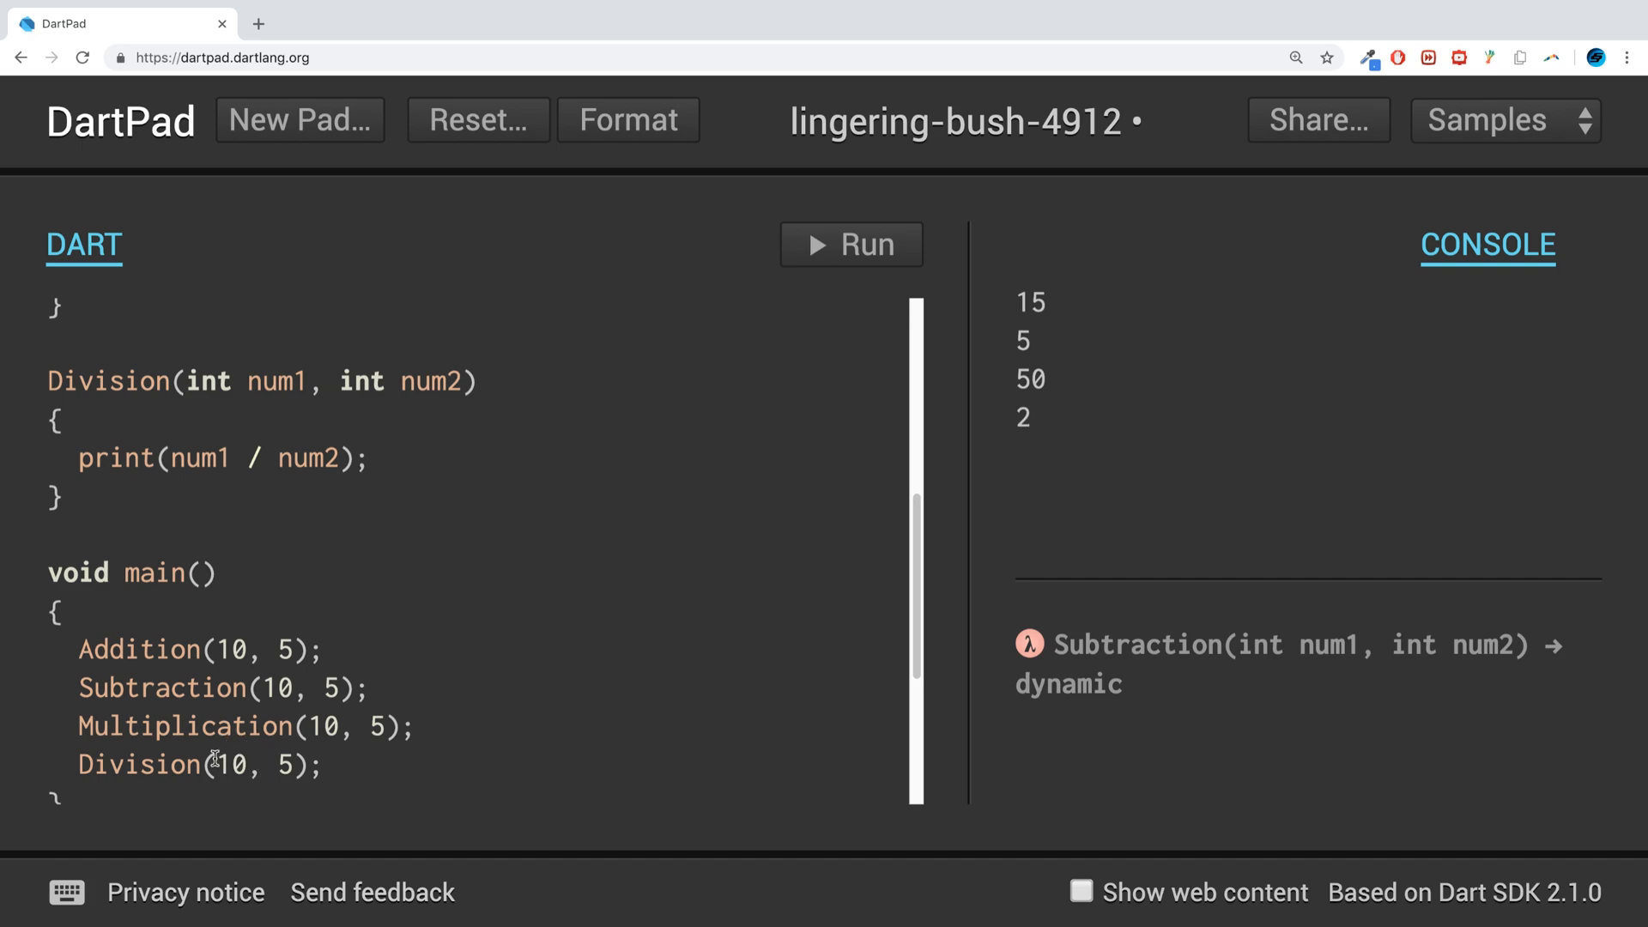
scroll("up", 3)
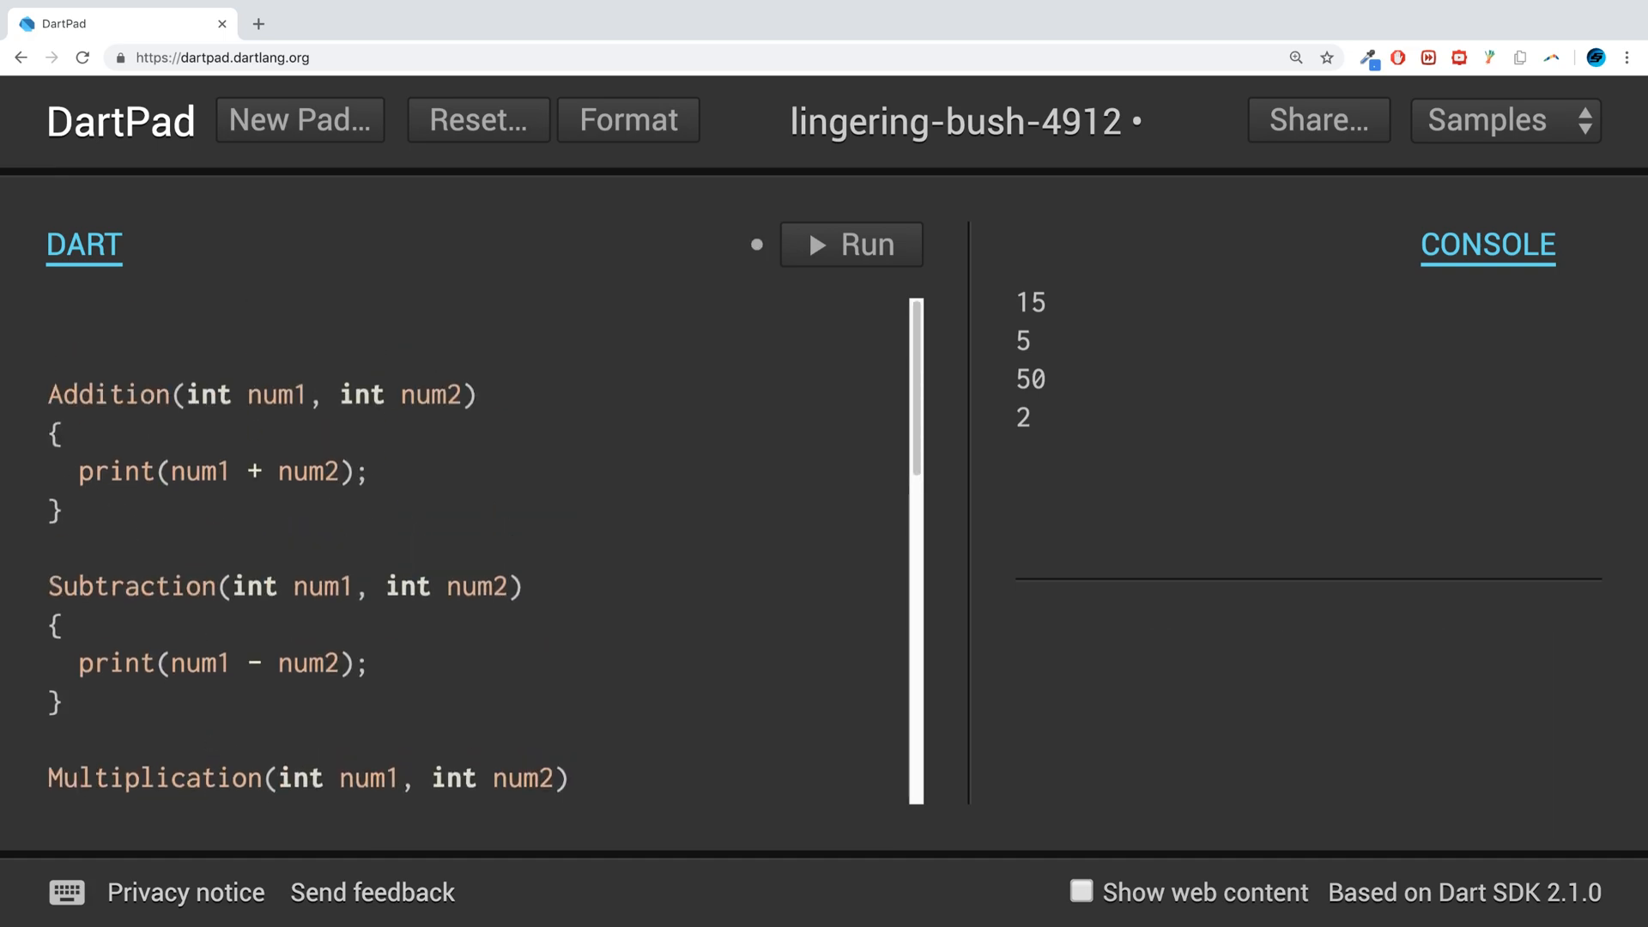
- Declare typedef Operator(int num1, int num2); on the top line
type("yt")
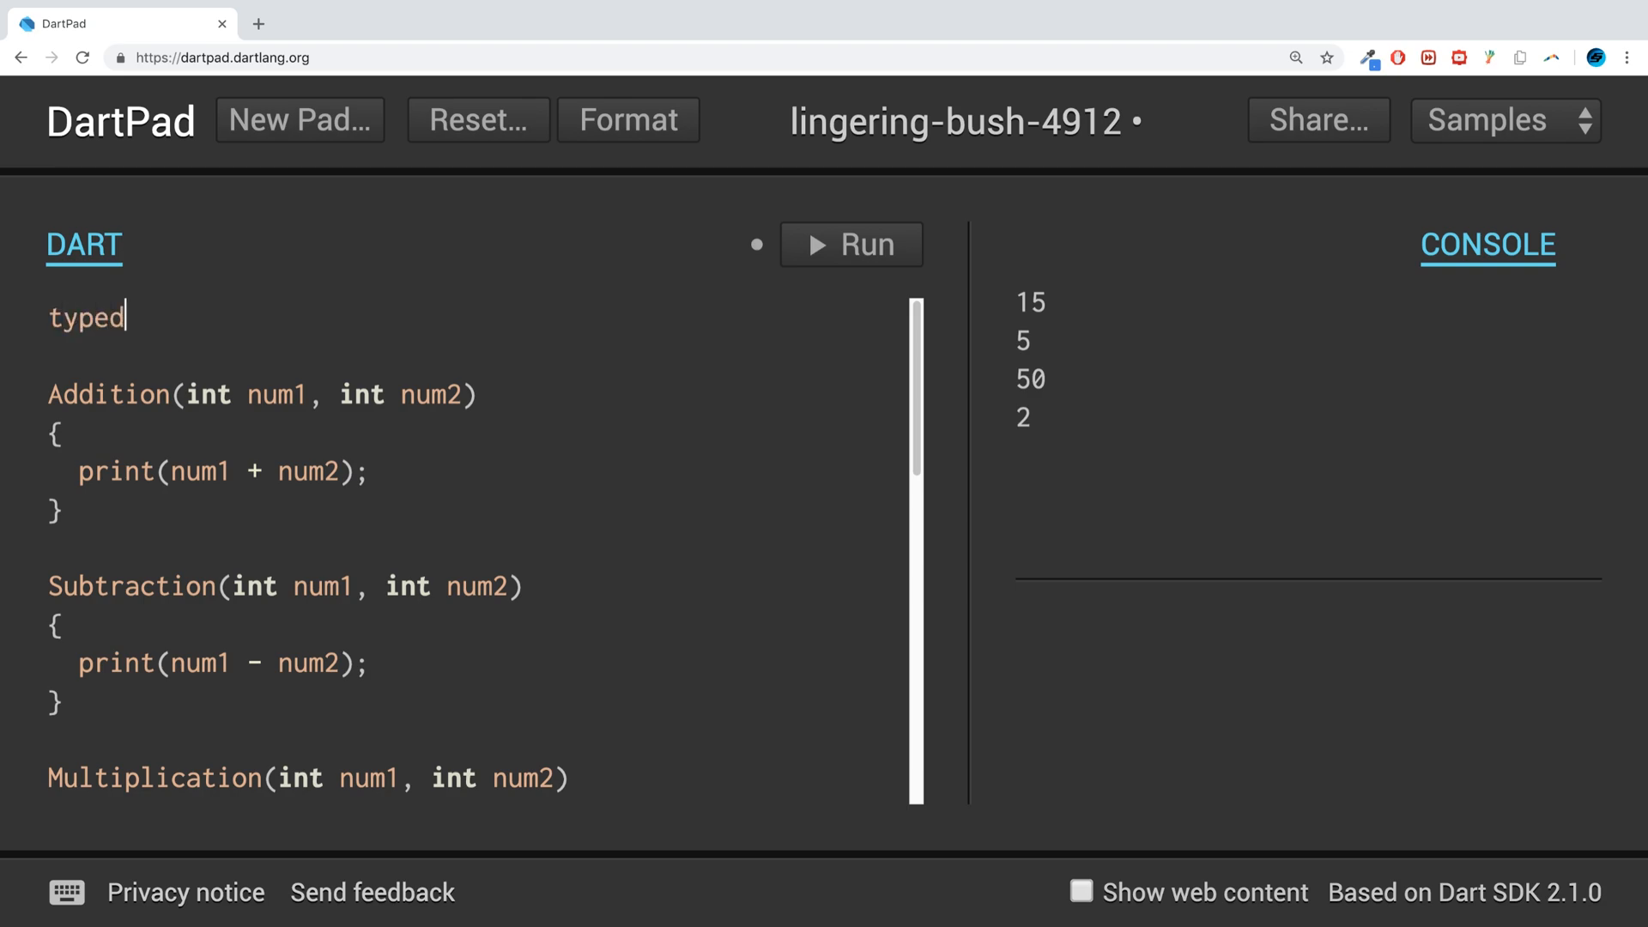
type("ef")
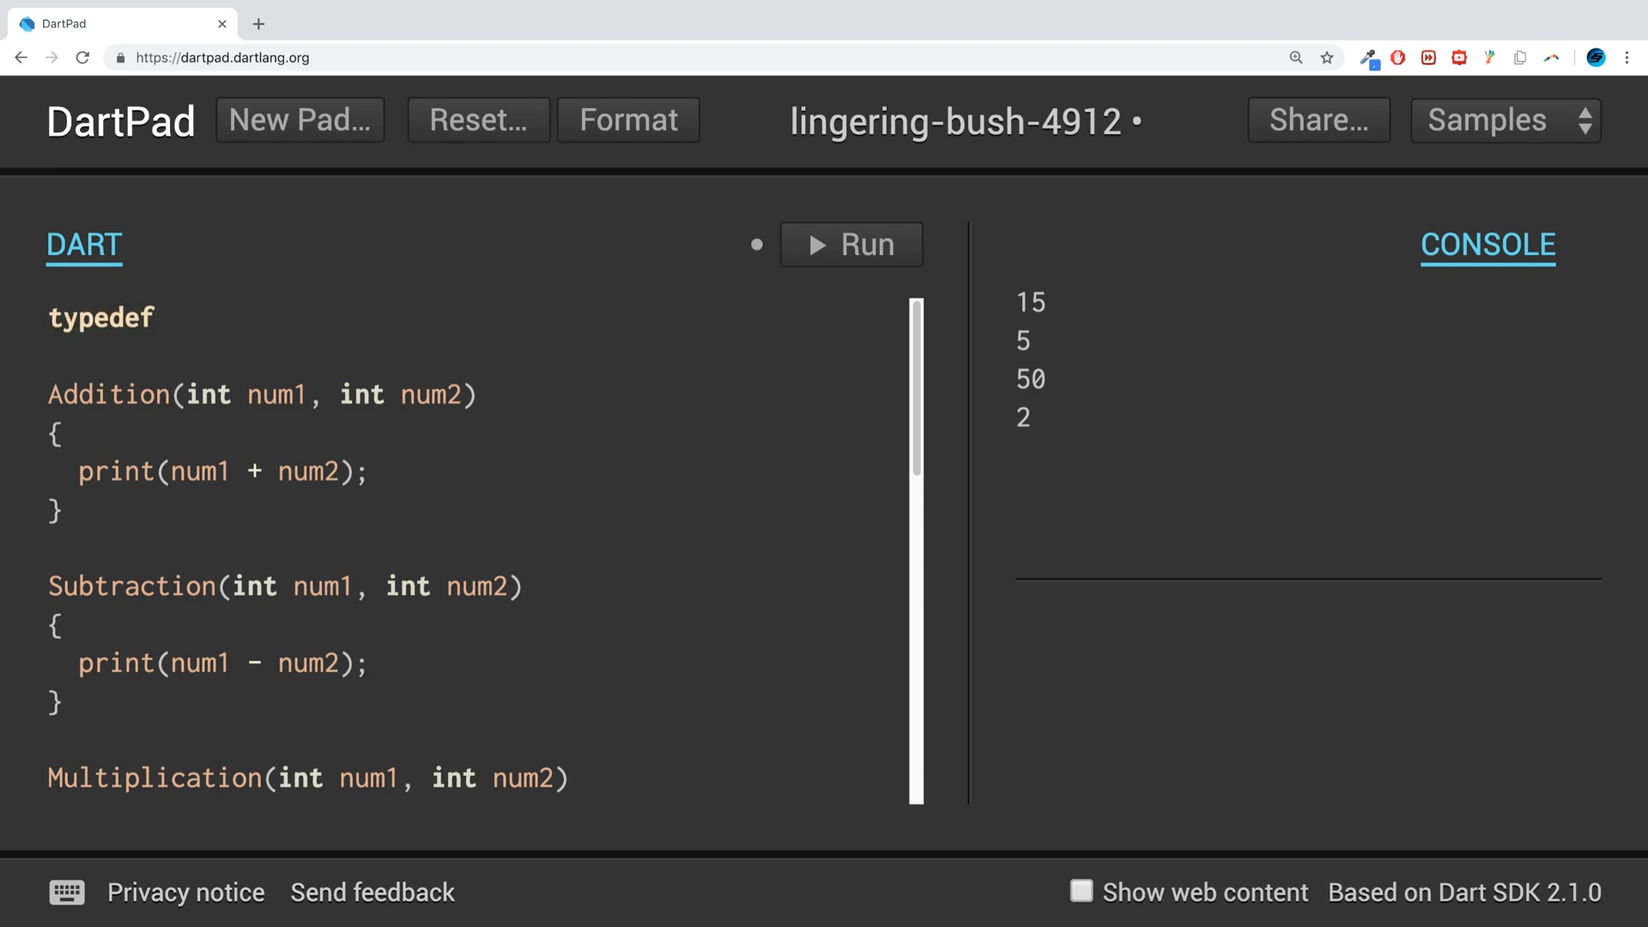
type("C")
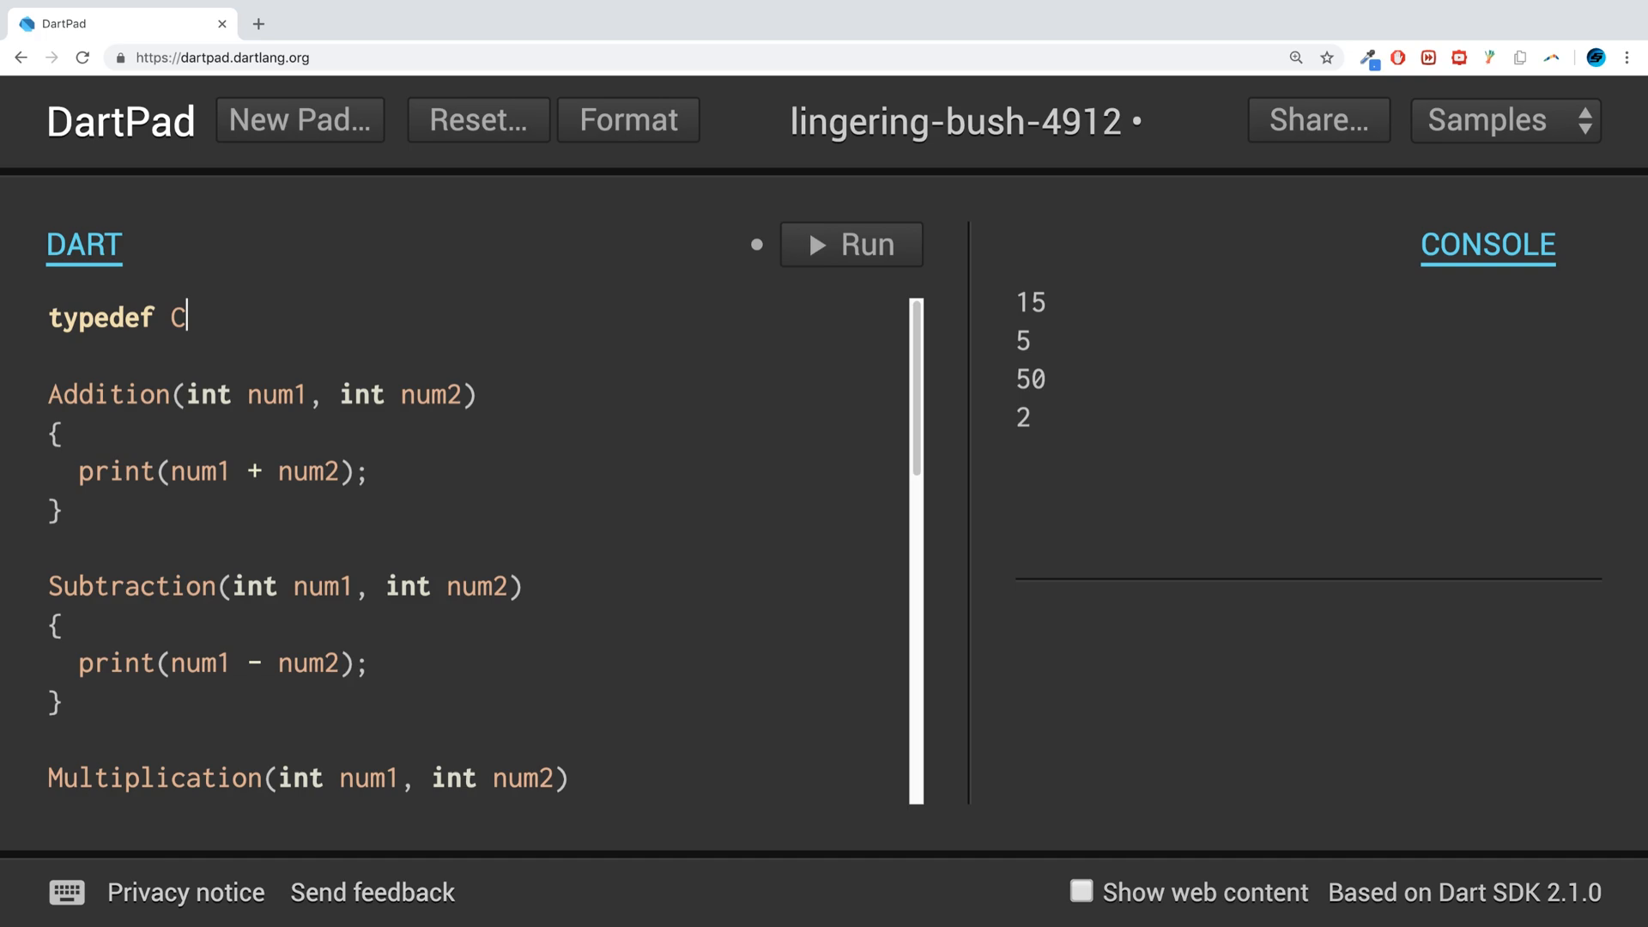
type("pera")
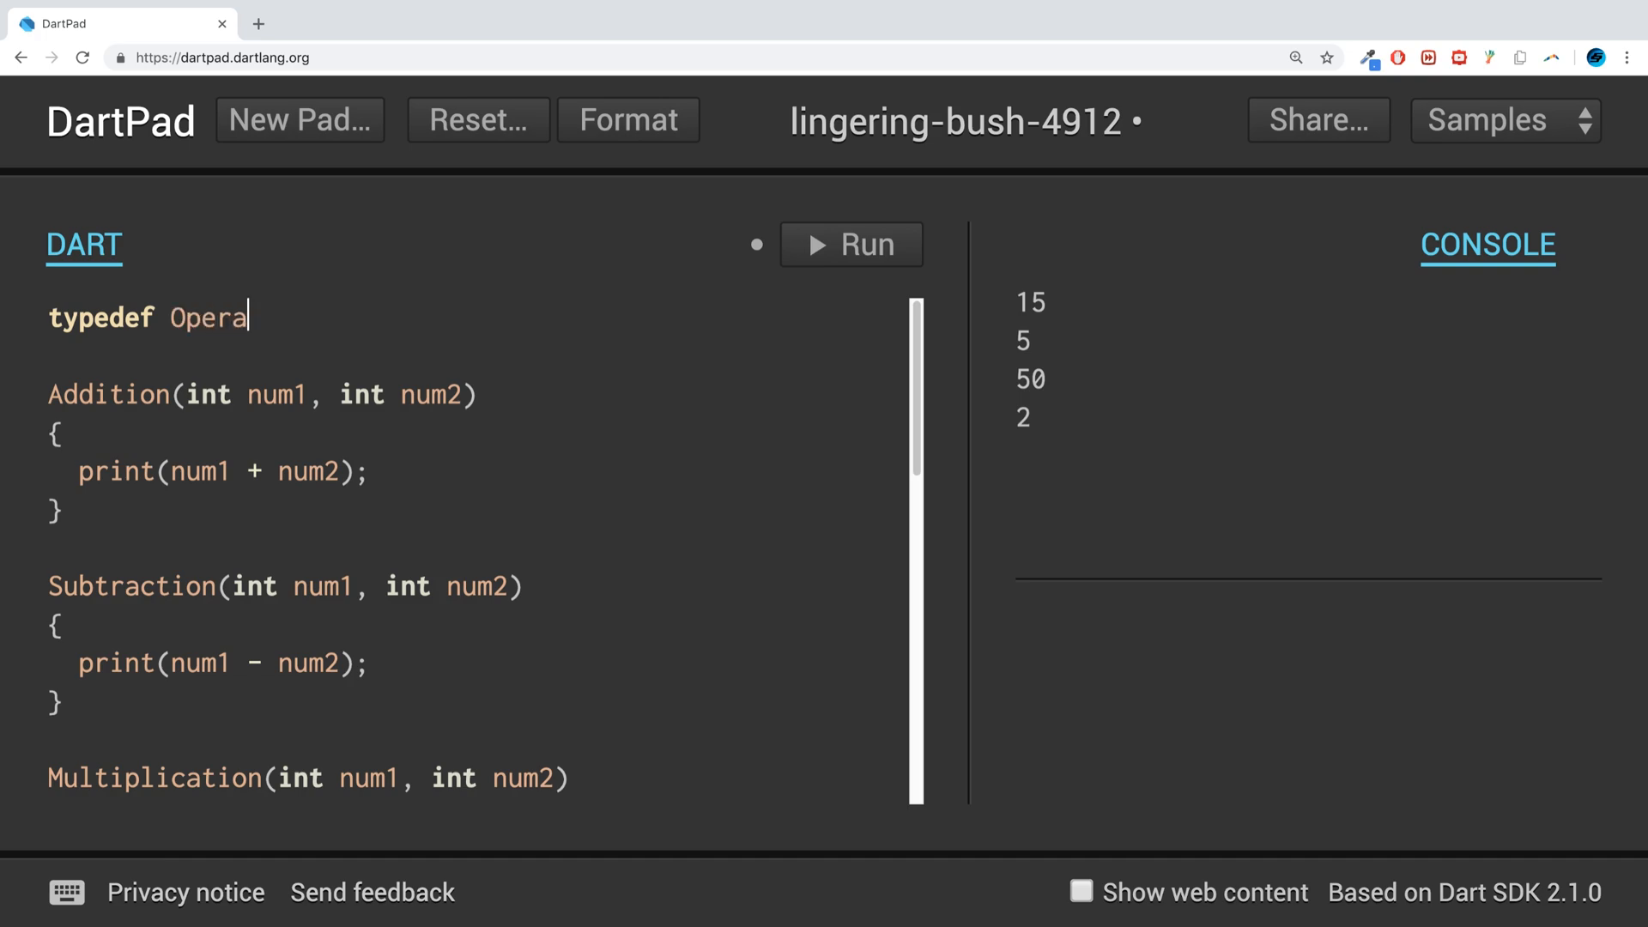
type("tor")
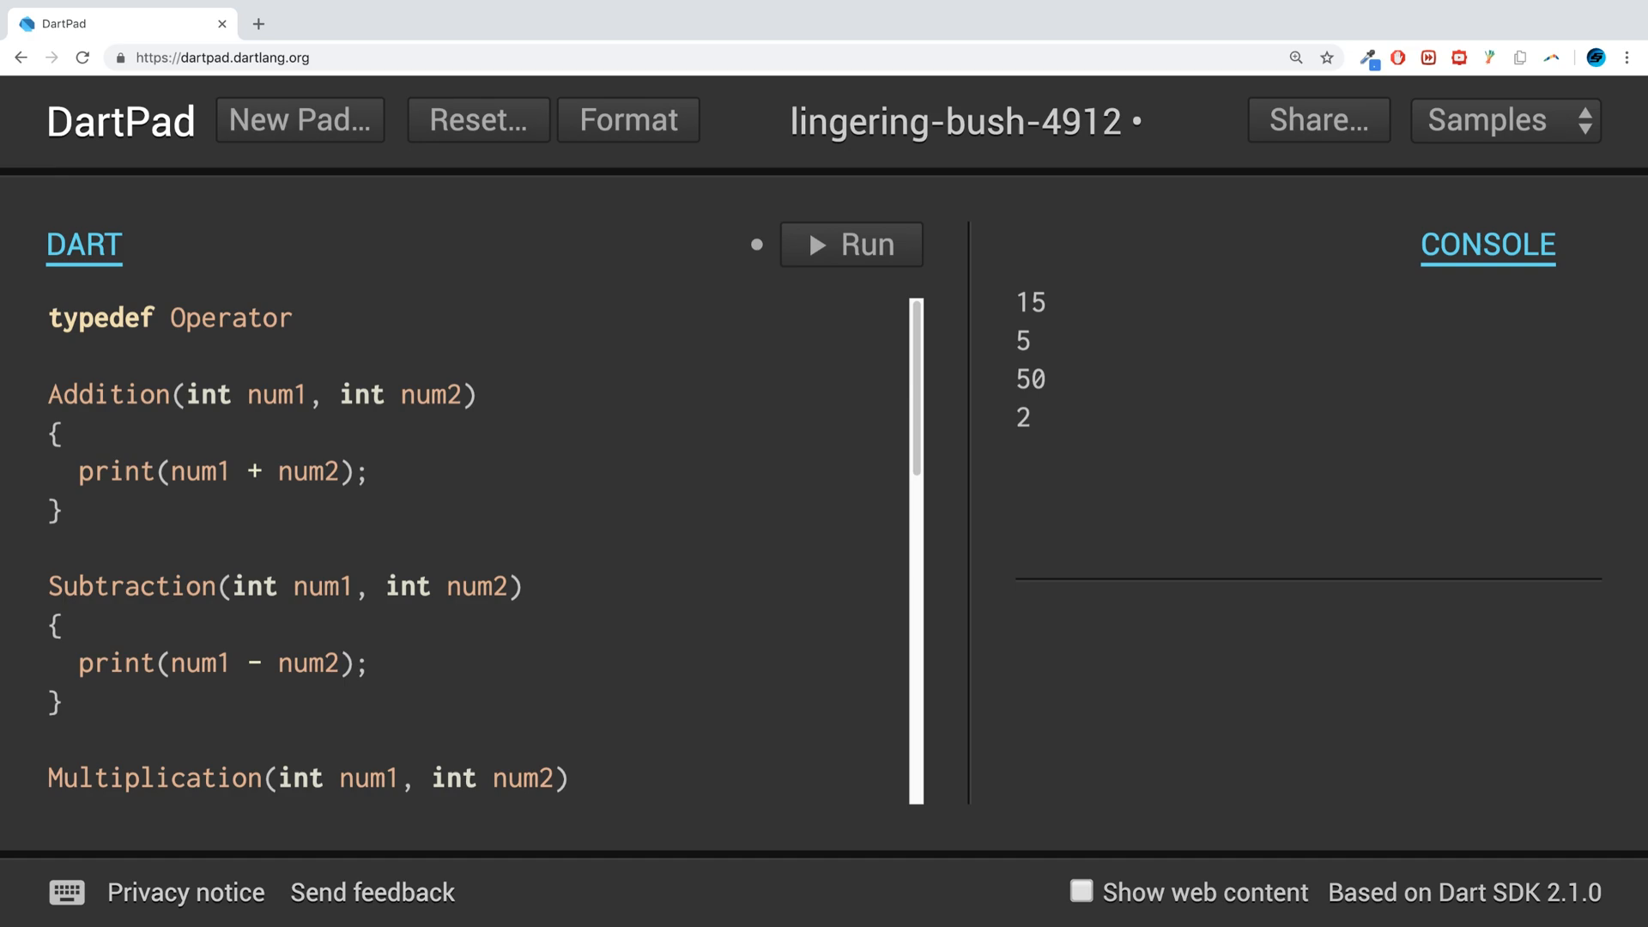
type("();")
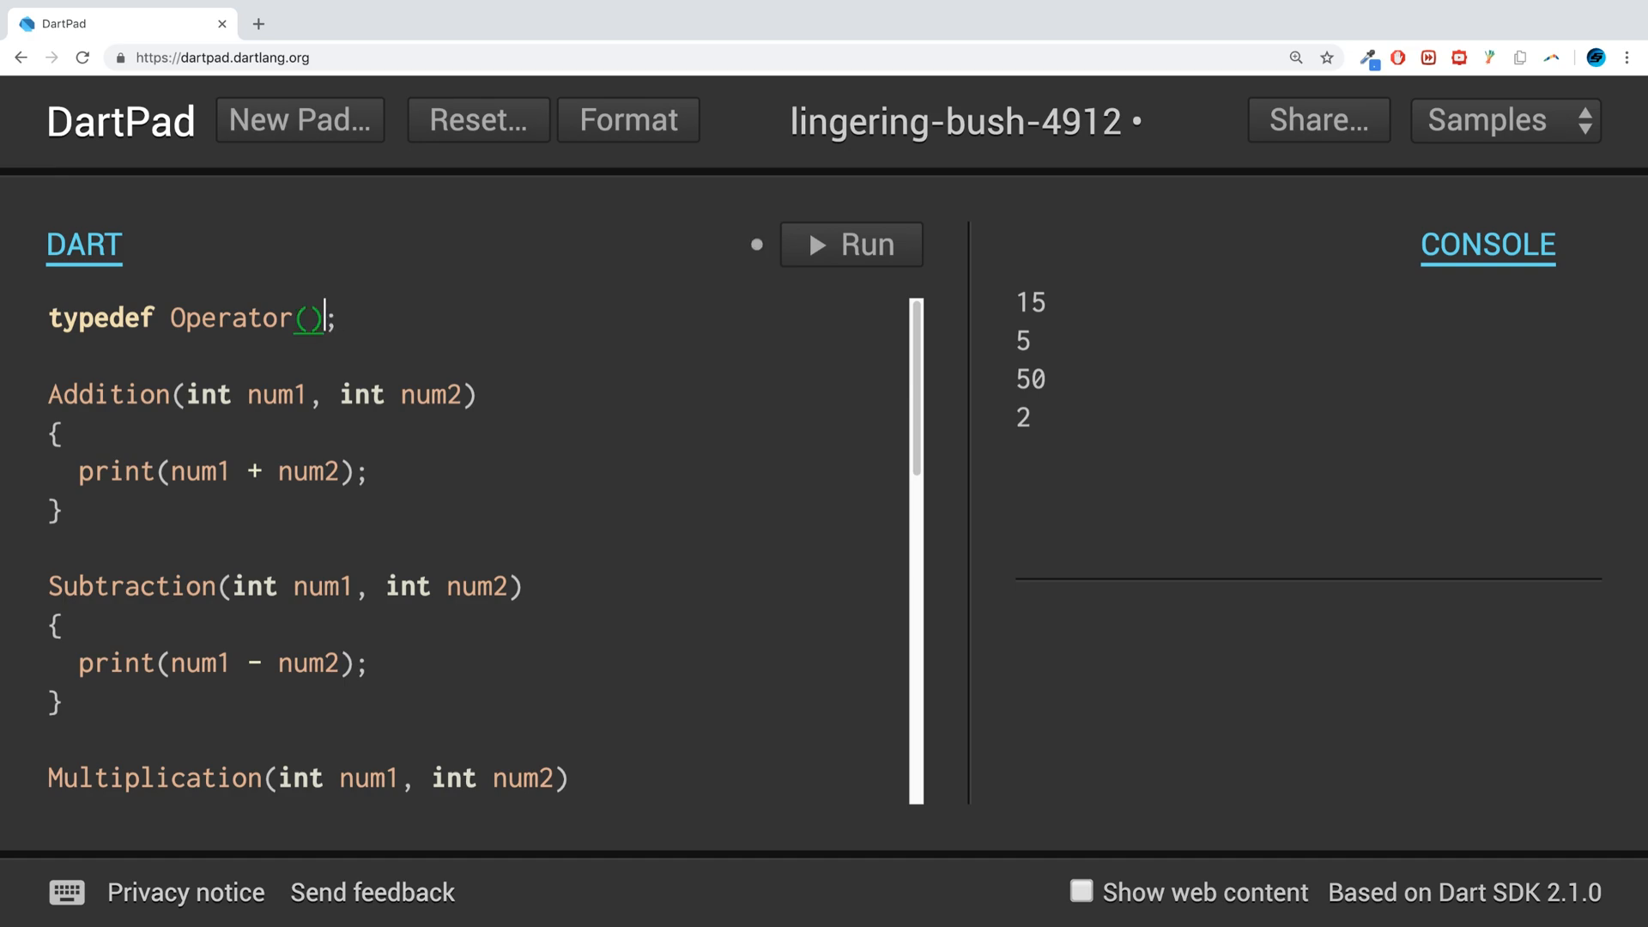
type("int num")
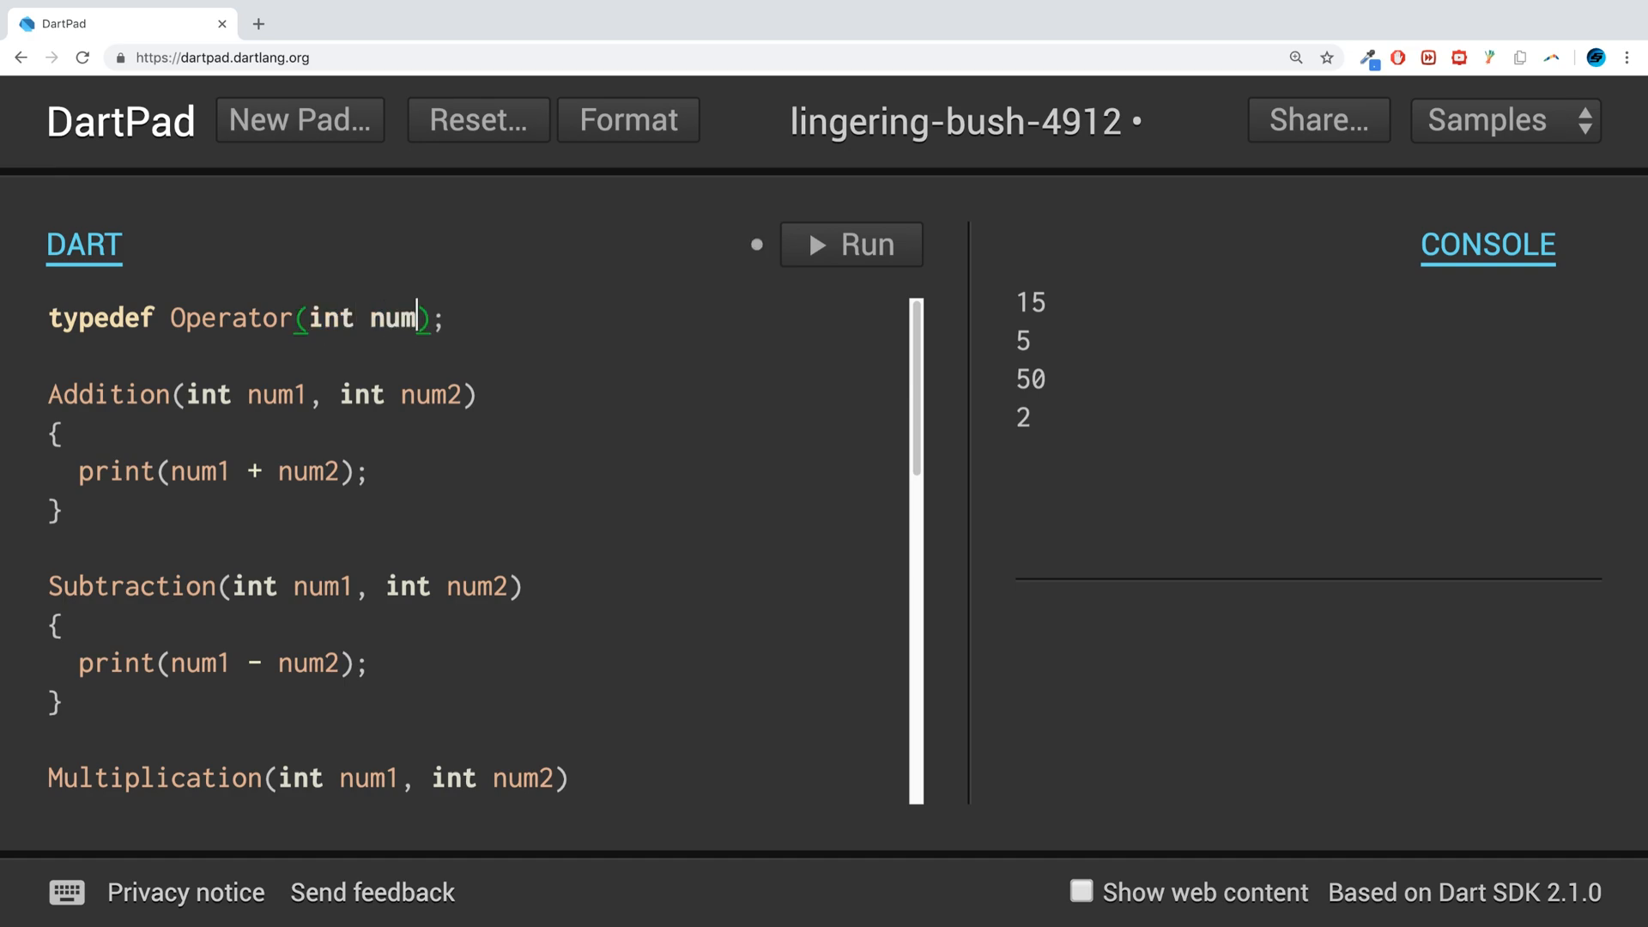
type("1, int num2")
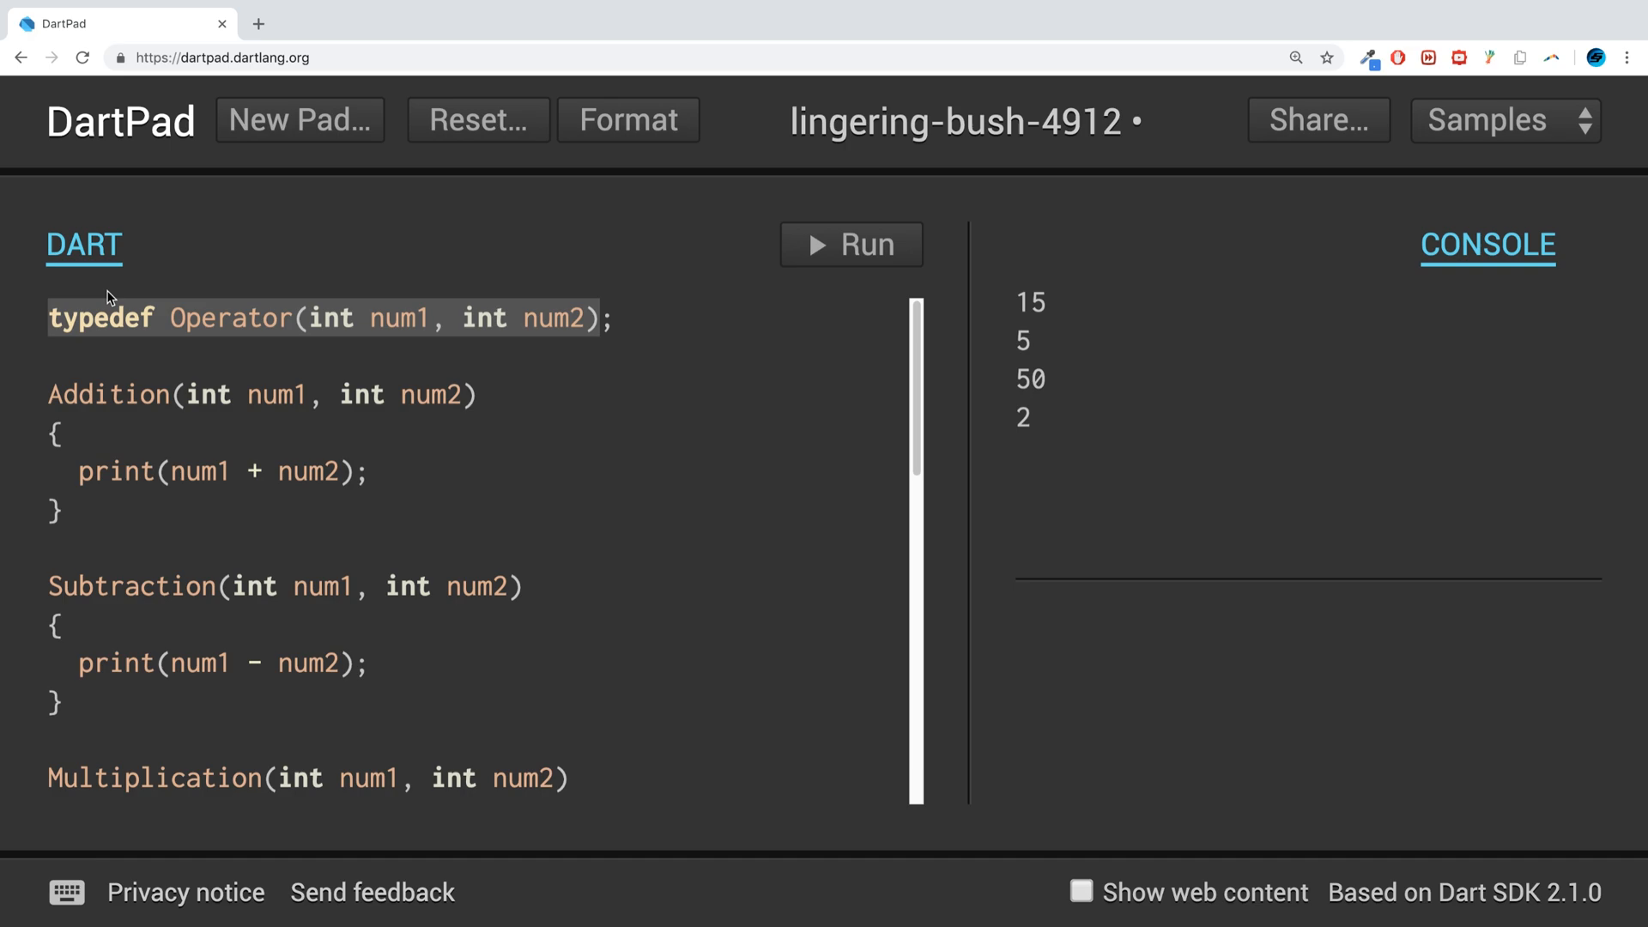
- Start a new line below the Division function and begin typing 'Cal'
scroll("down", 3)
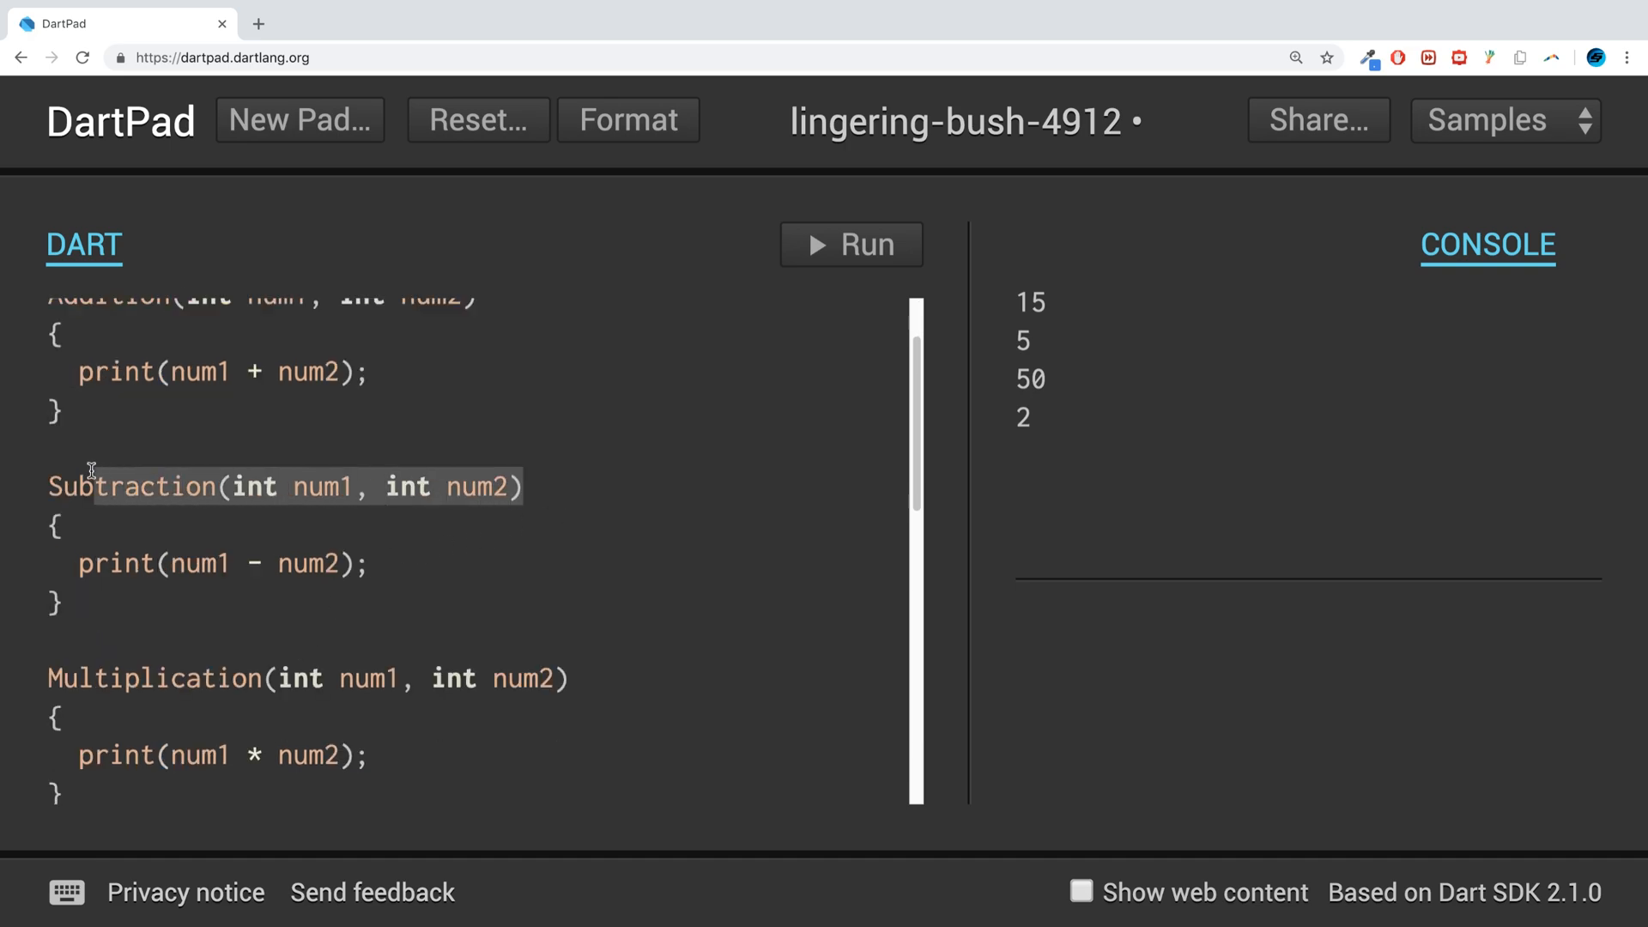
scroll("up", 3)
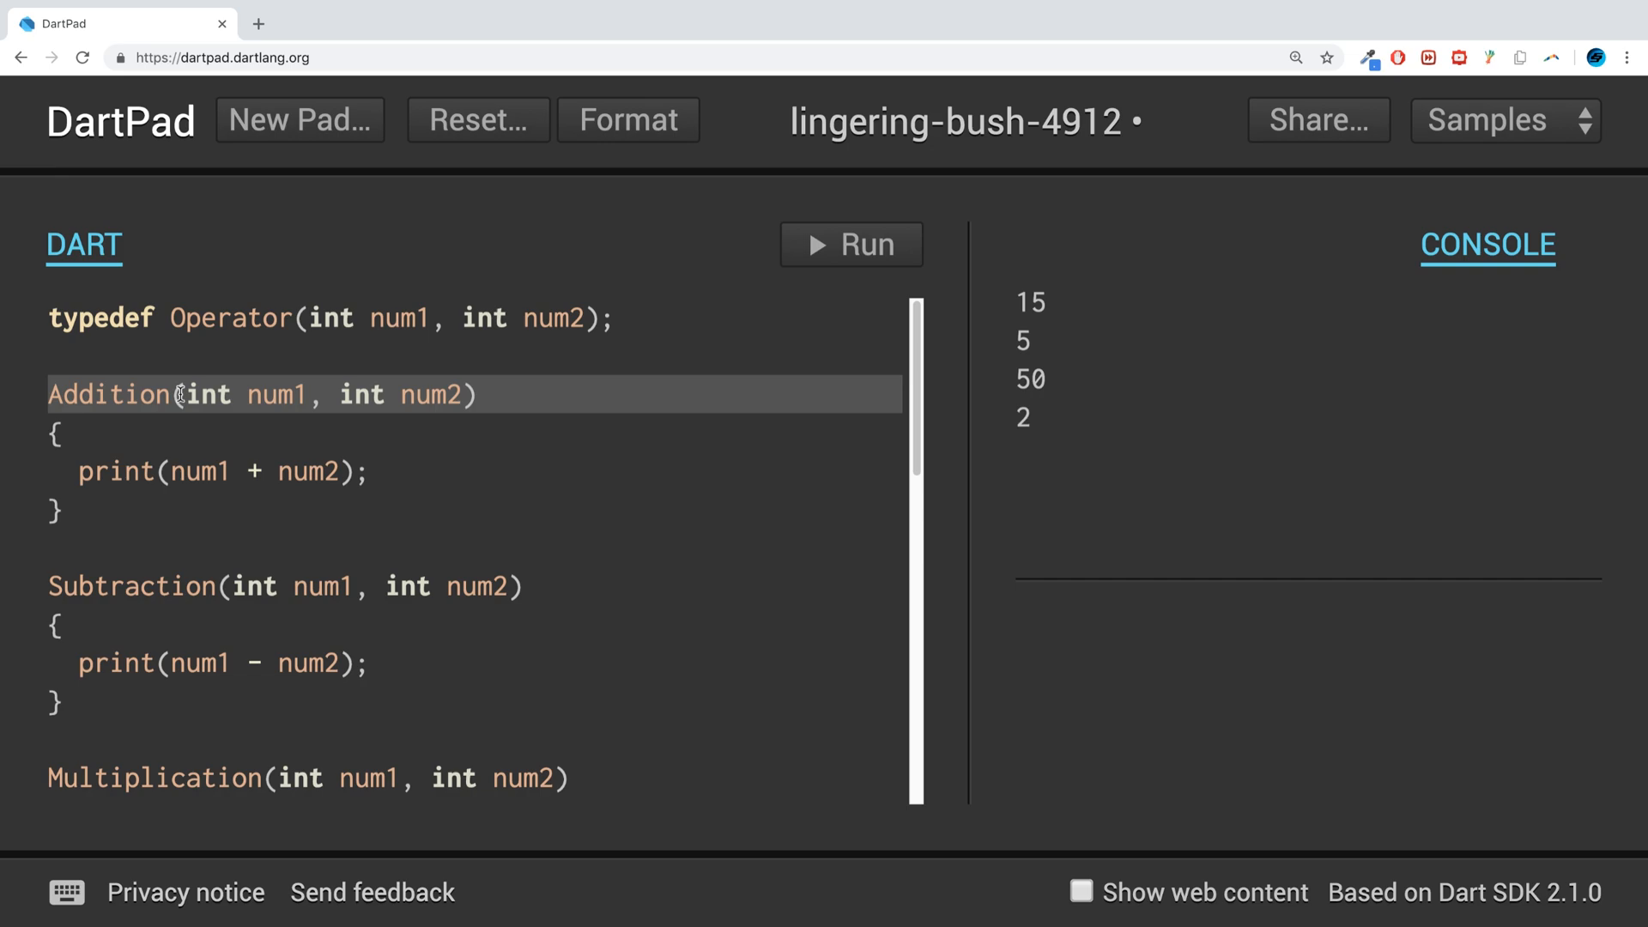
mouse_move(234, 375)
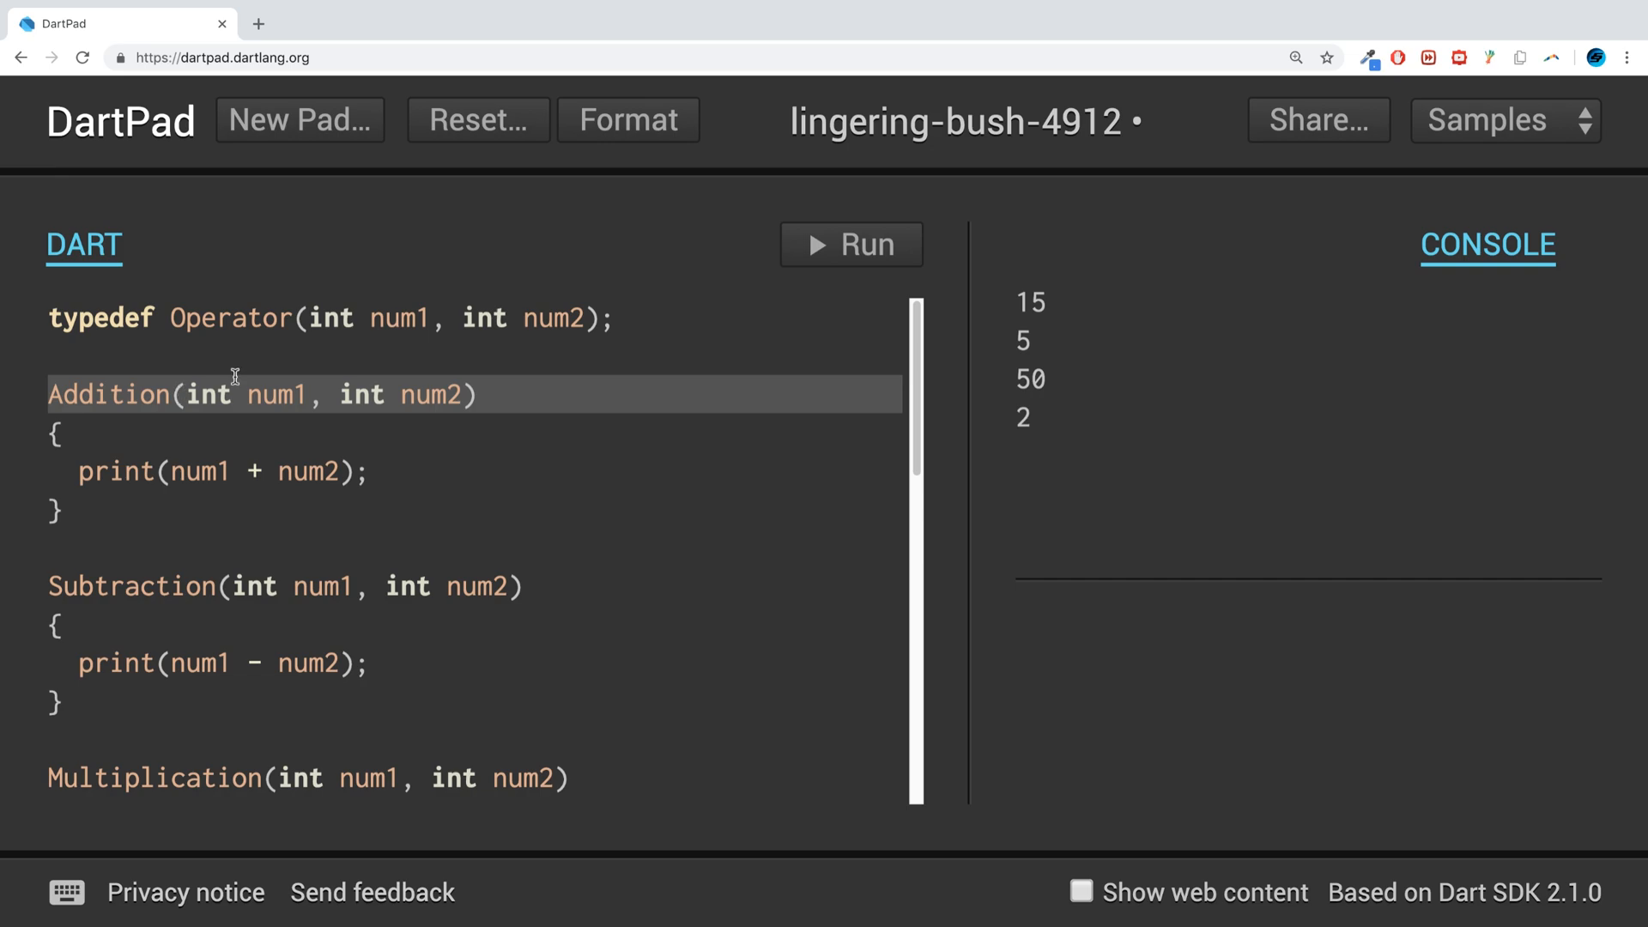
left_click(327, 317)
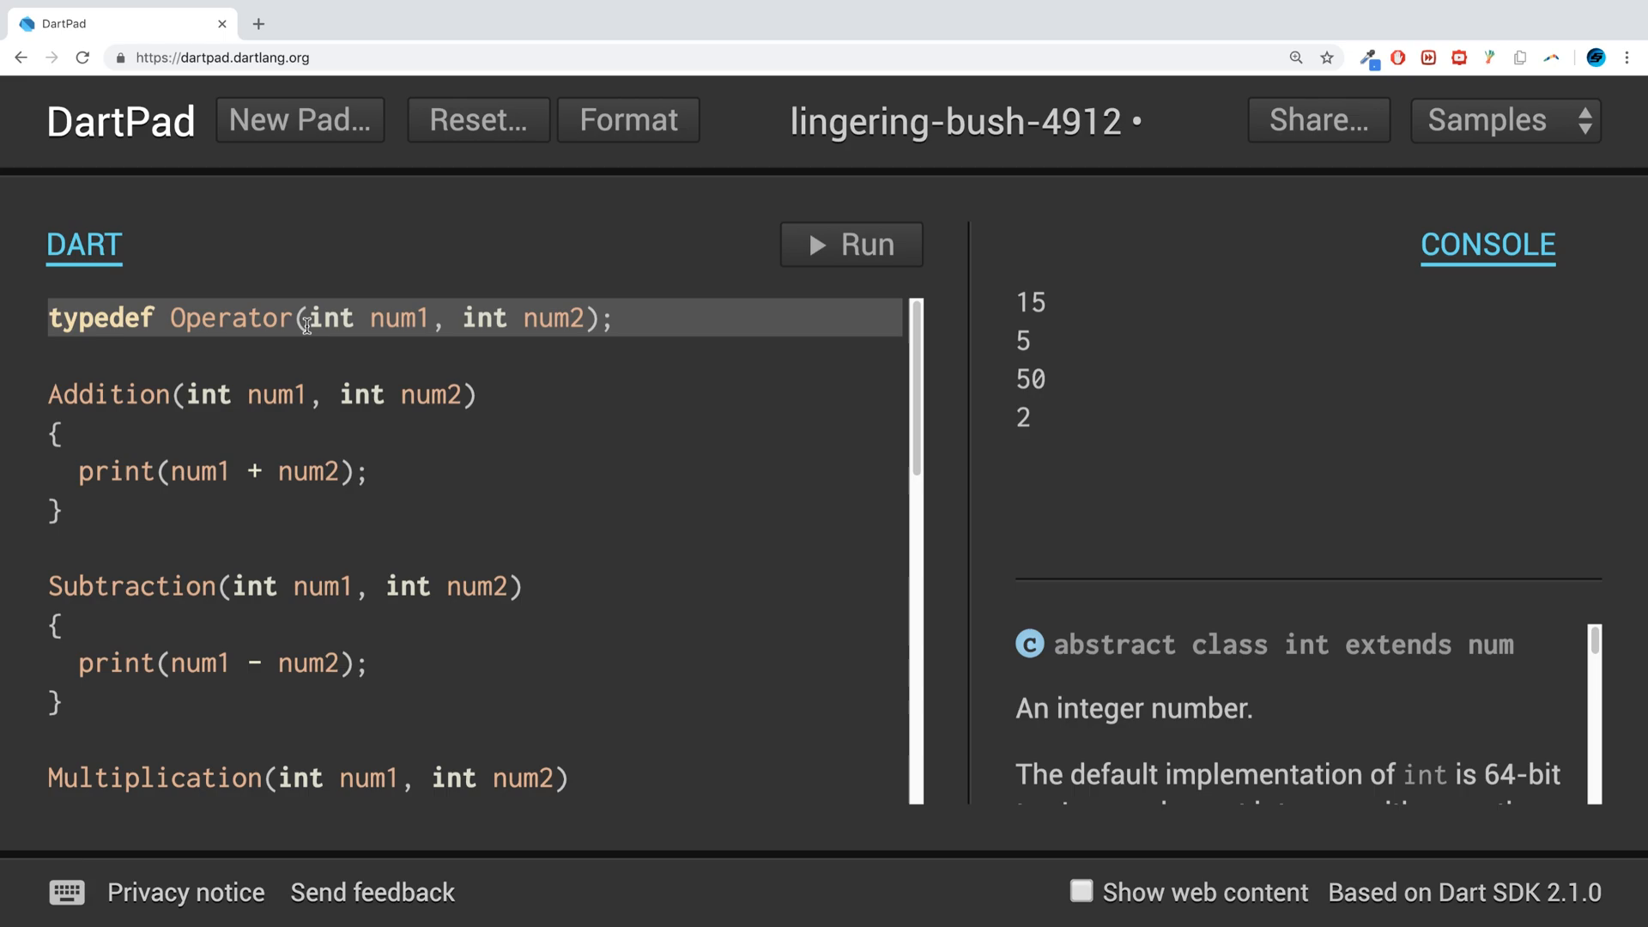
scroll("down", 3)
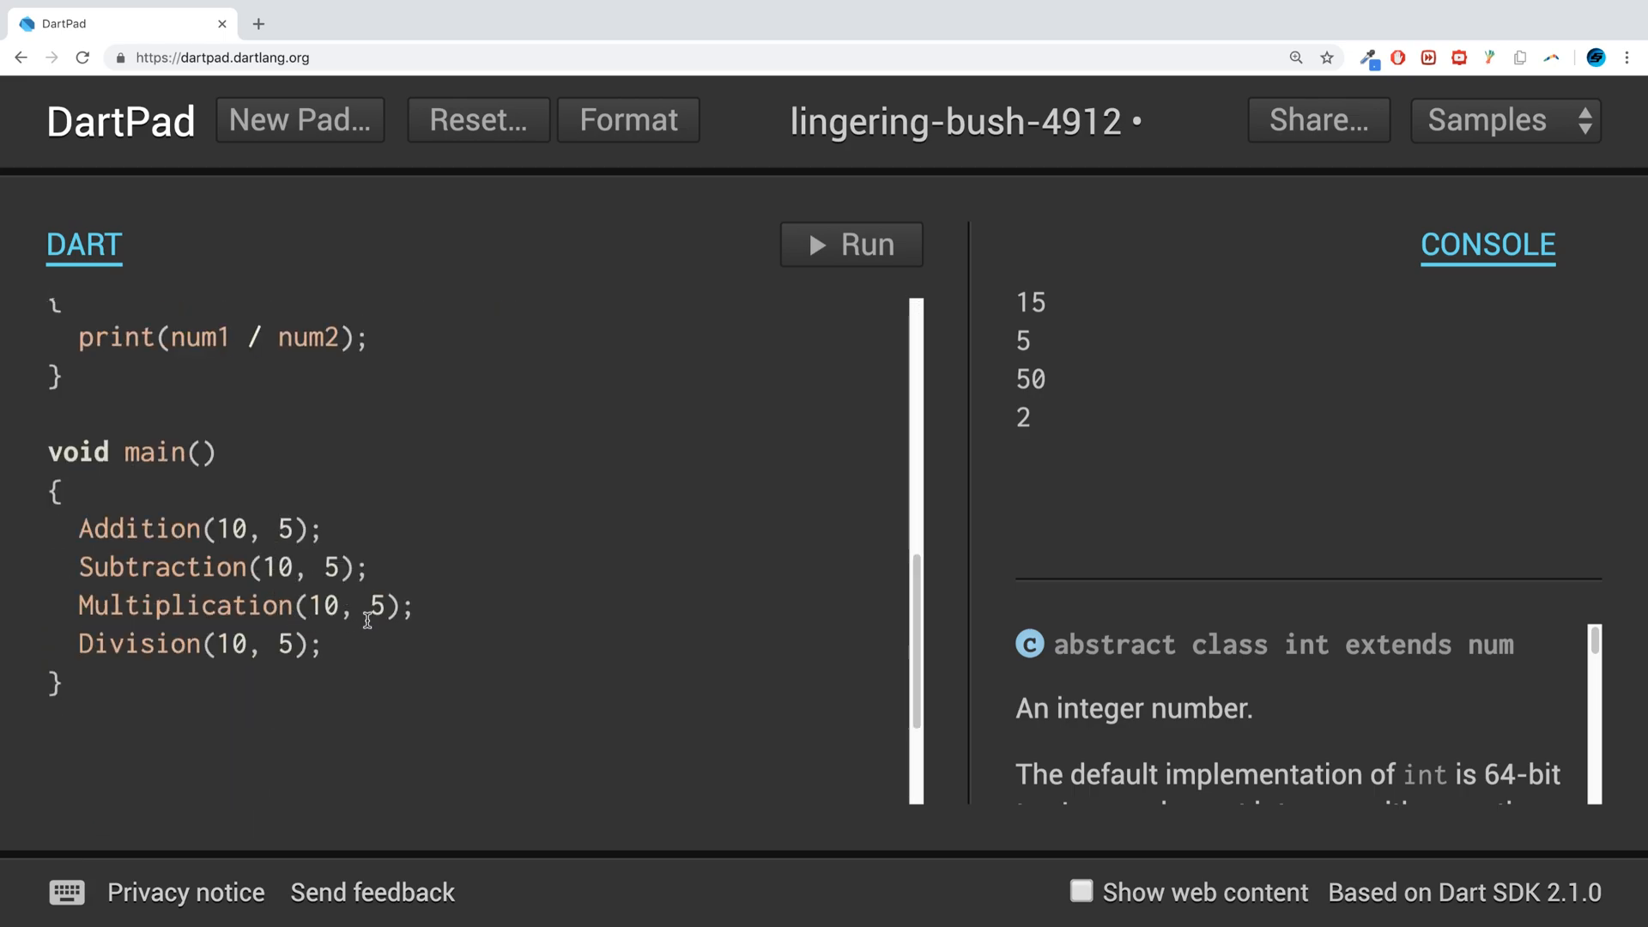
scroll("up", 3)
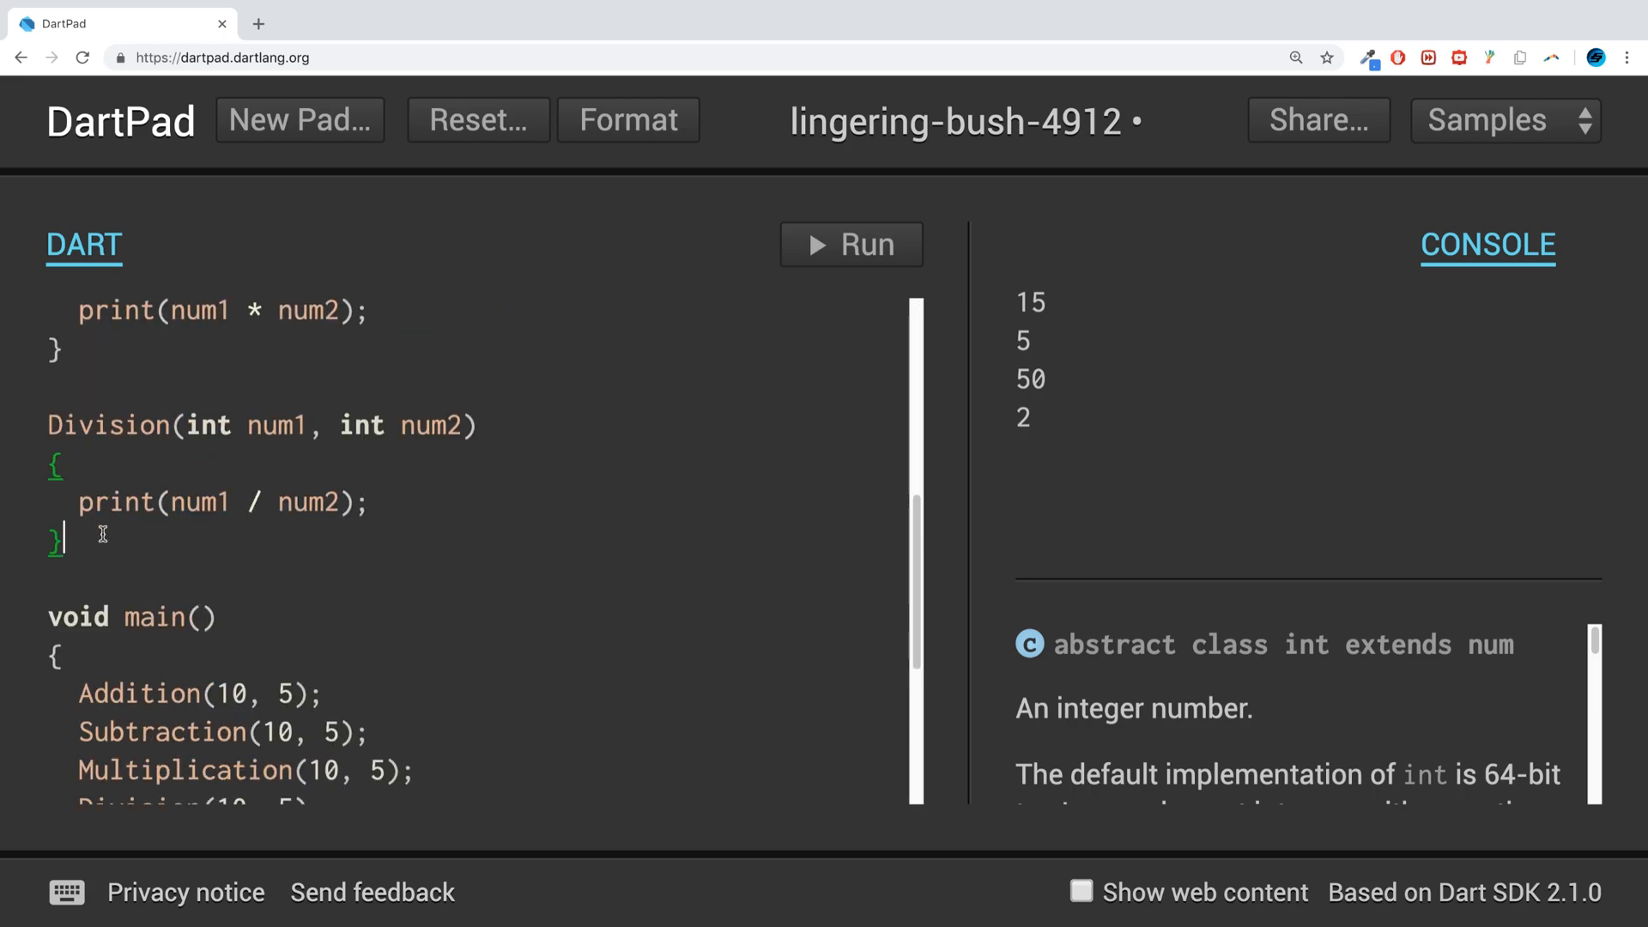
type("Cal")
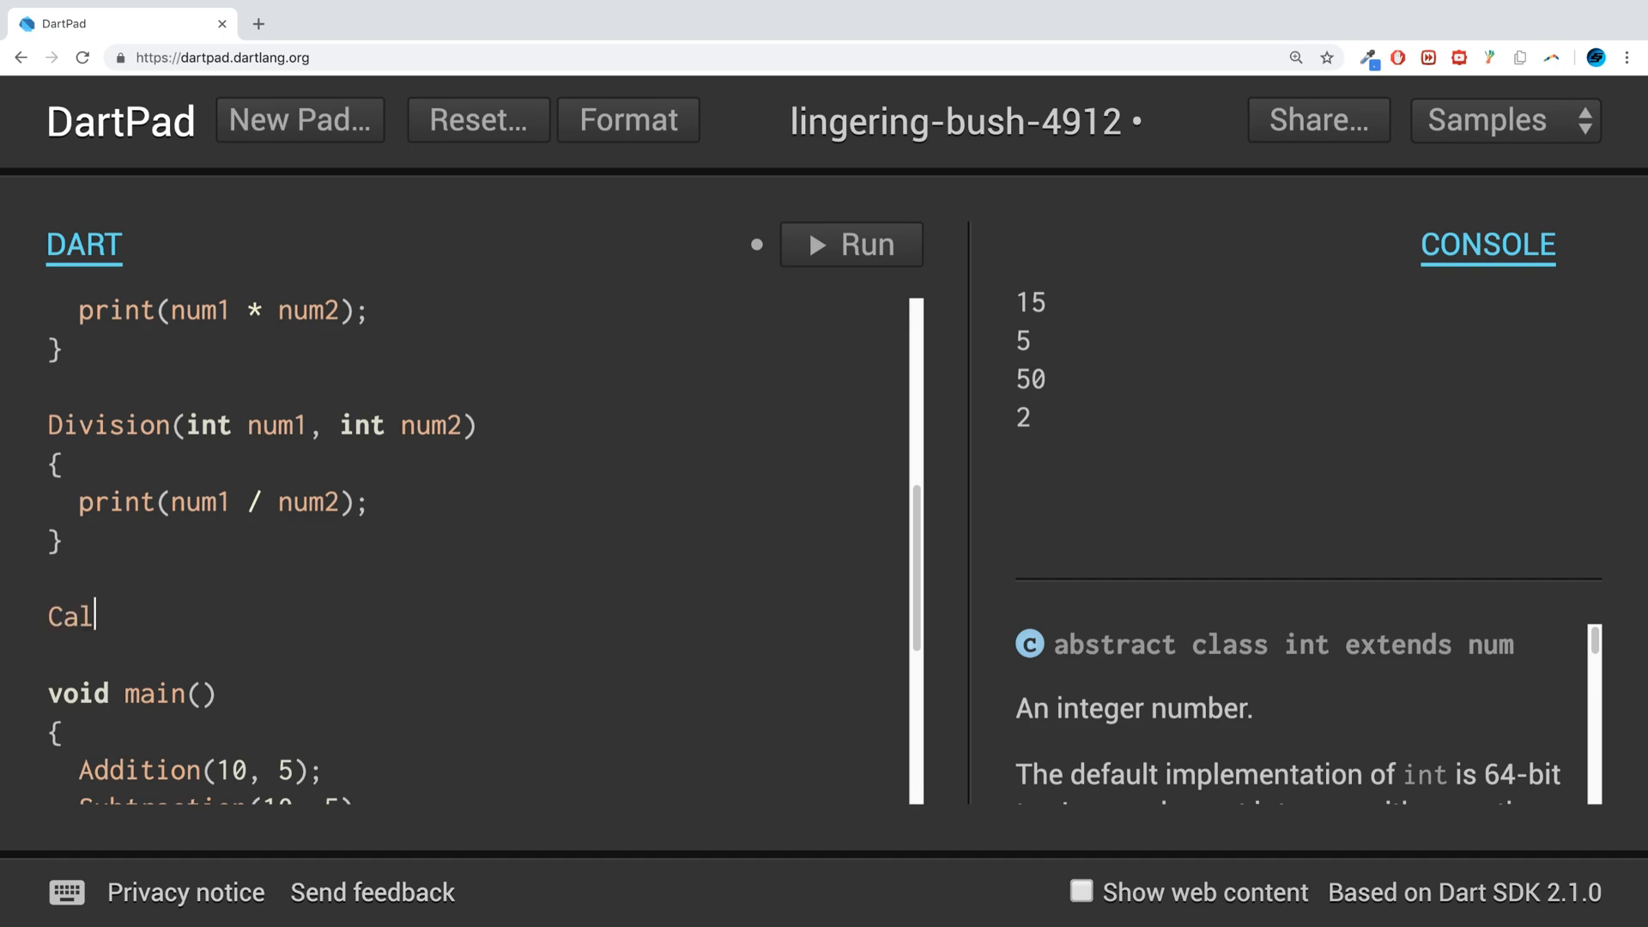
- Write Calculation(int num1, int num2, Operator opAlias) with a body calling opAlias(num1, num2)
type("cu")
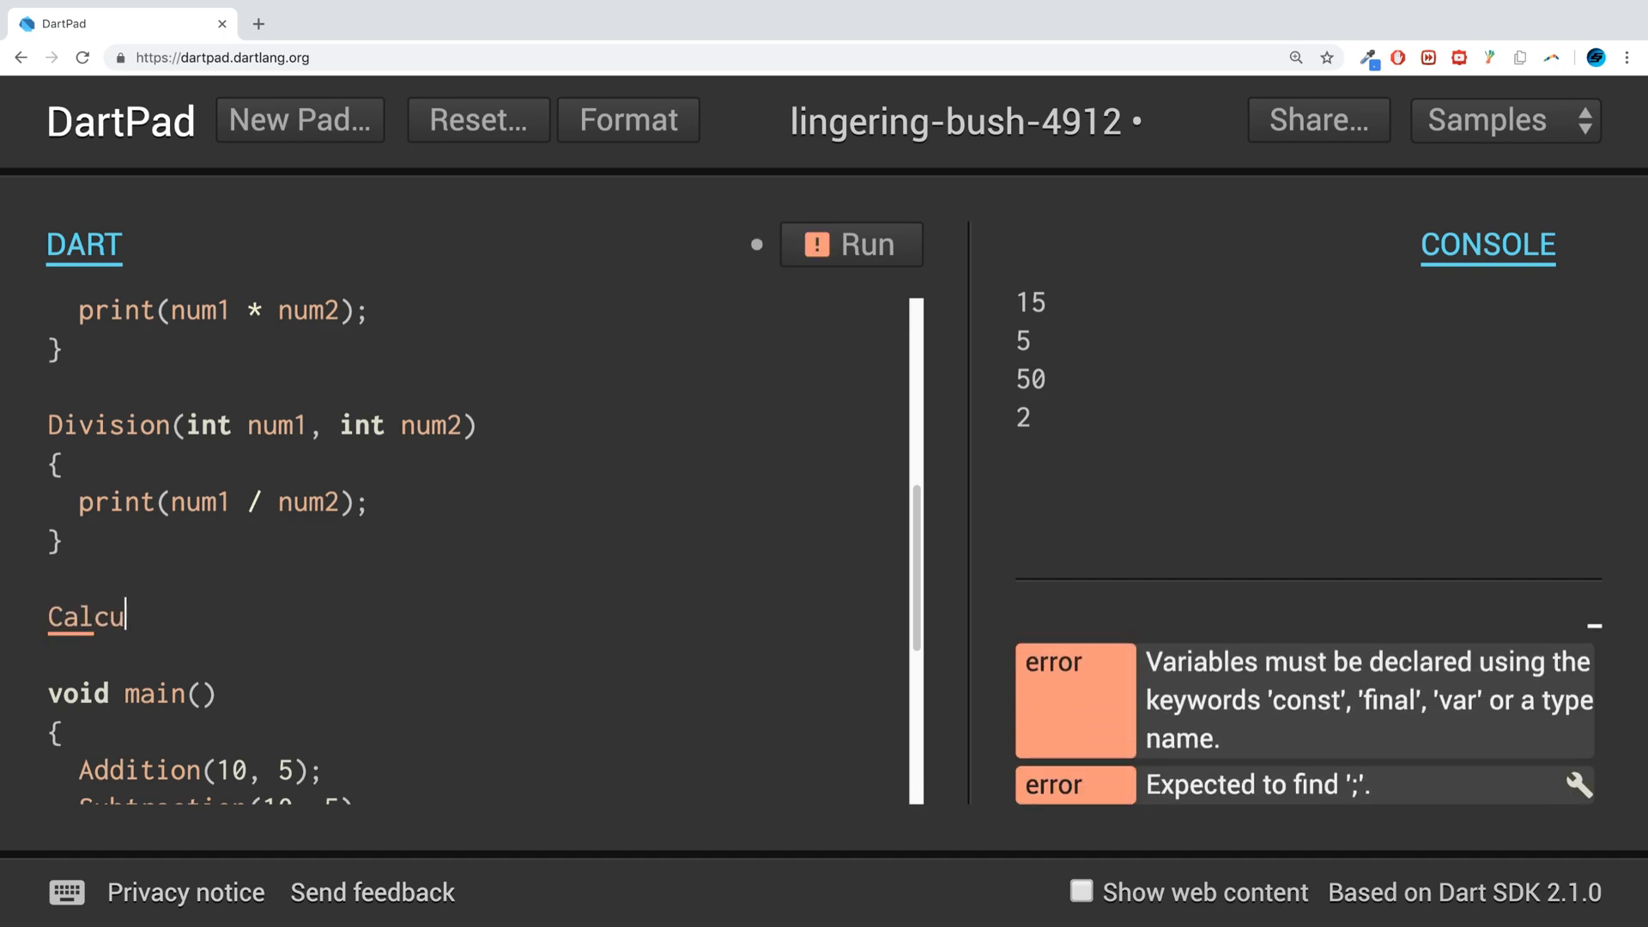
type("lation")
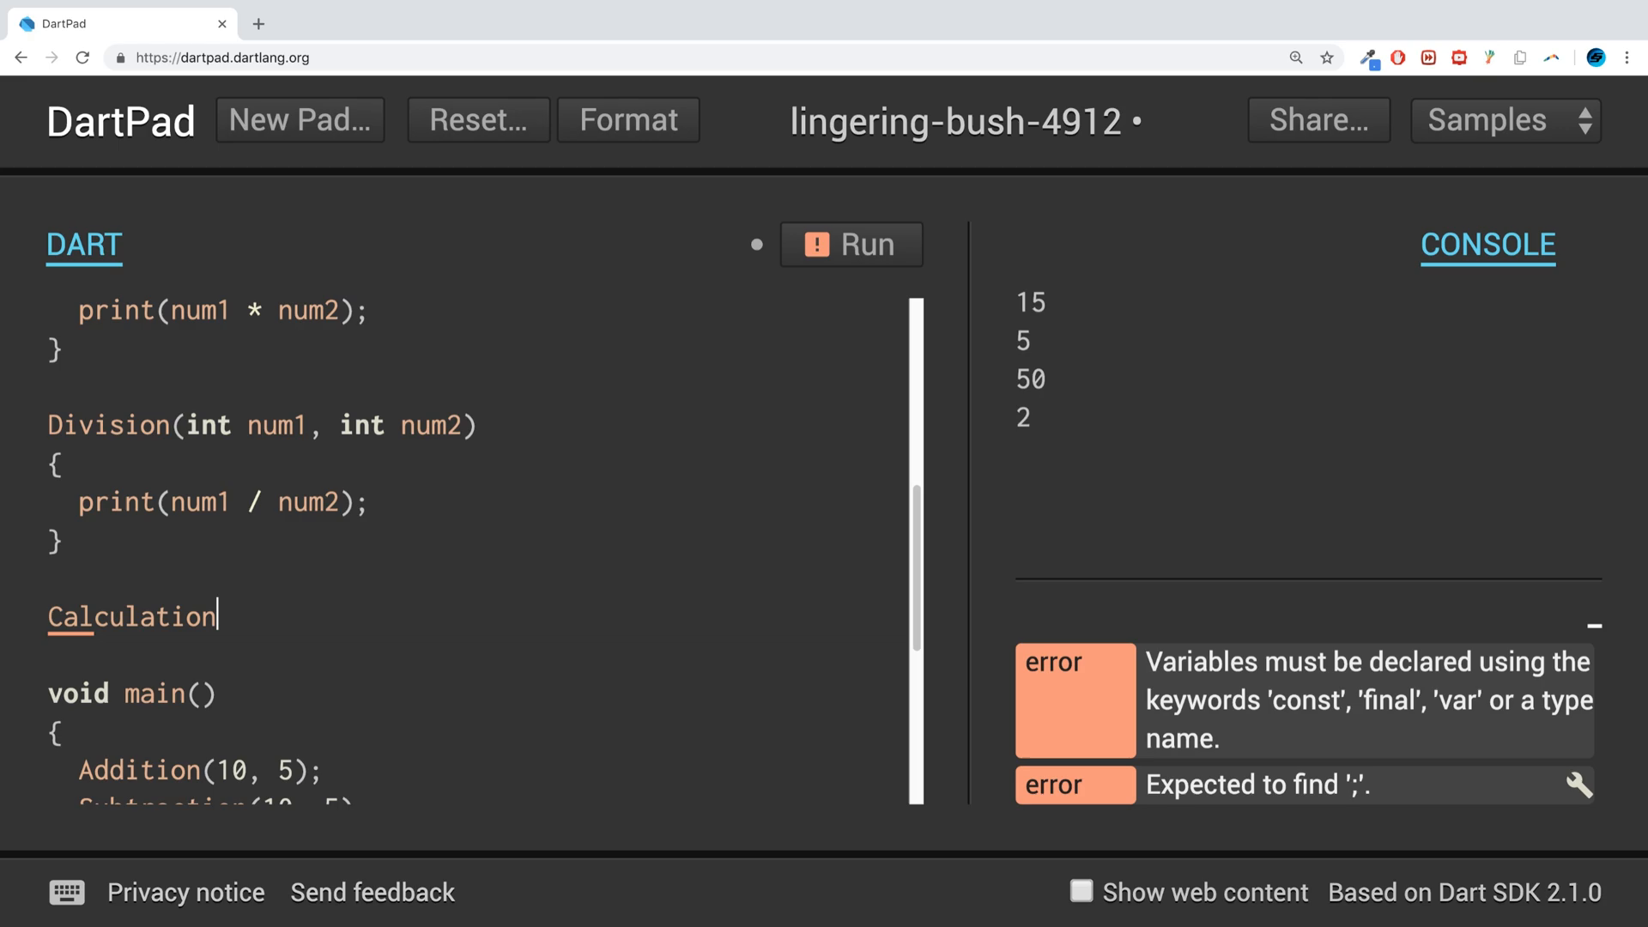
type("()")
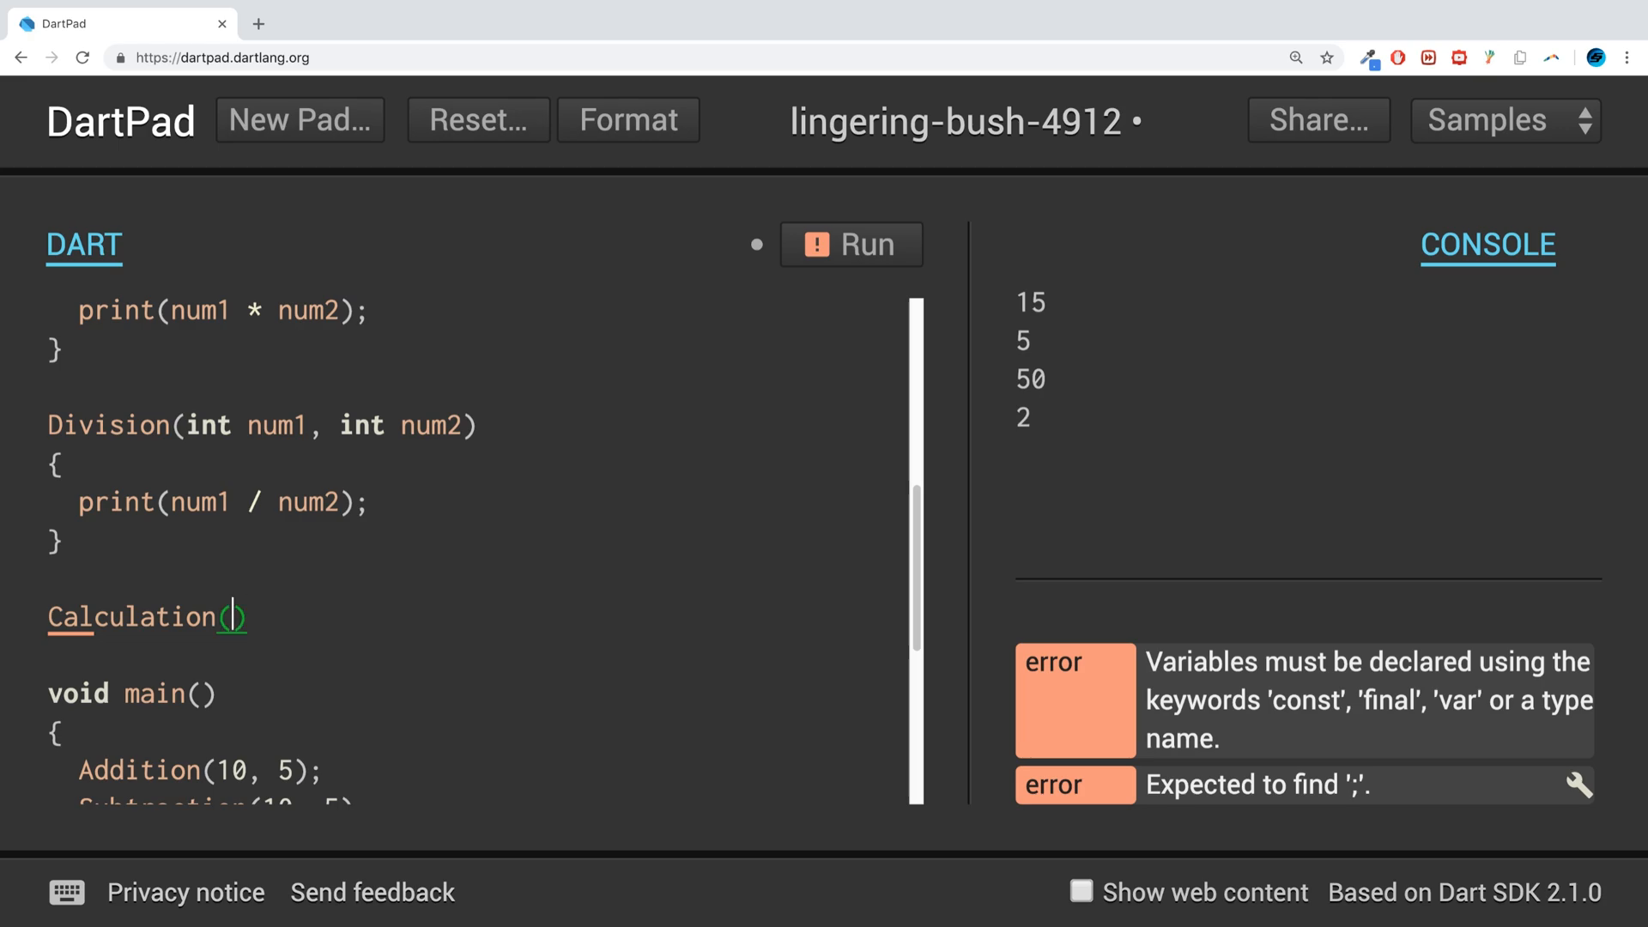
type("int num1,")
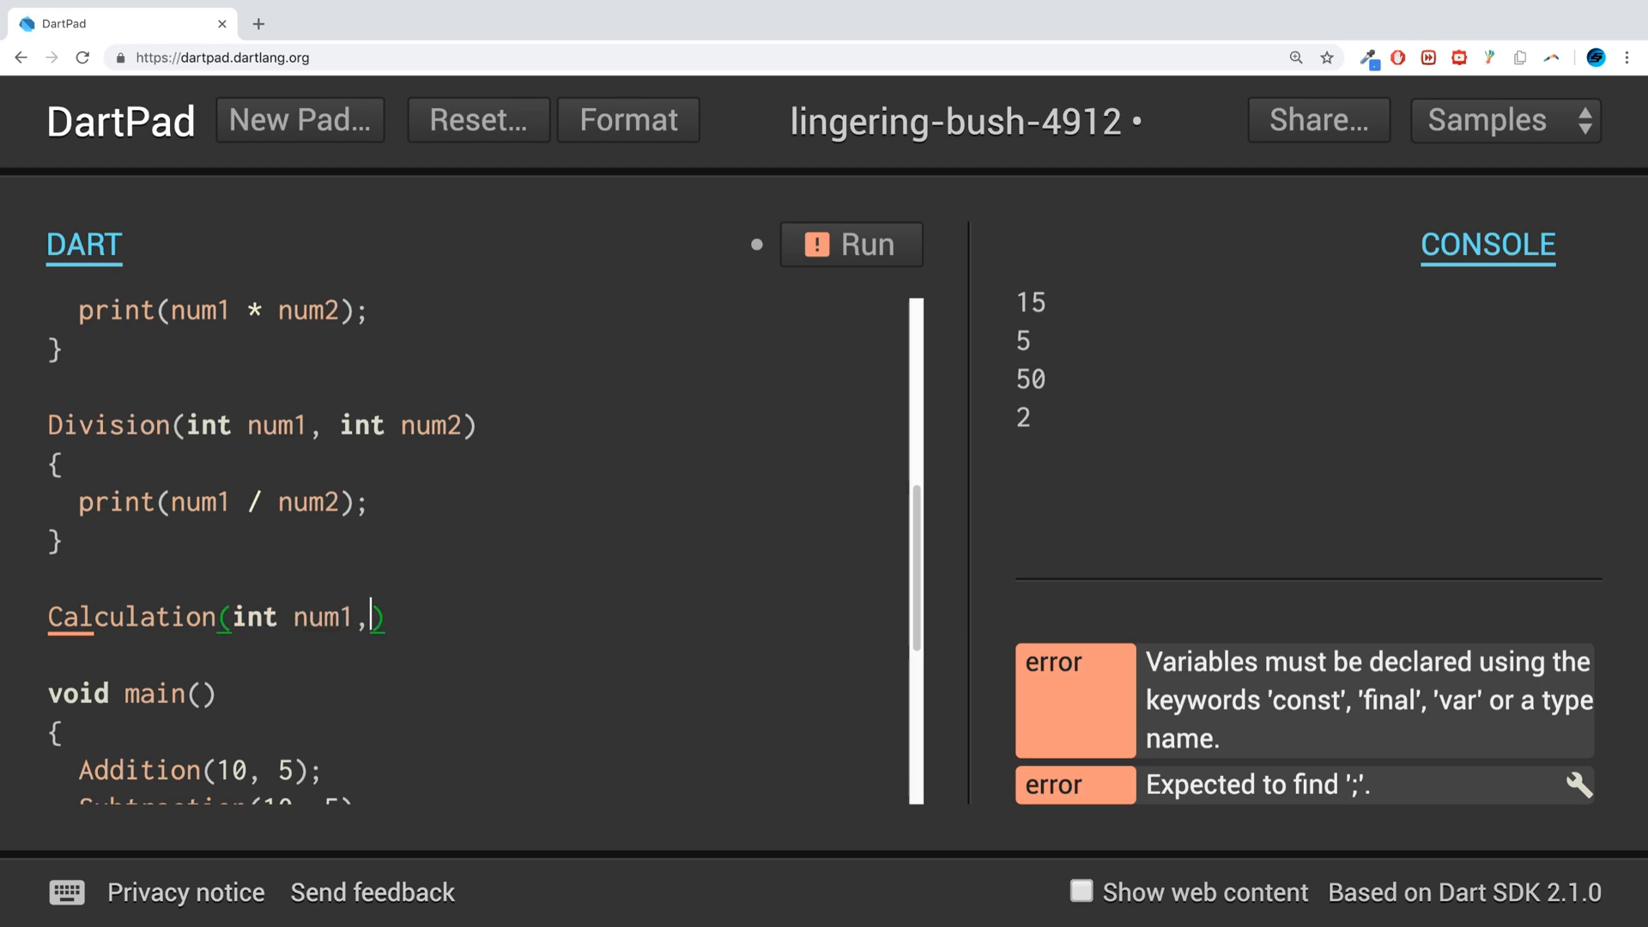
type("int num2,")
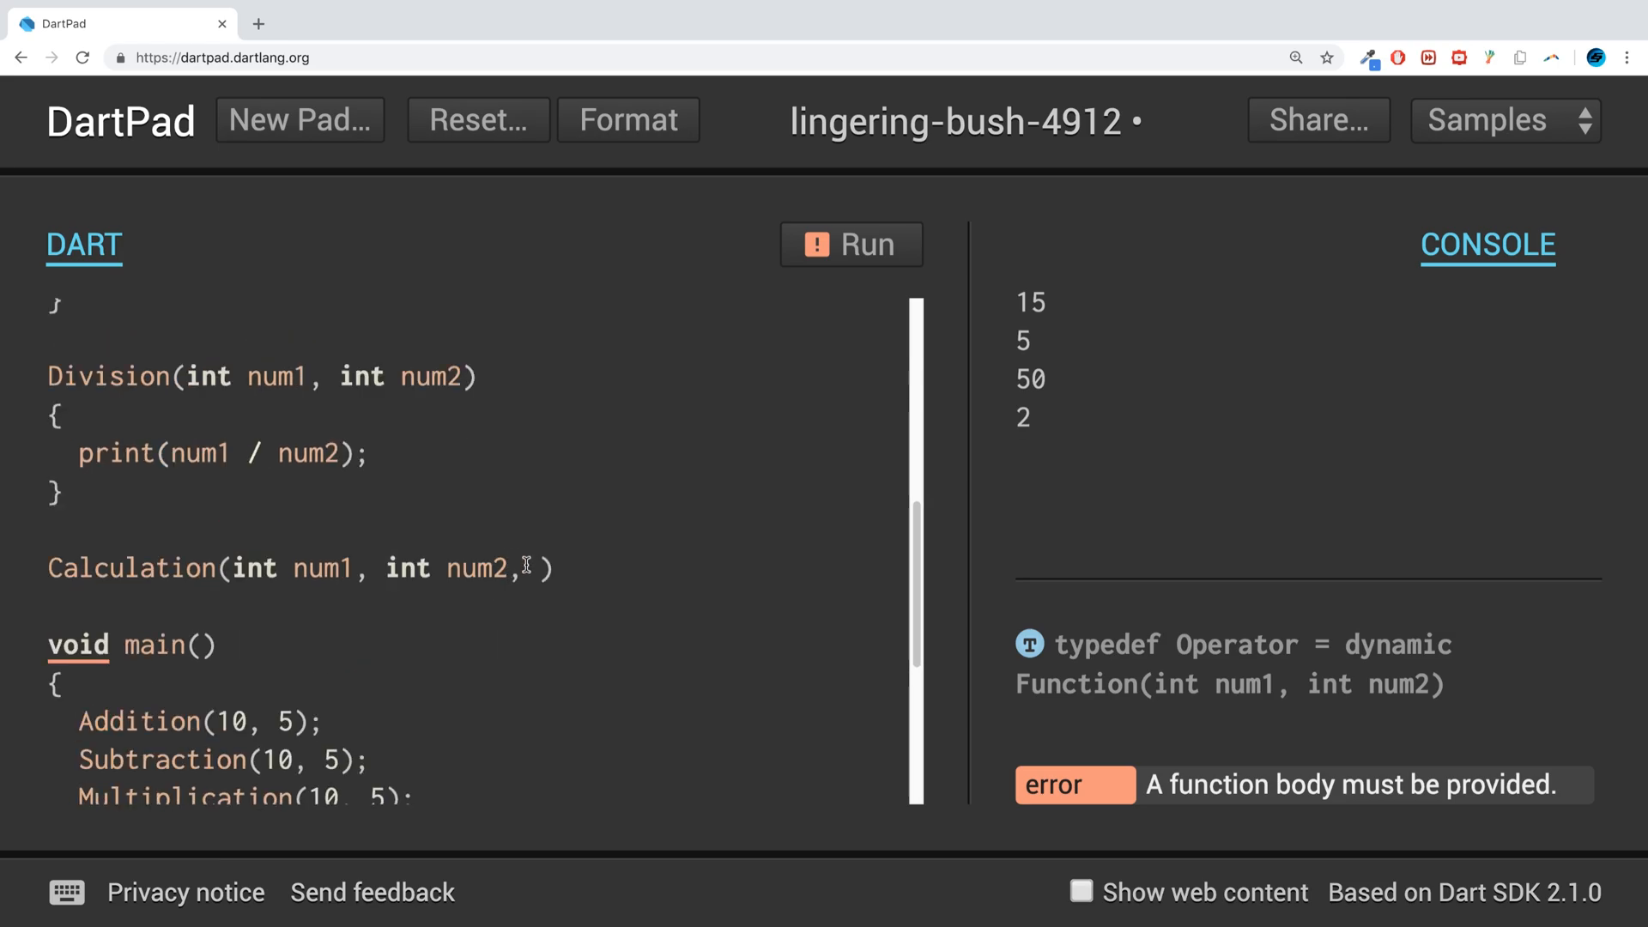
type("Operator")
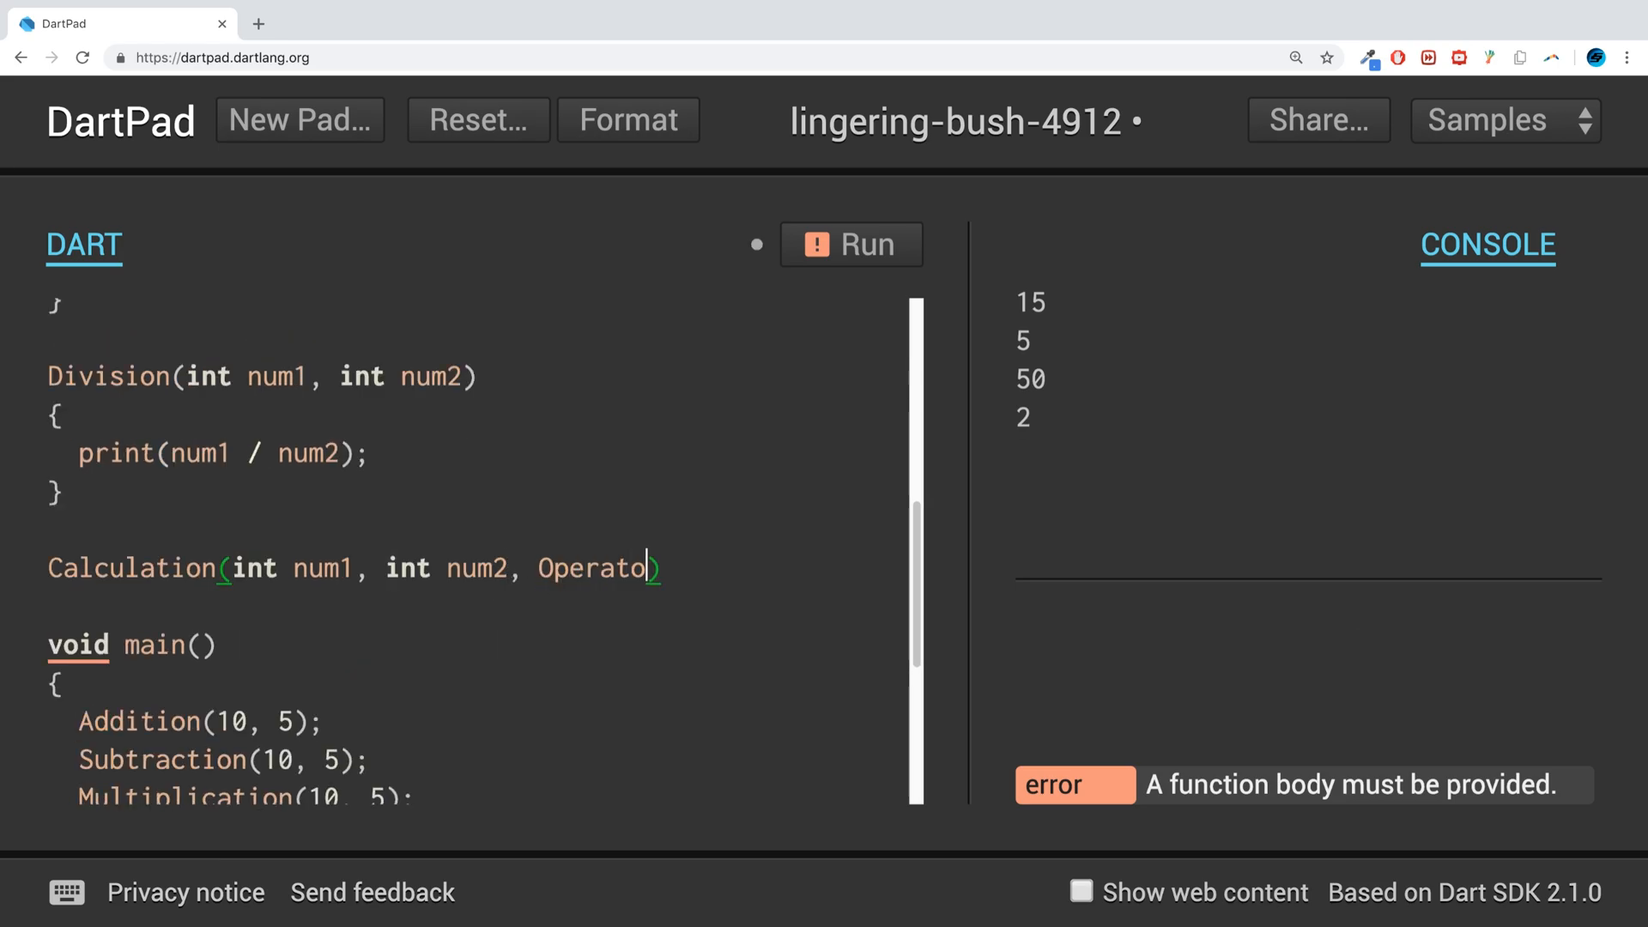
type("opAlias")
type("{")
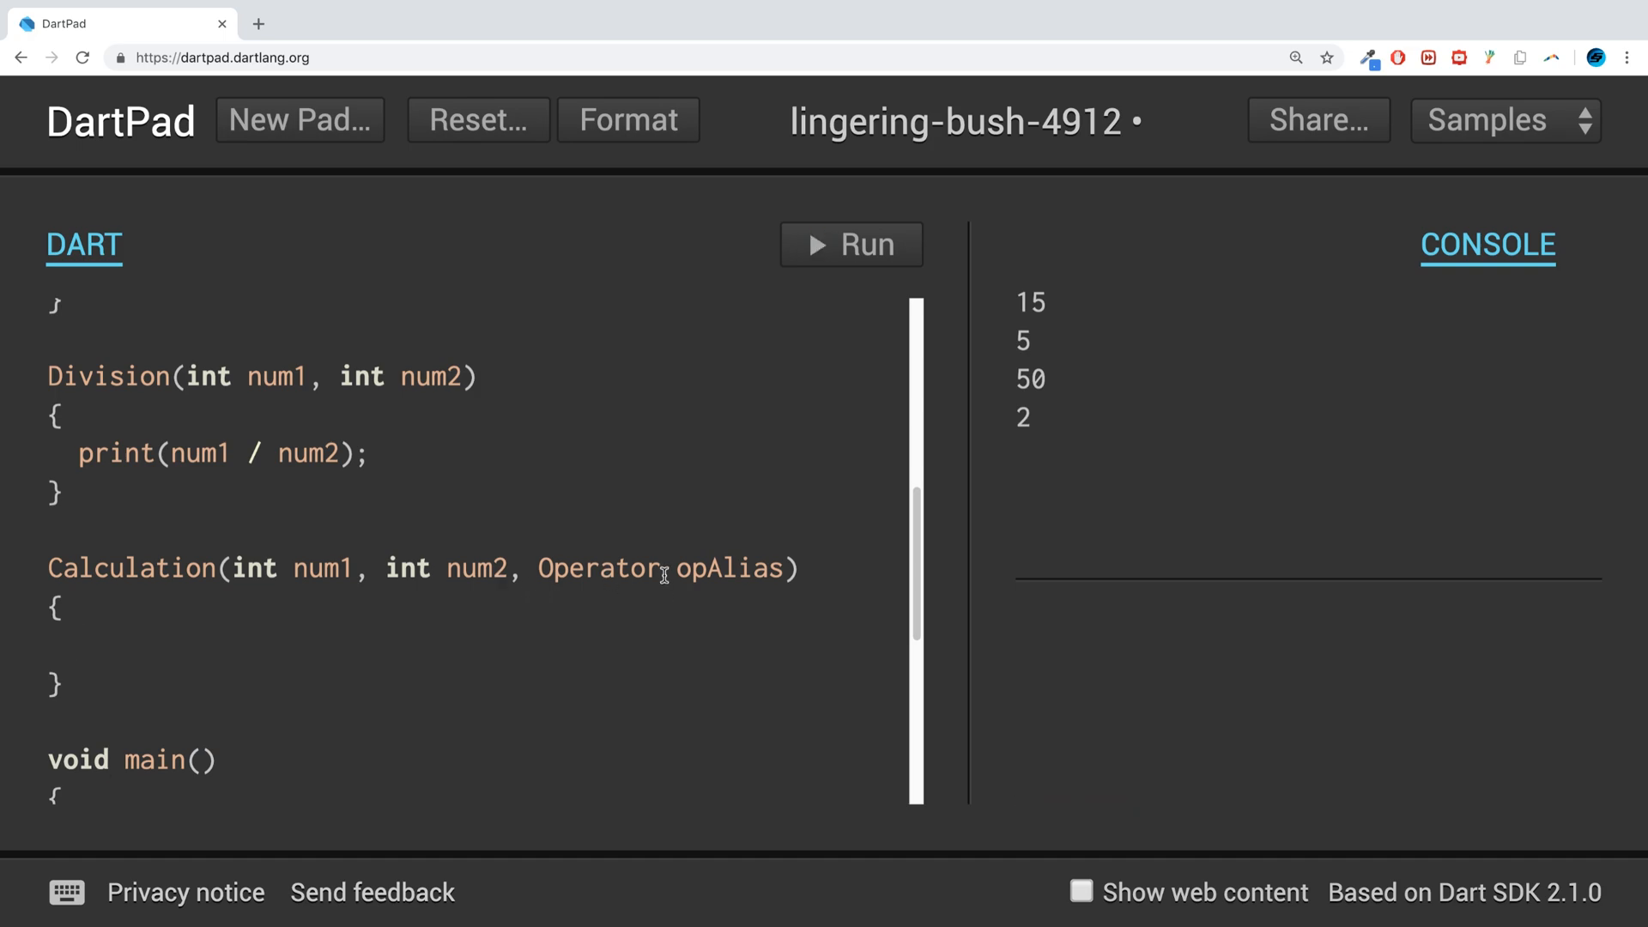
type("opAlias")
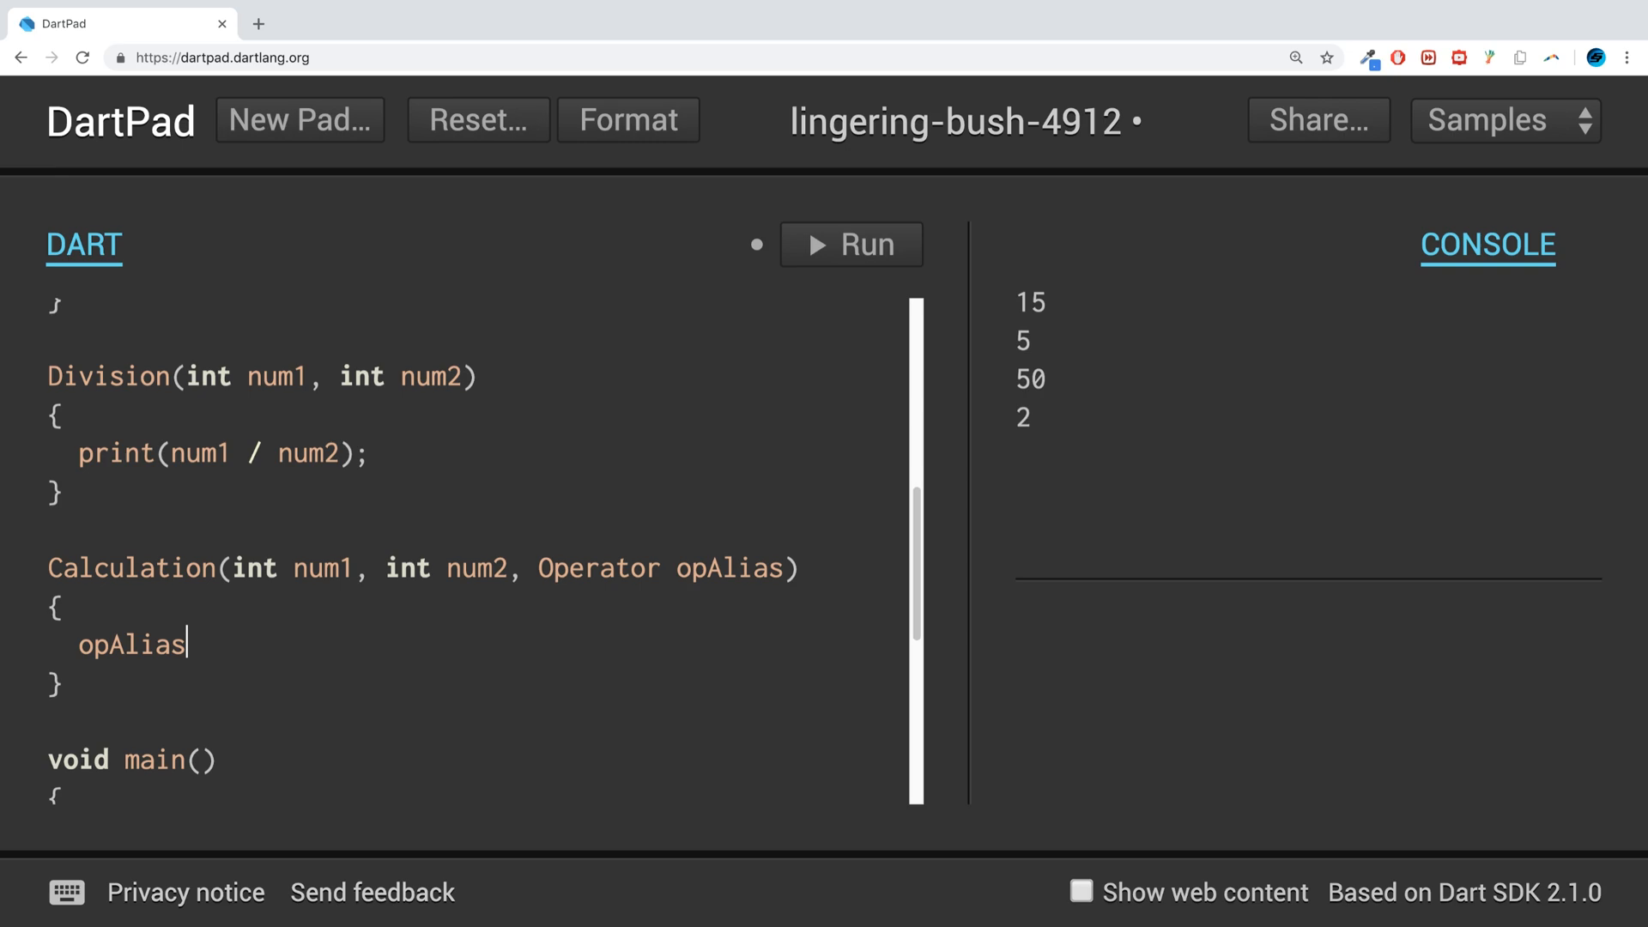
type("(num);")
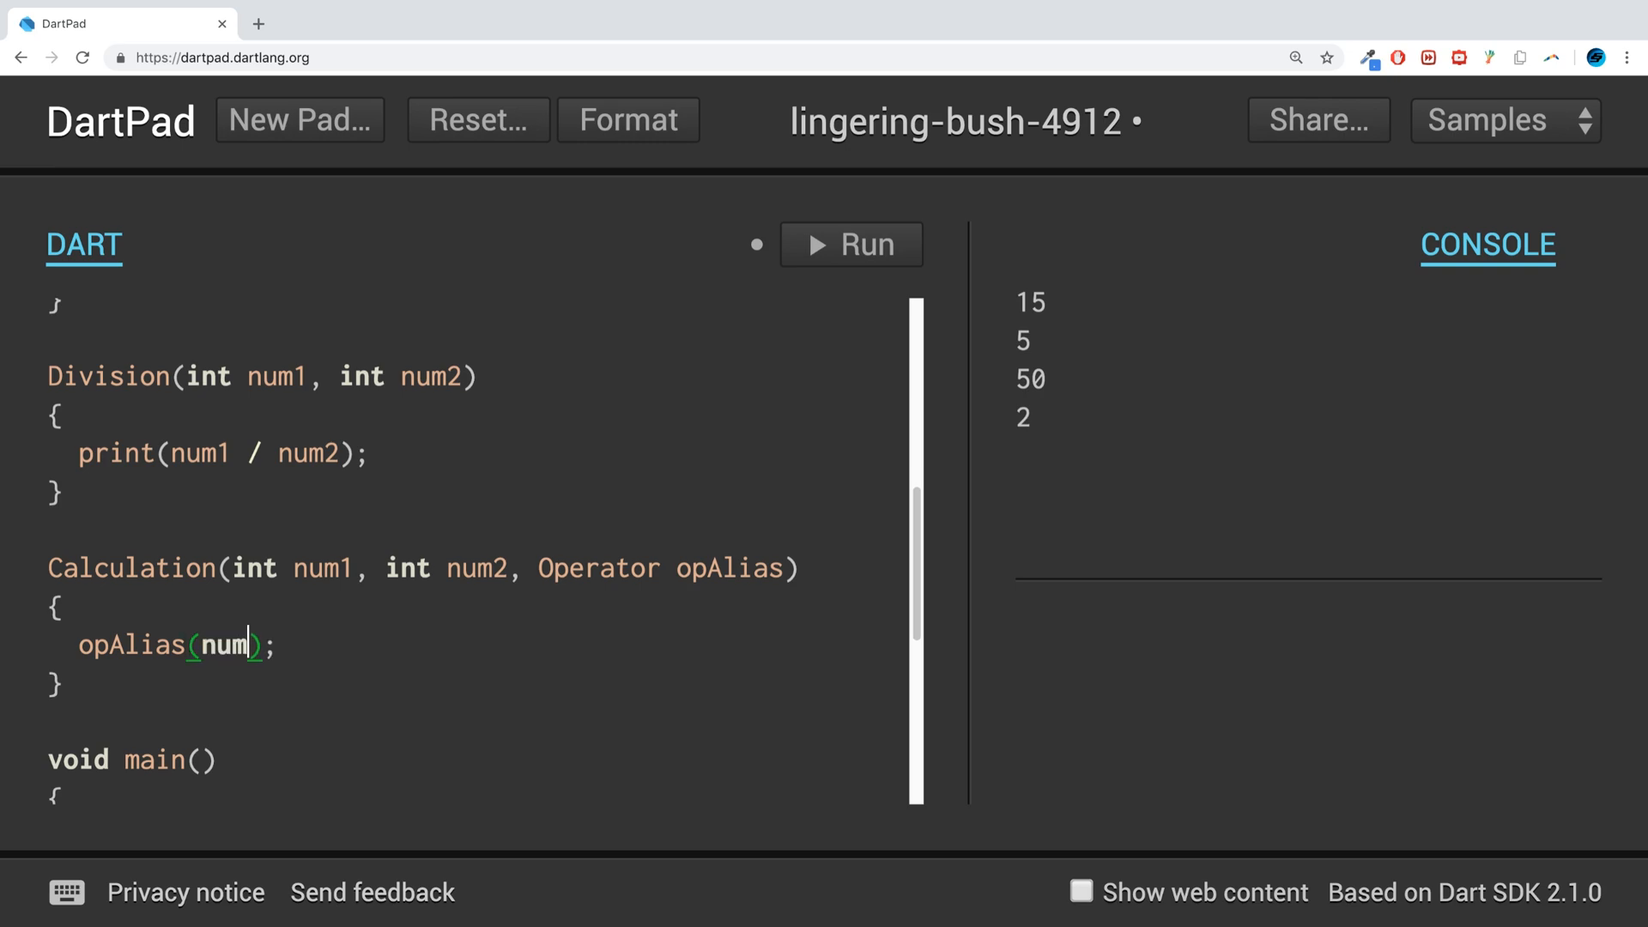
type("1, num2")
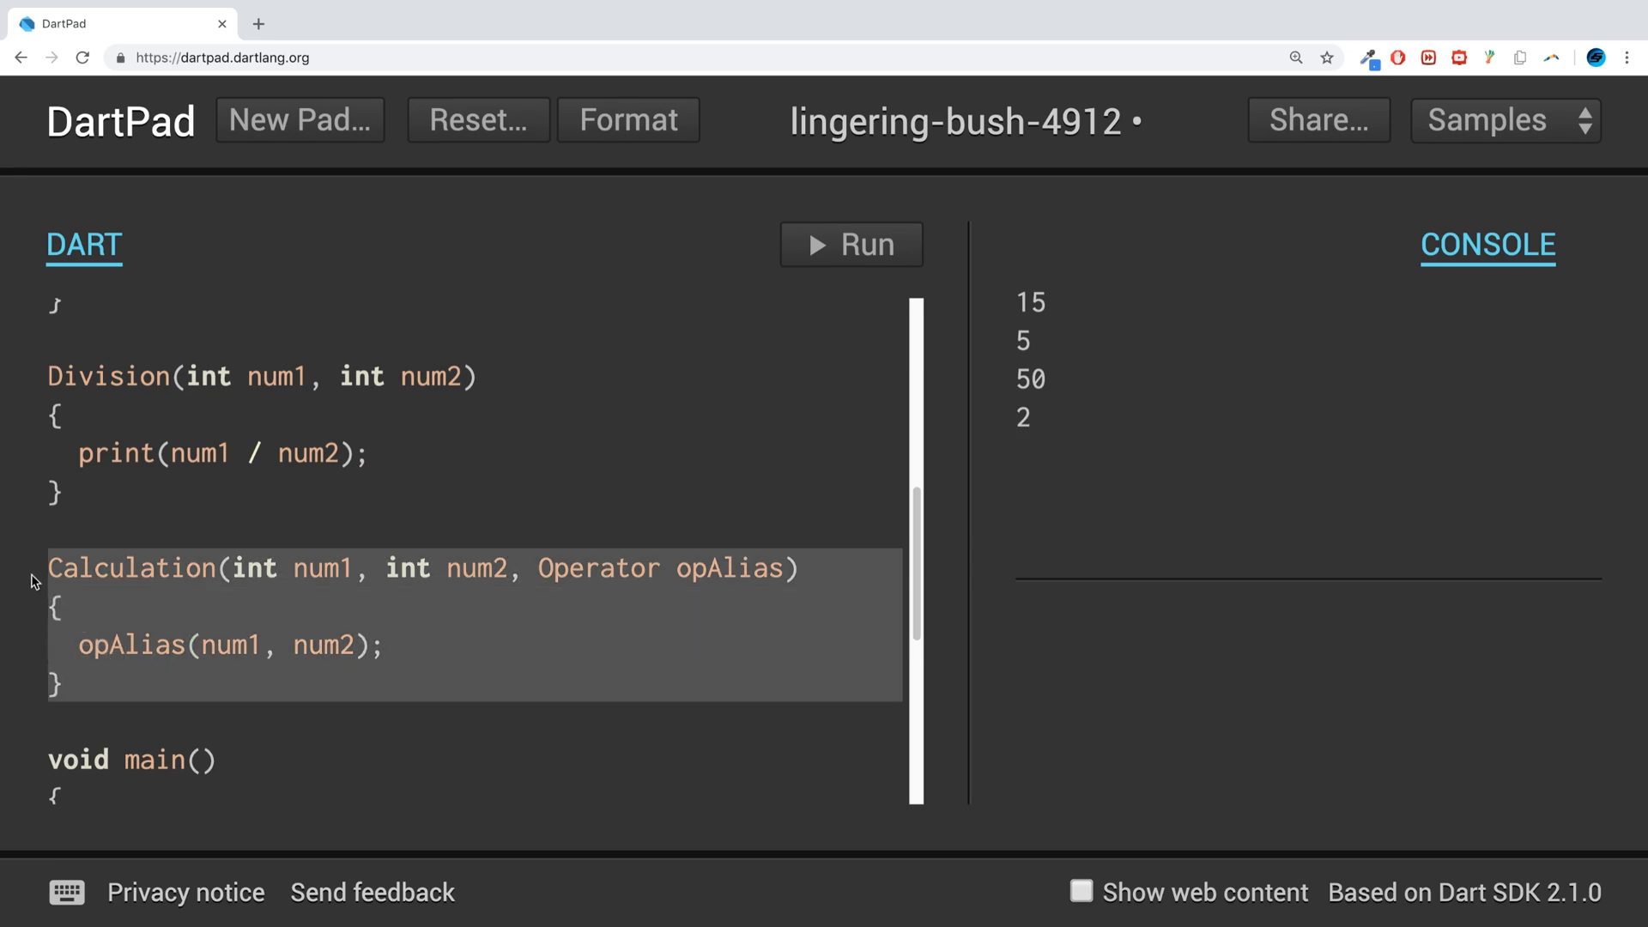
scroll("up", 3)
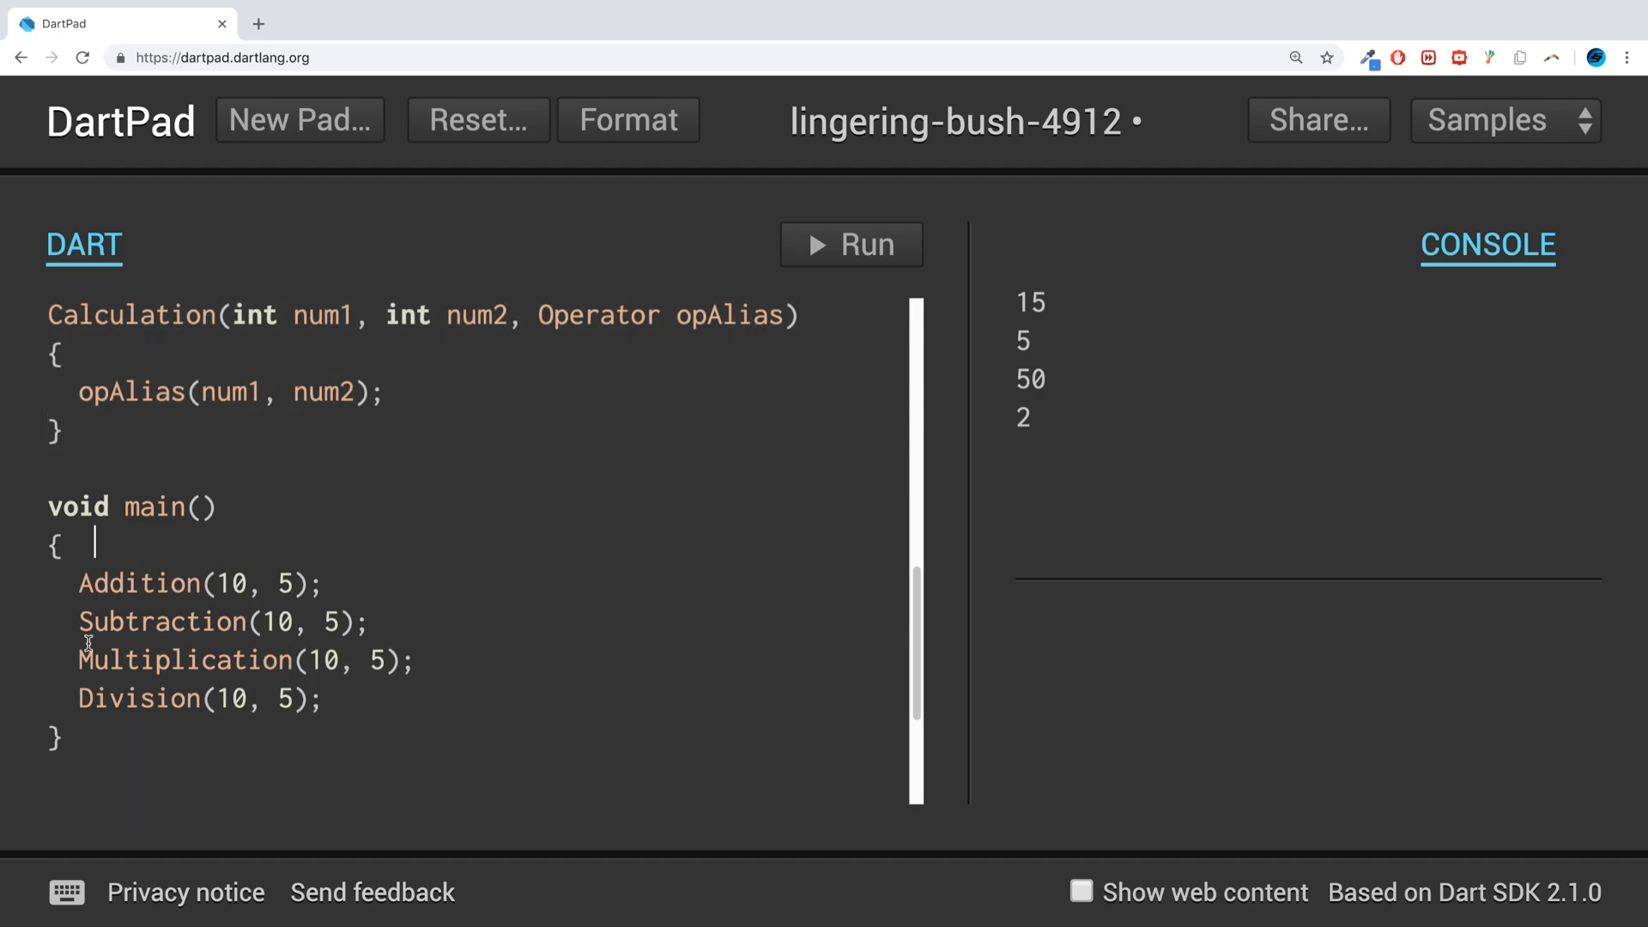
- Wrap the four arithmetic calls in main in a /* */ block comment
type("/*")
left_click(201, 698)
type("*/")
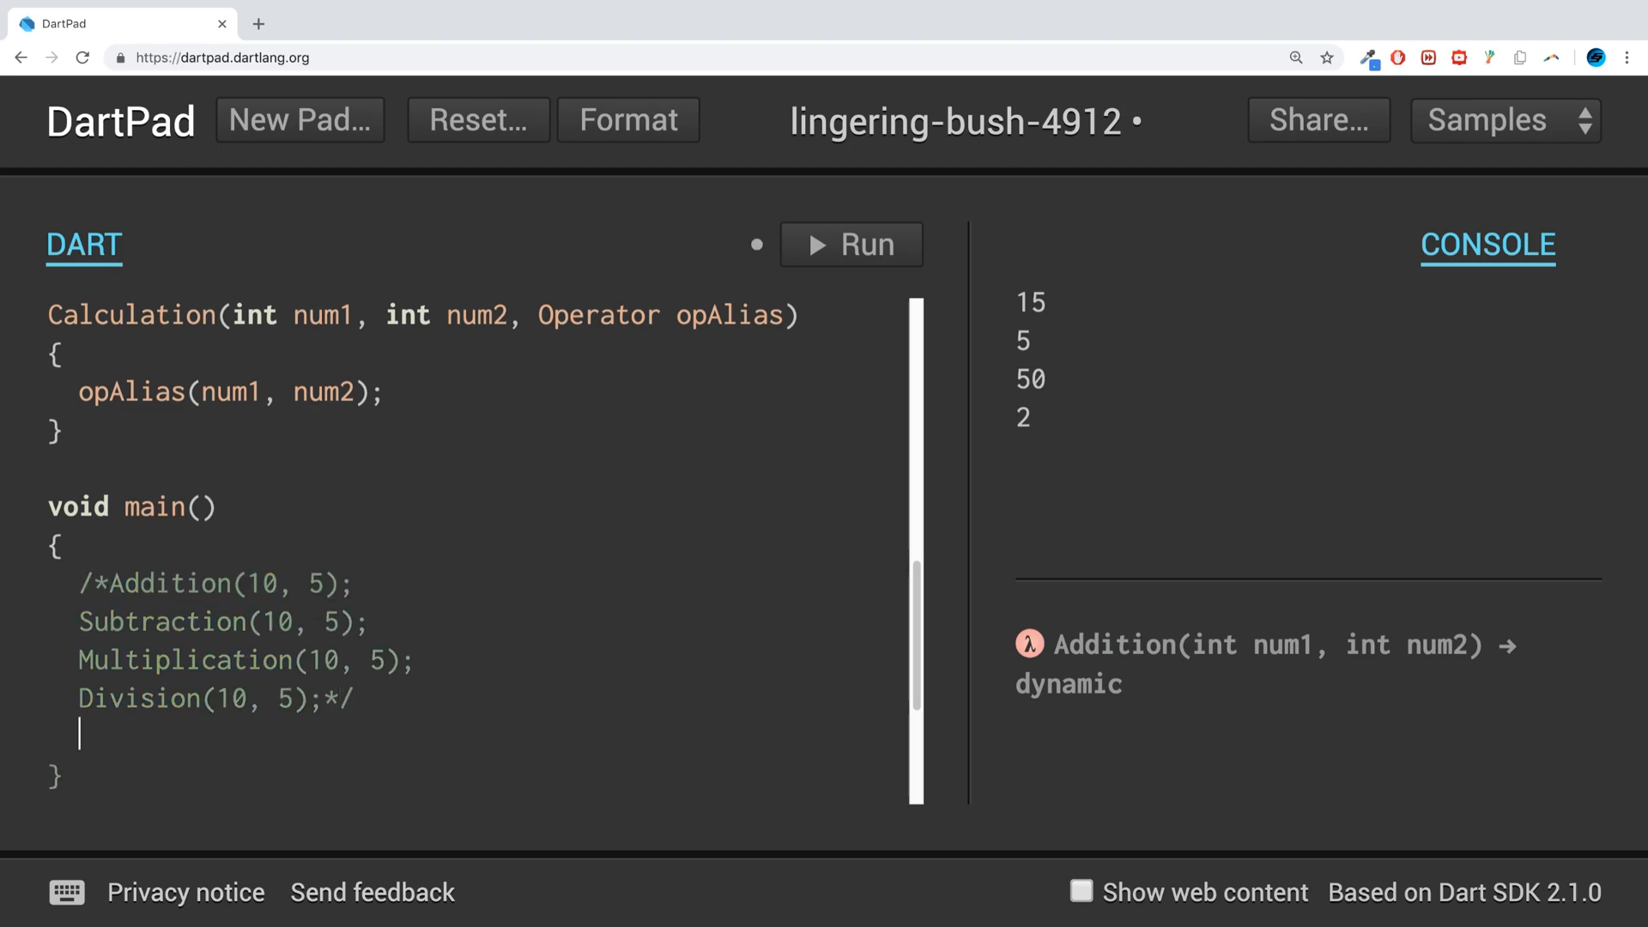
scroll("down", 3)
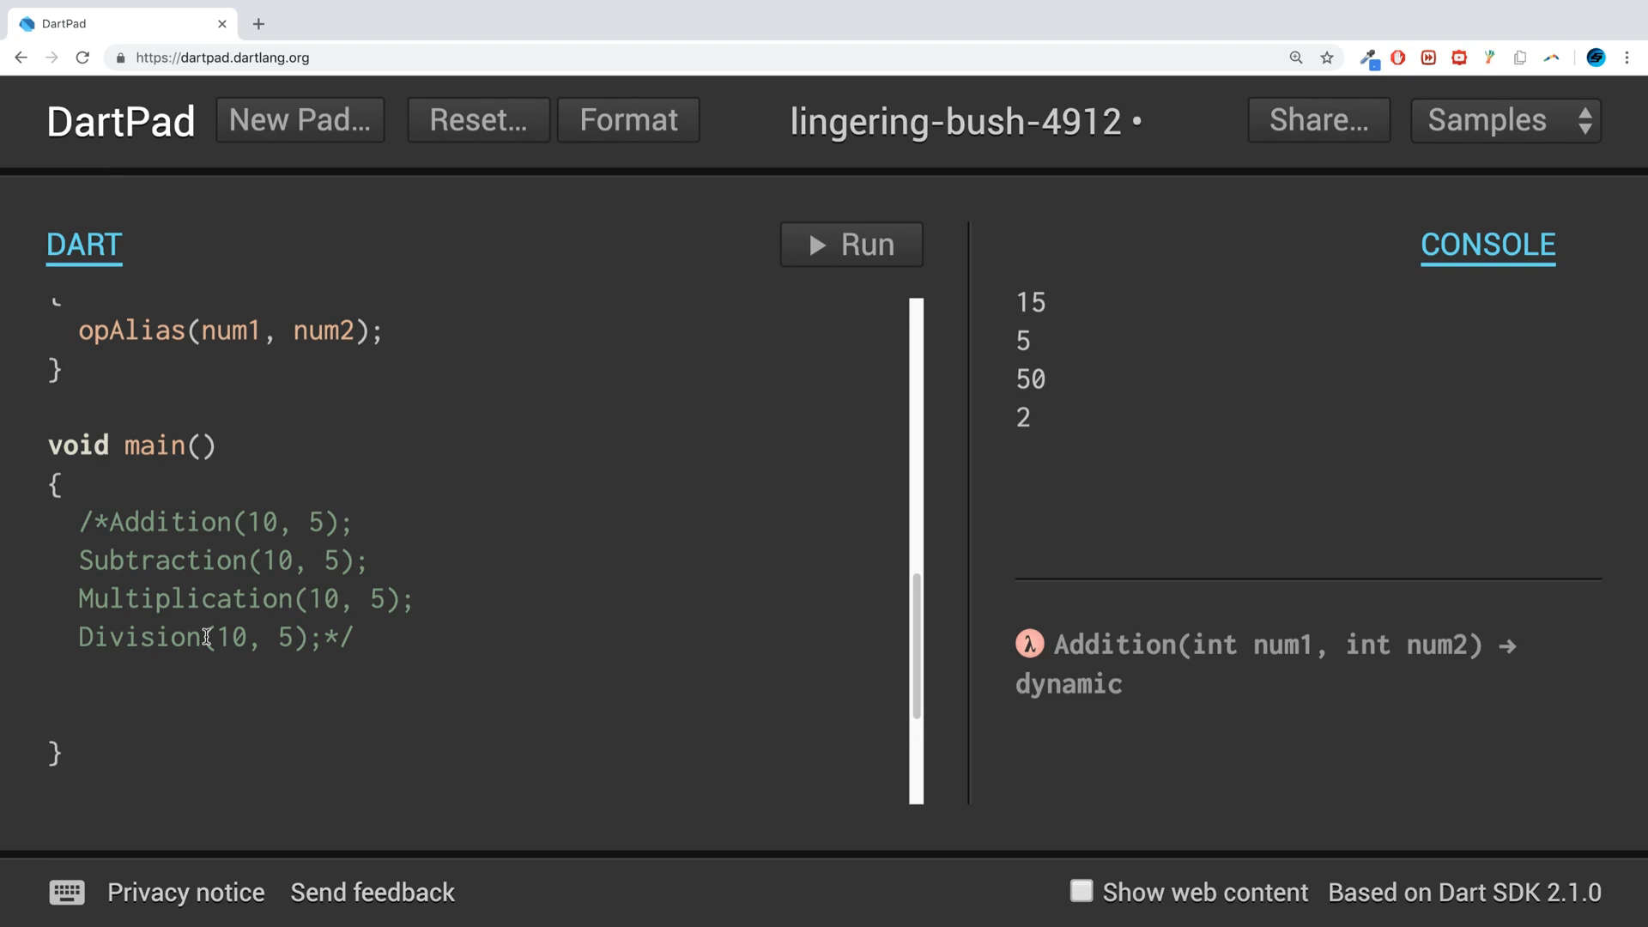
type("o")
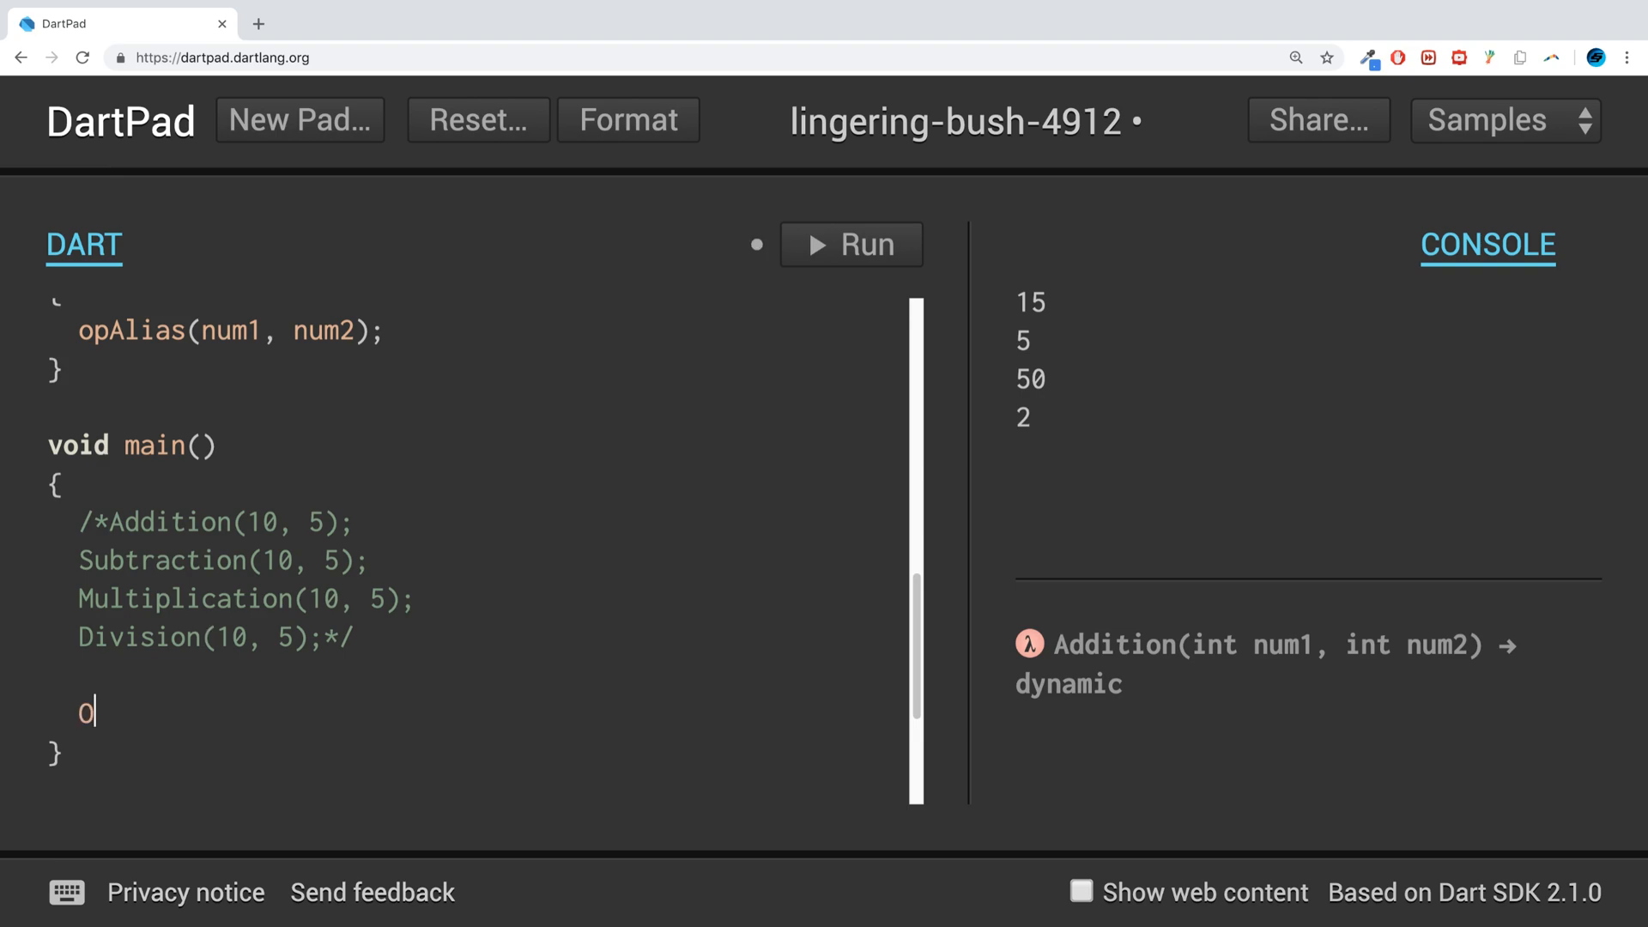
- Declare Operator op = Addition; in main
type("peration")
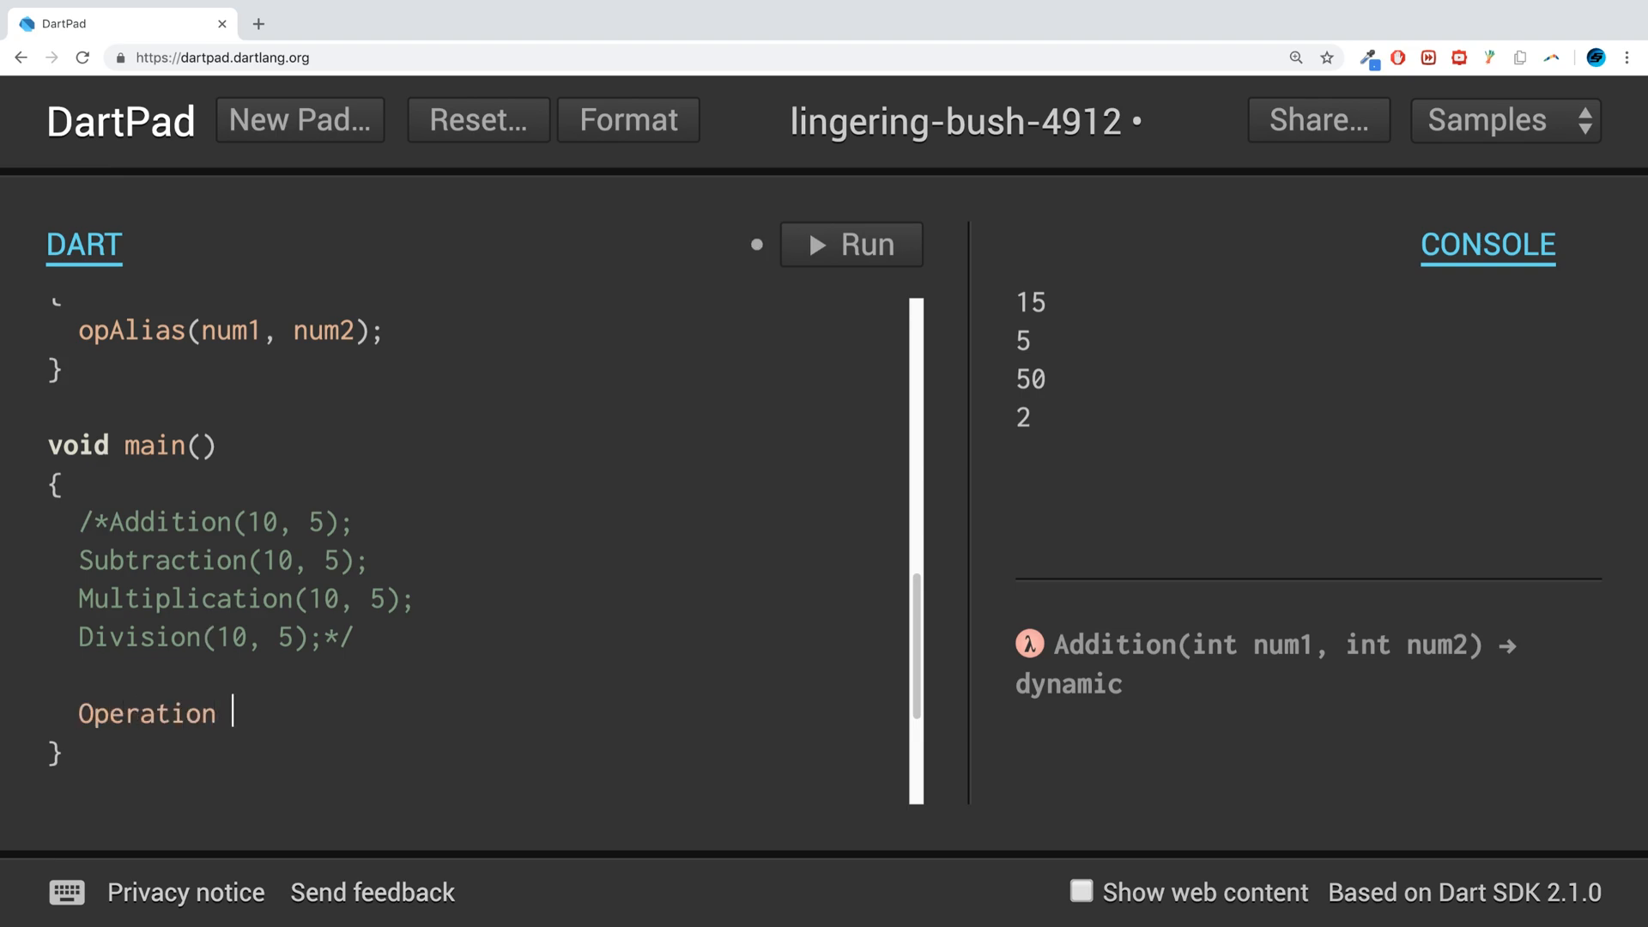
type("op")
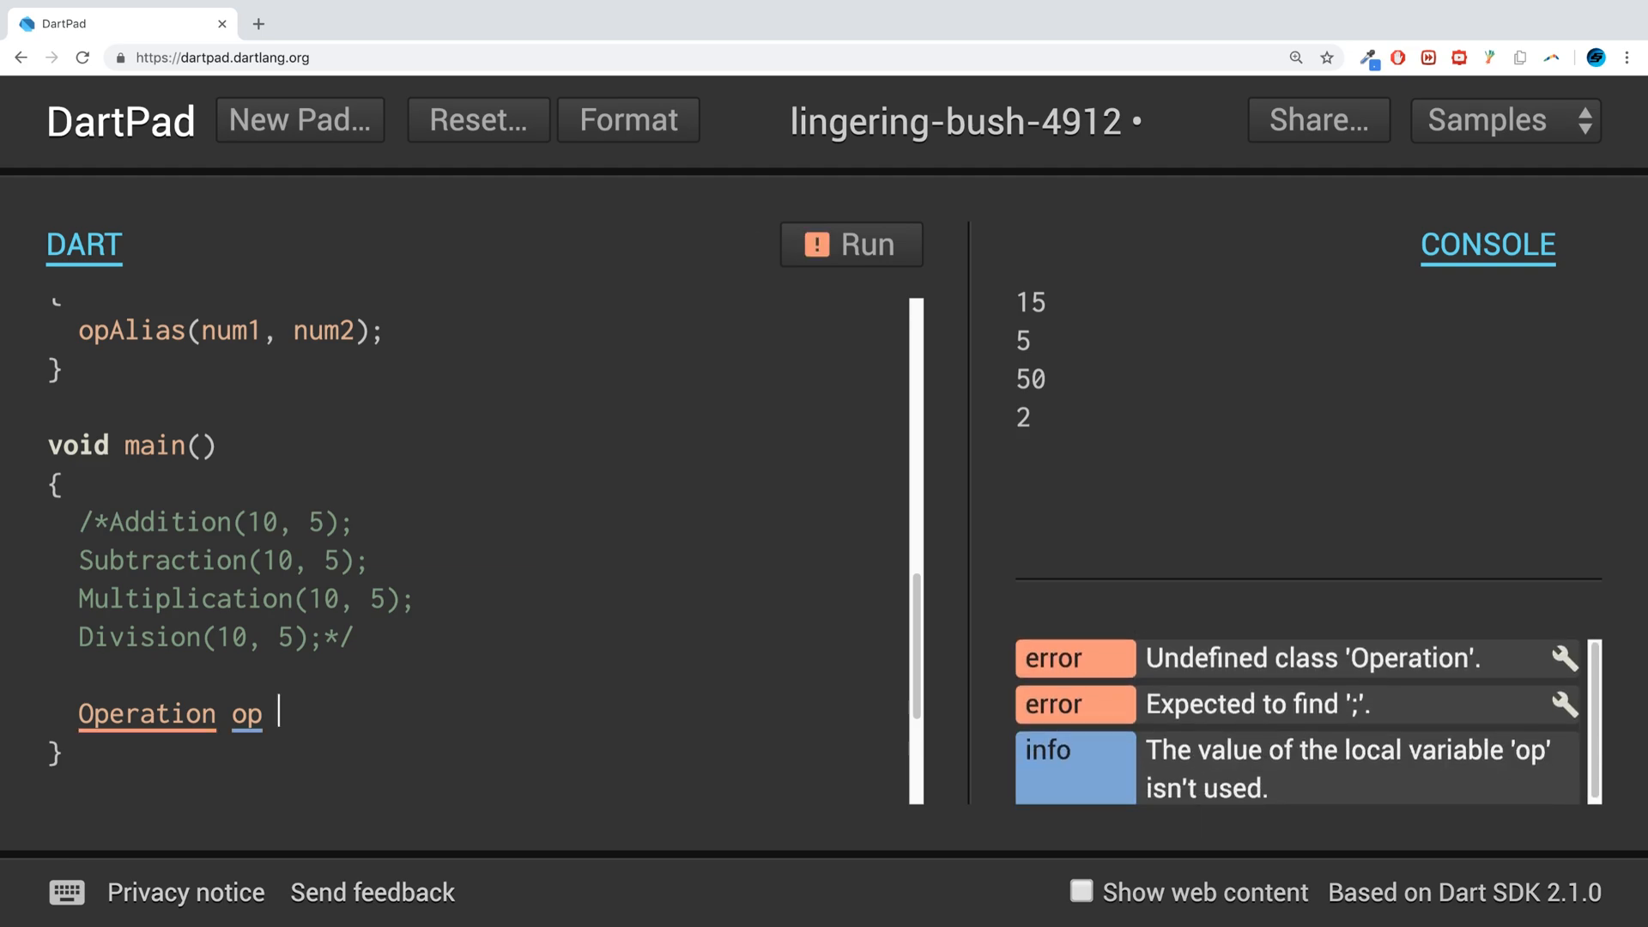
type("= Addit")
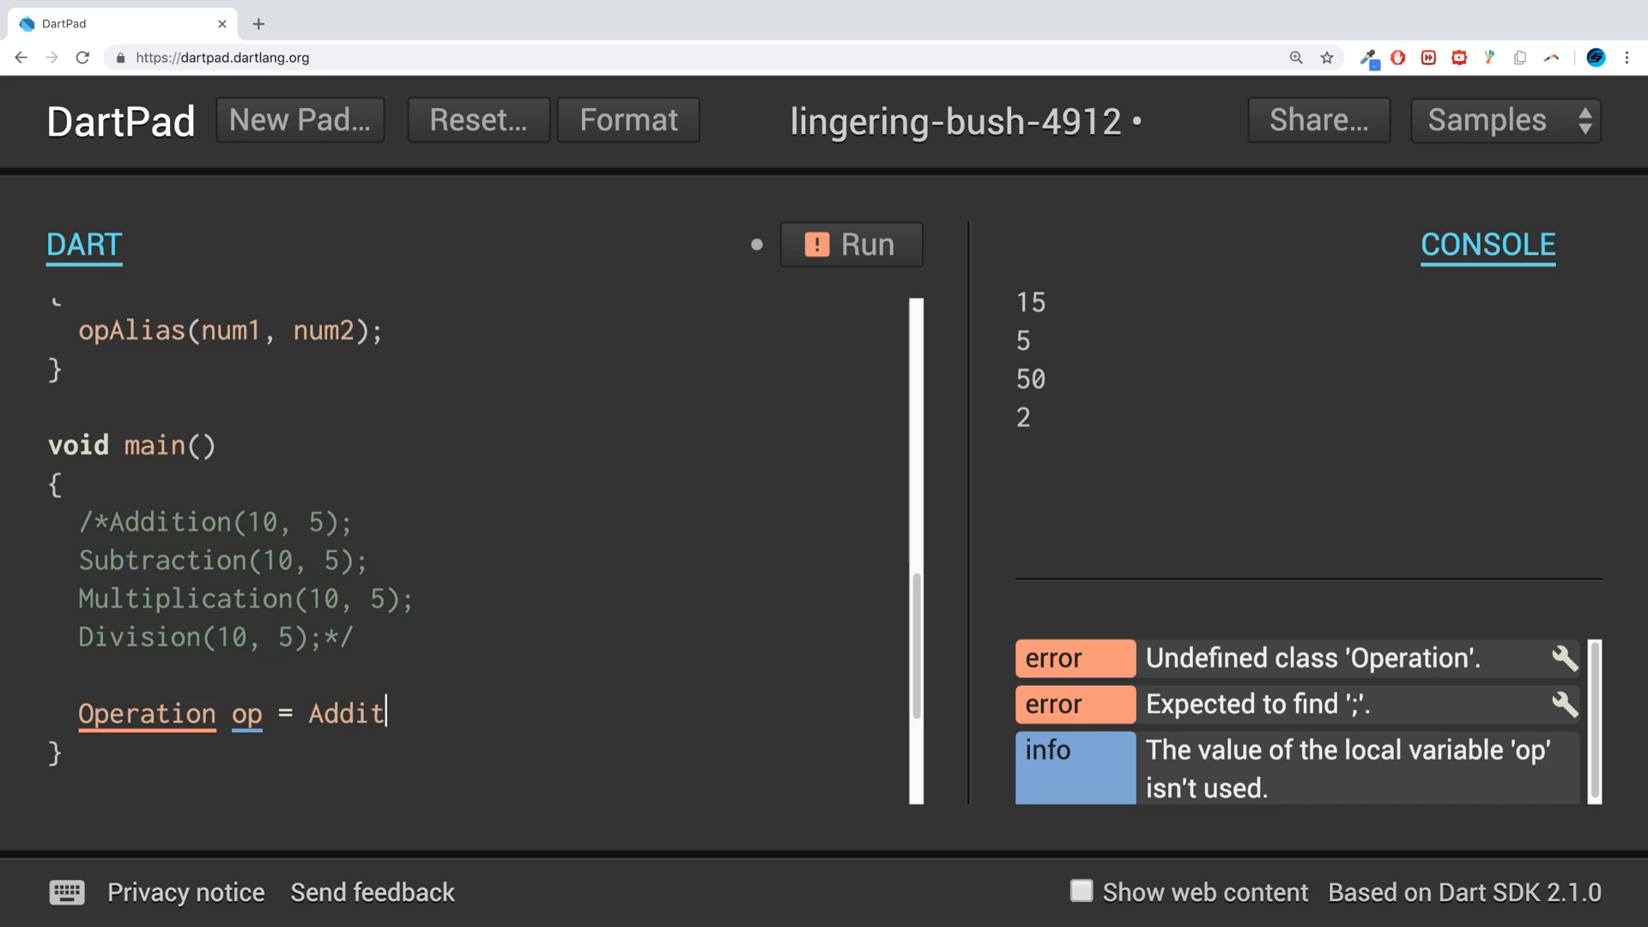
type("ion;")
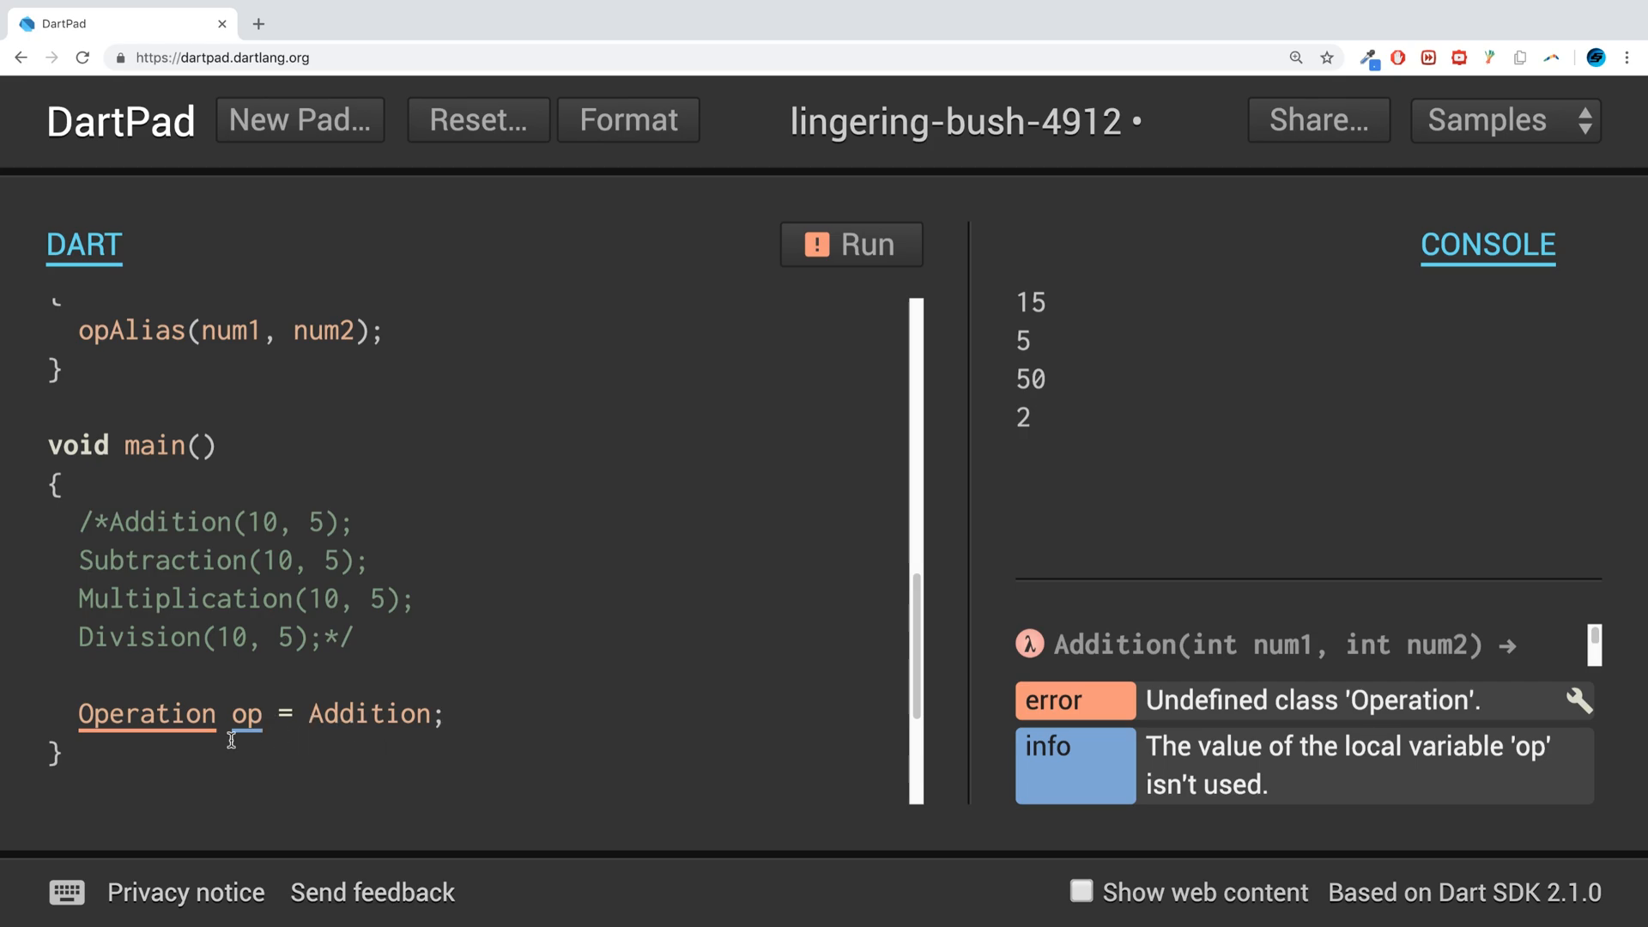
scroll("up", 3)
type("r")
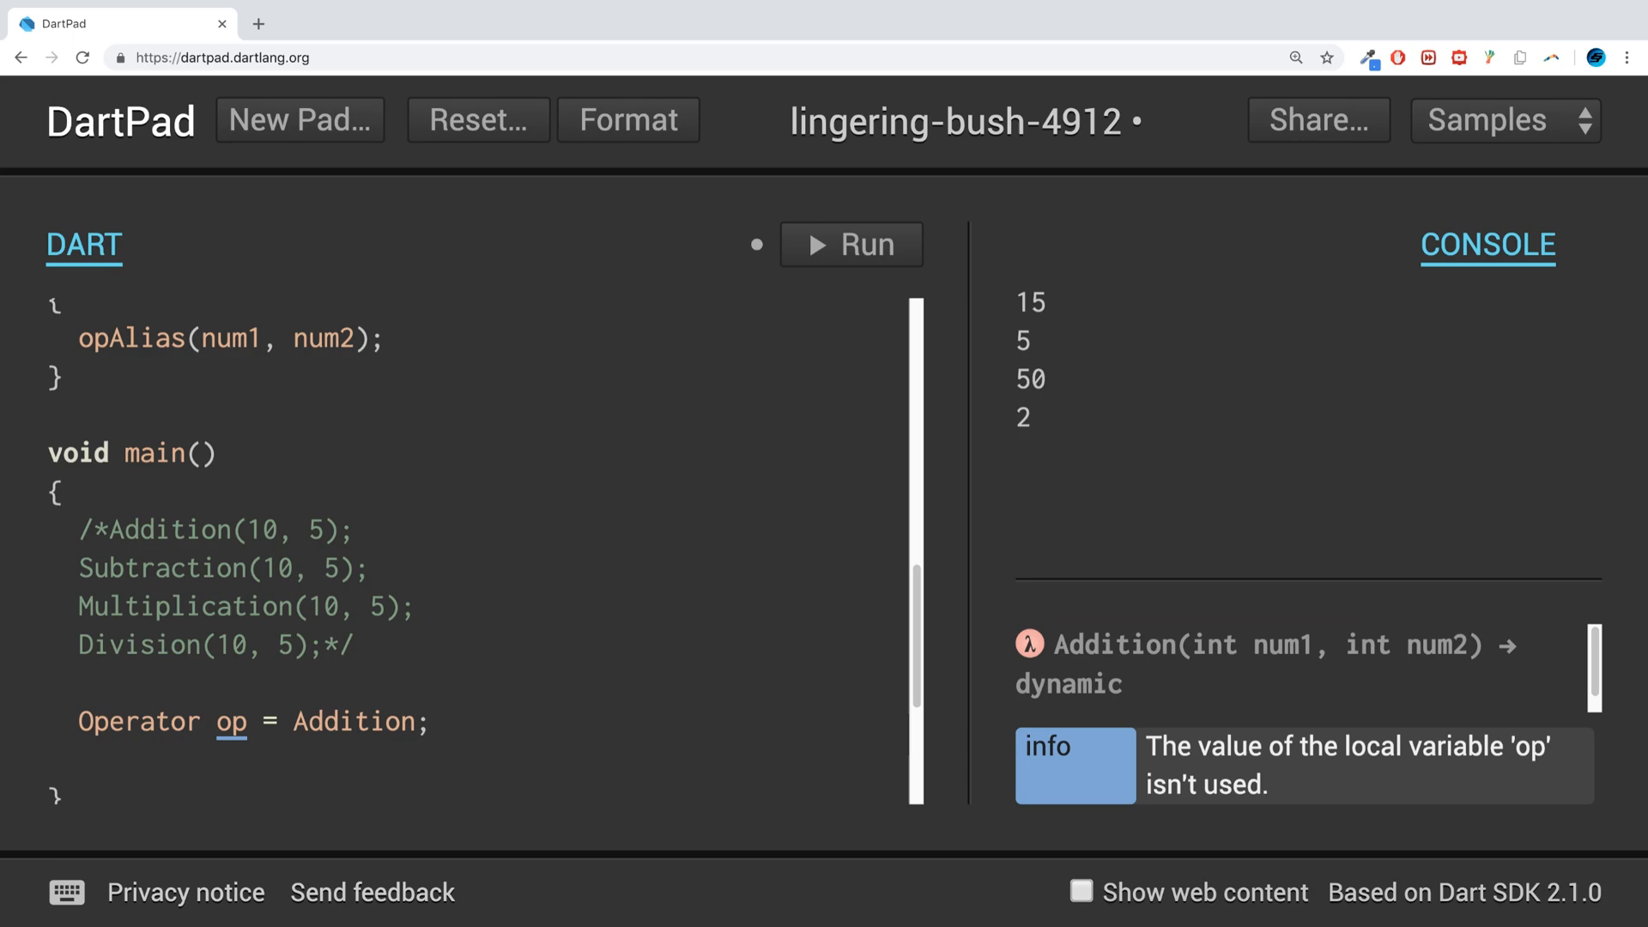
- Call op(90, 80) and run the program, printing 170
type("op")
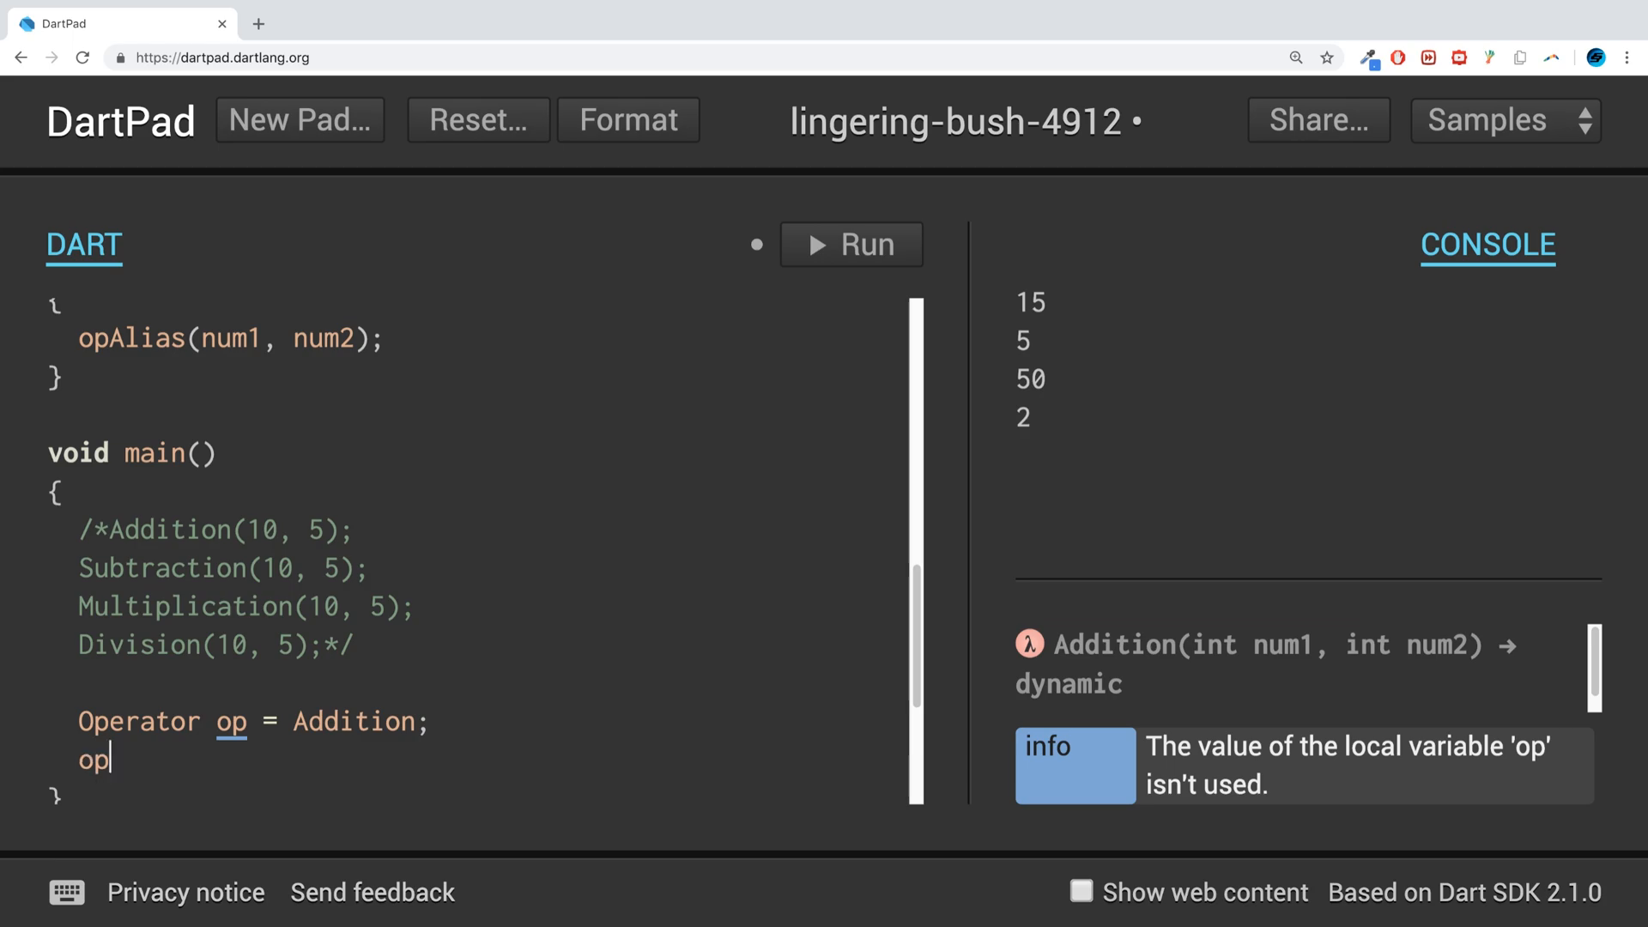
type("();")
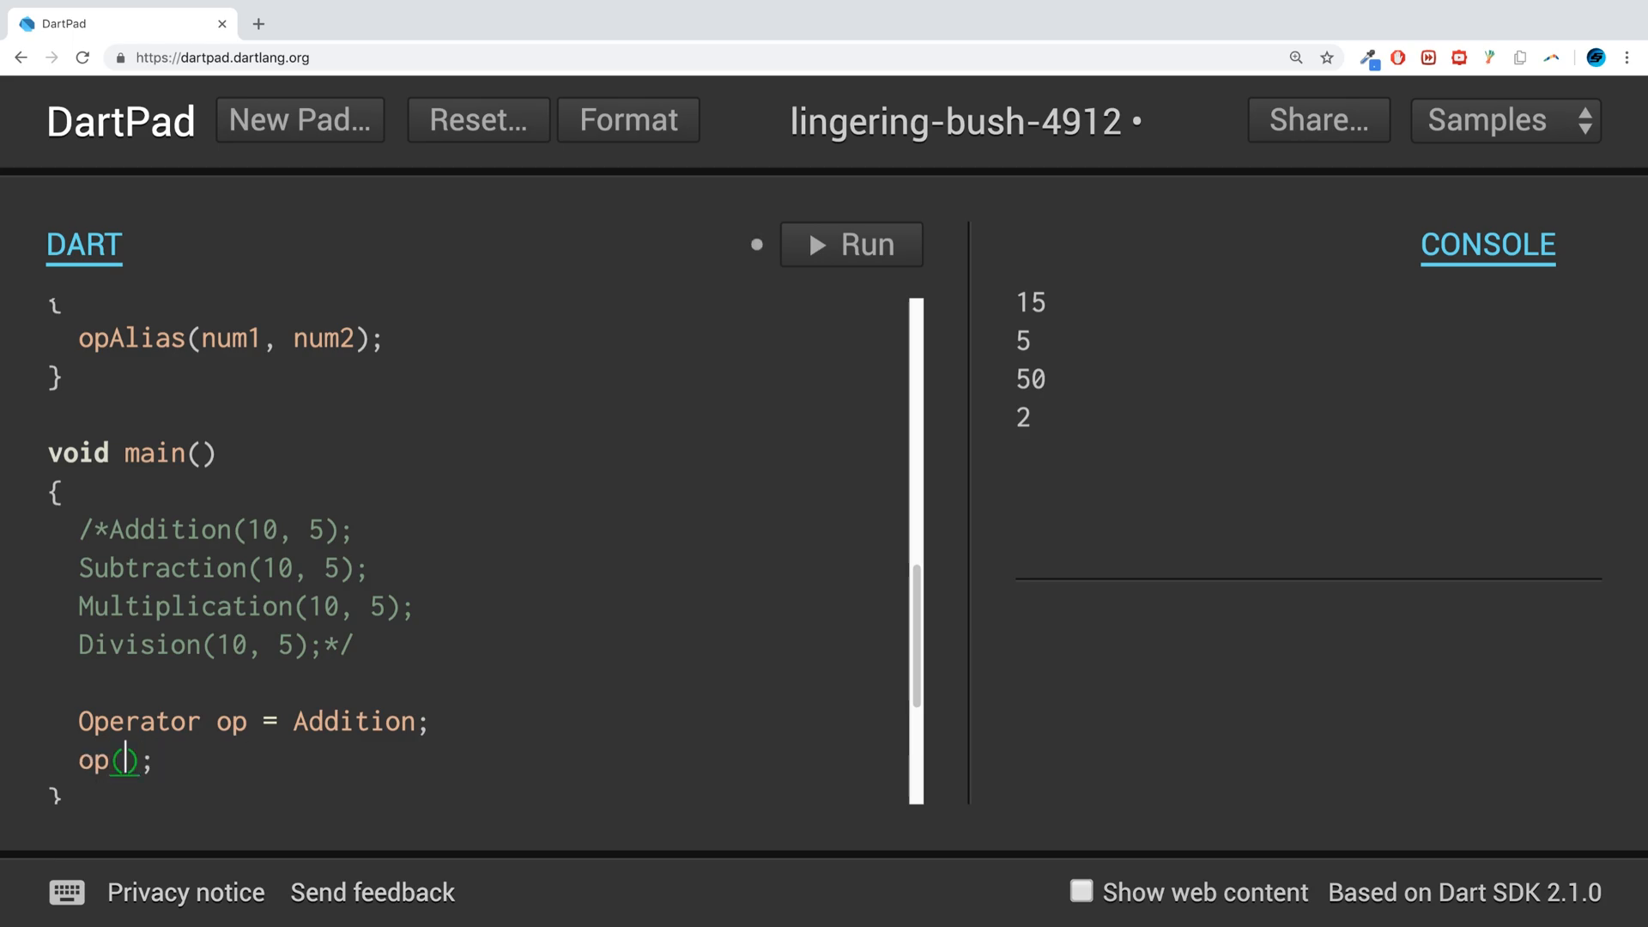
left_click(852, 243)
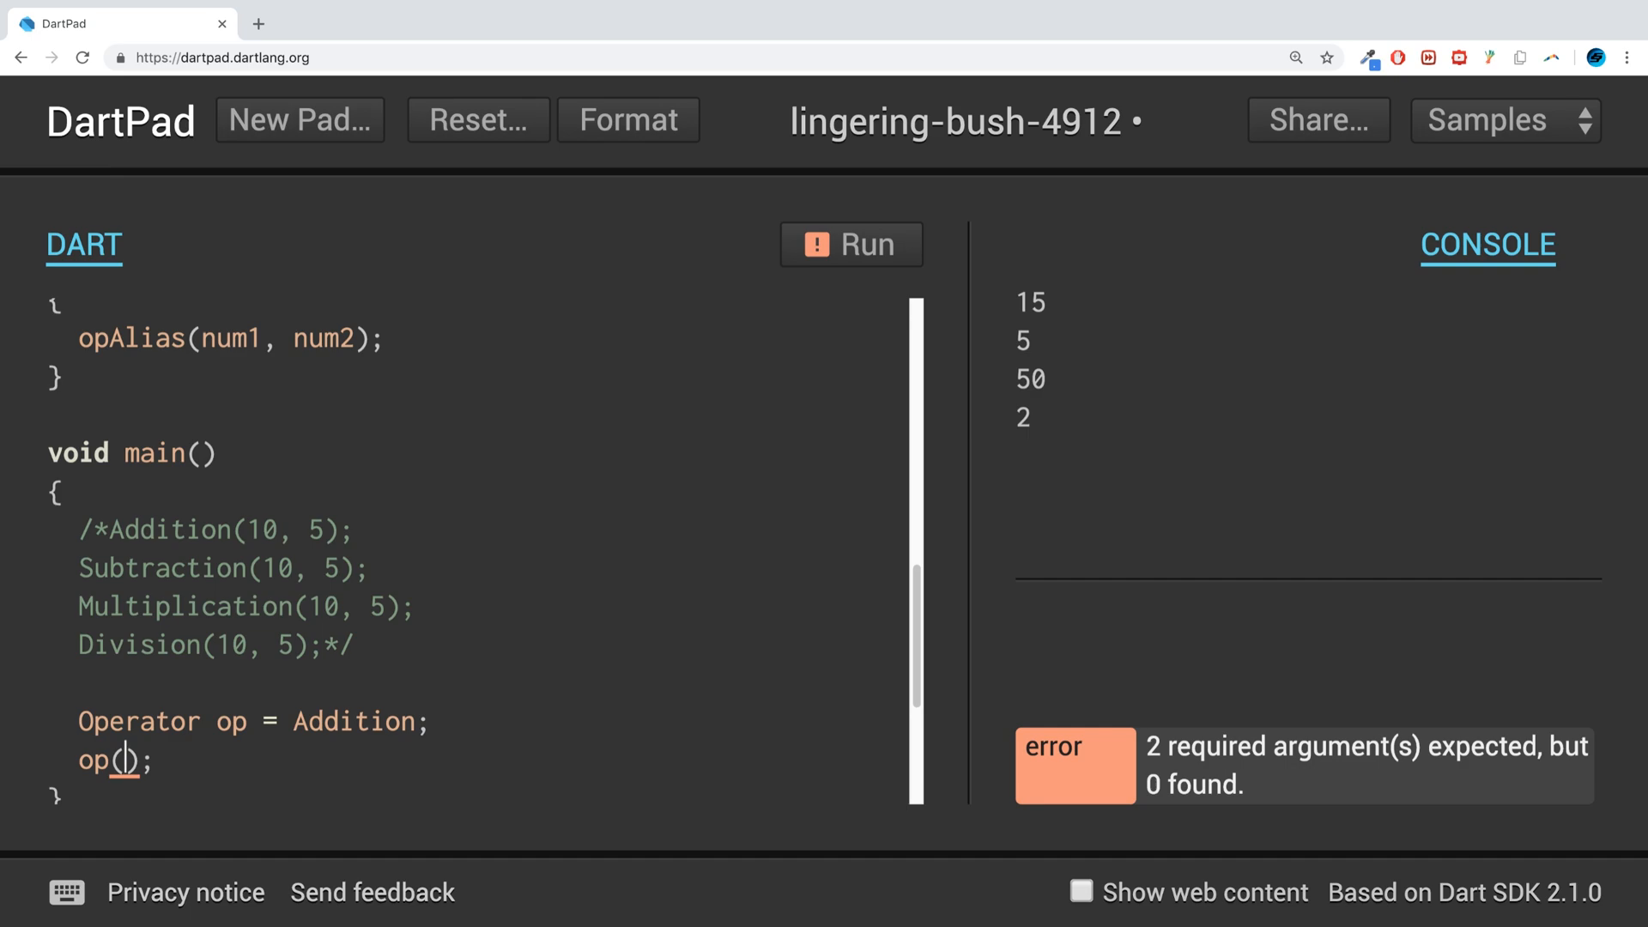
type("90, 80")
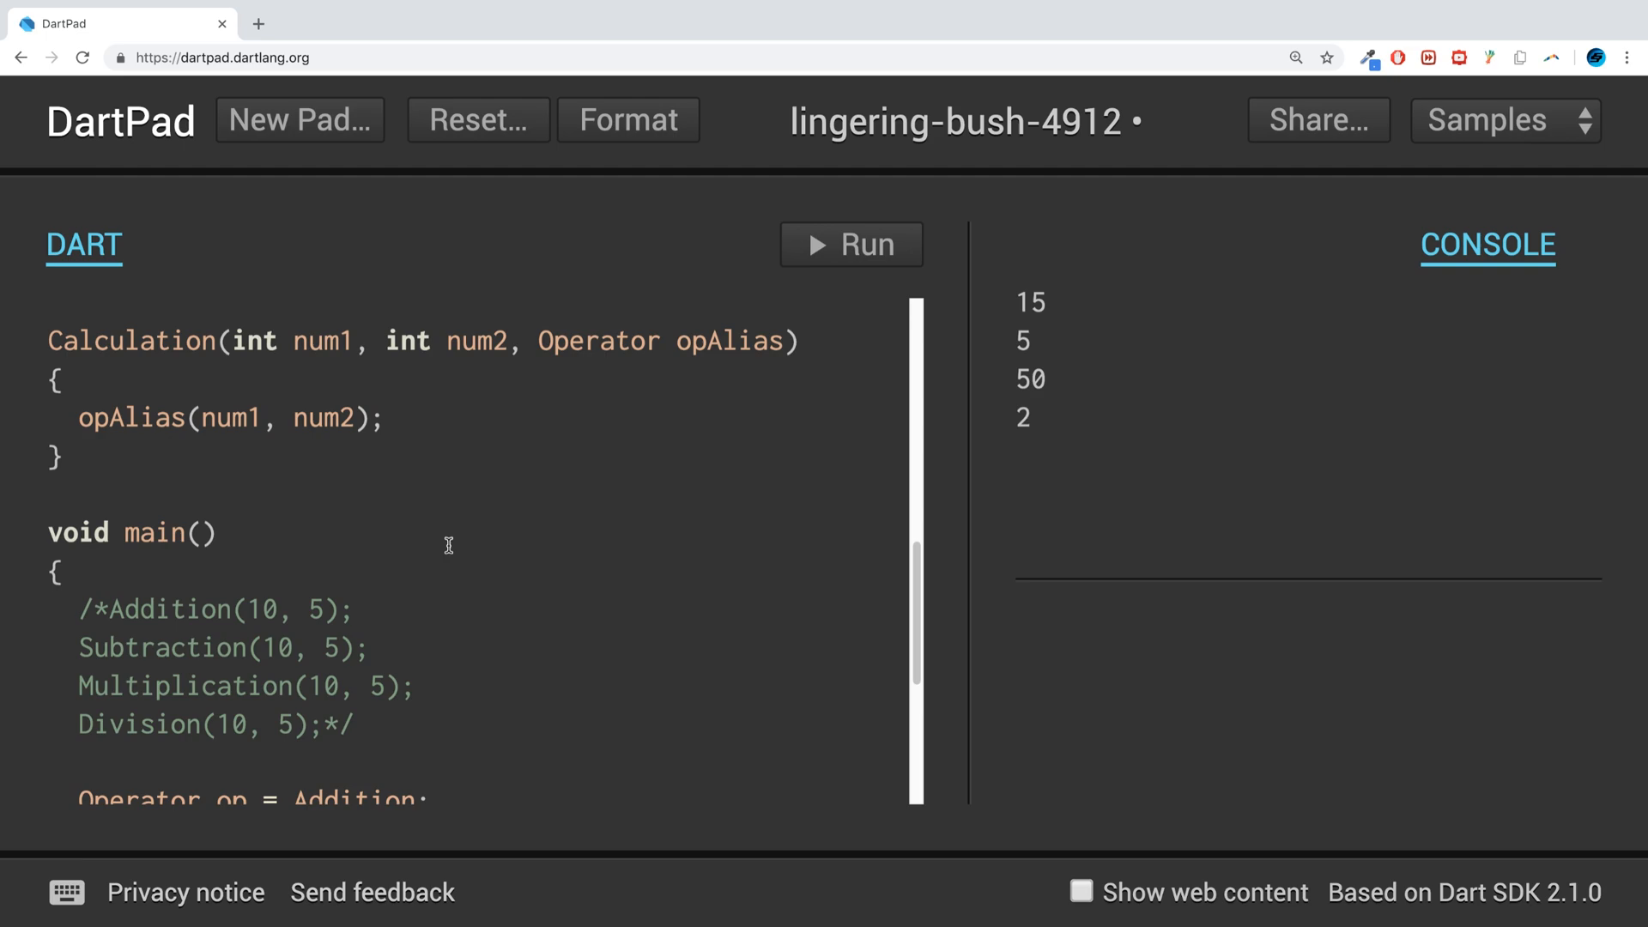
scroll("down", 3)
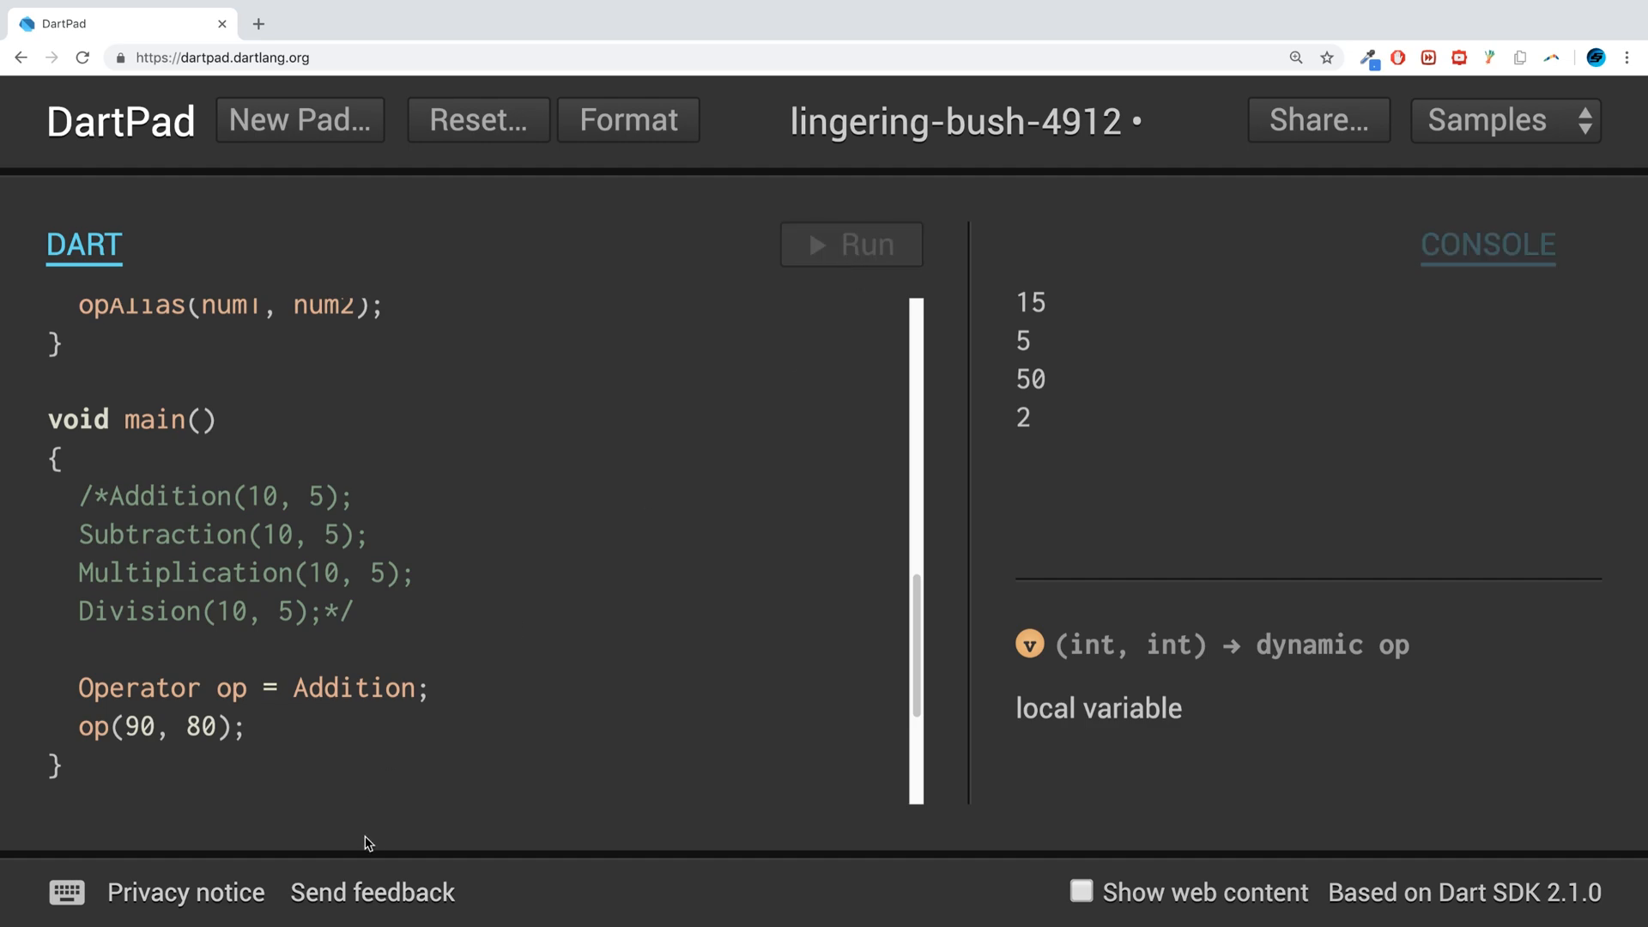
left_click(850, 244)
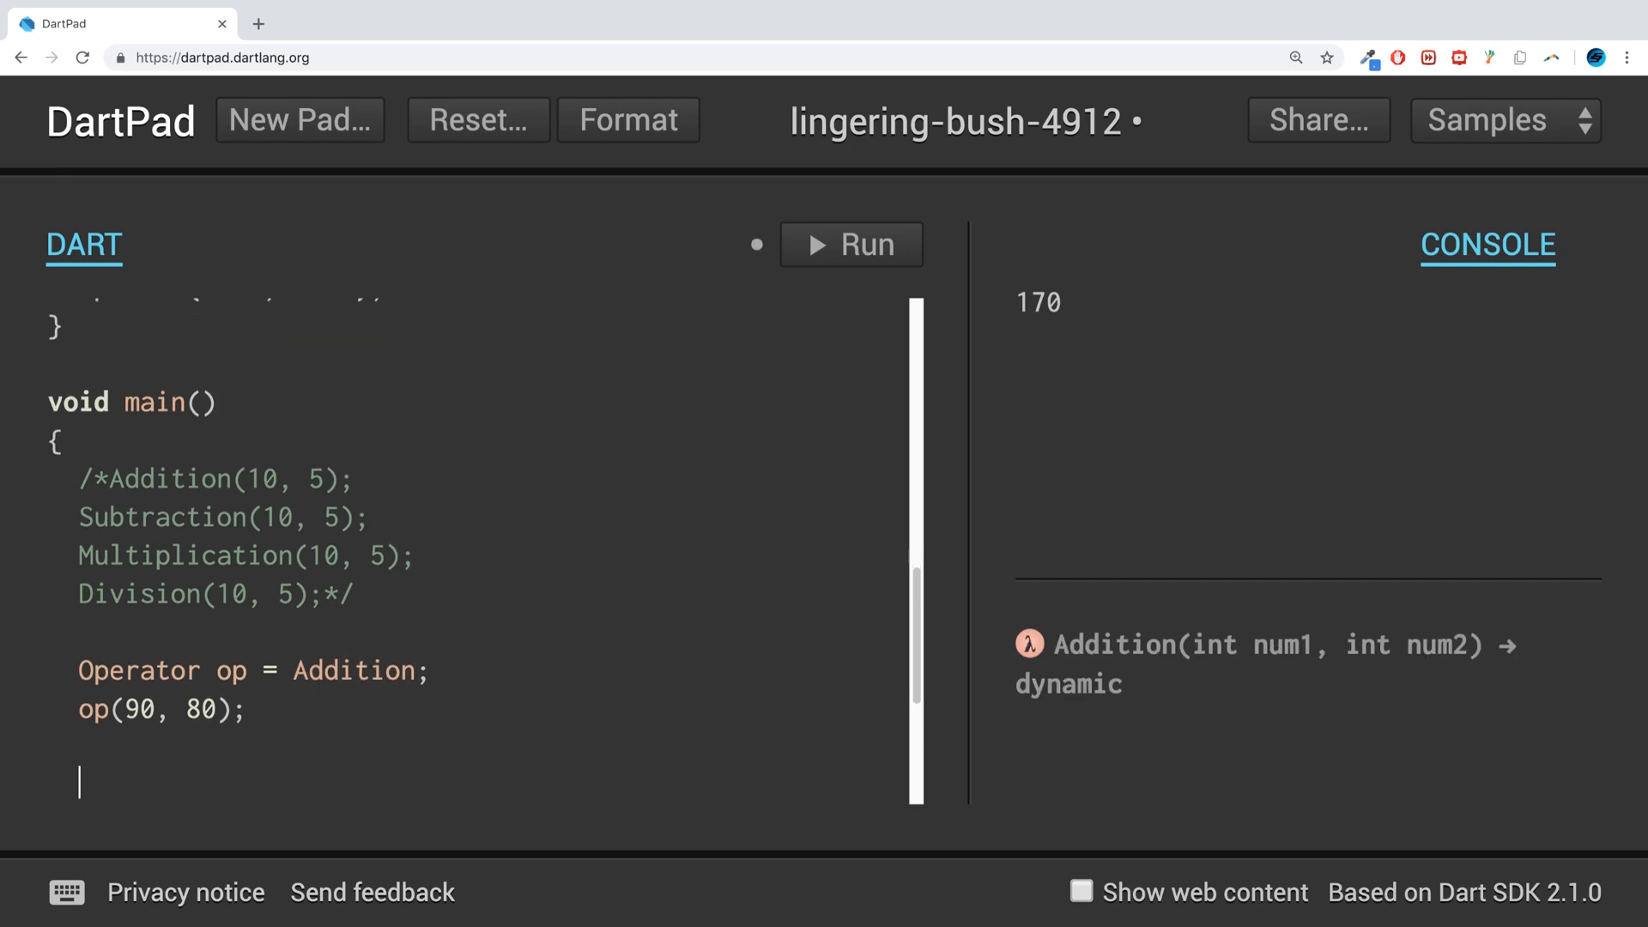
- Reassign op to Multiplication, call op(10, 8), and run to print 80
type("op =")
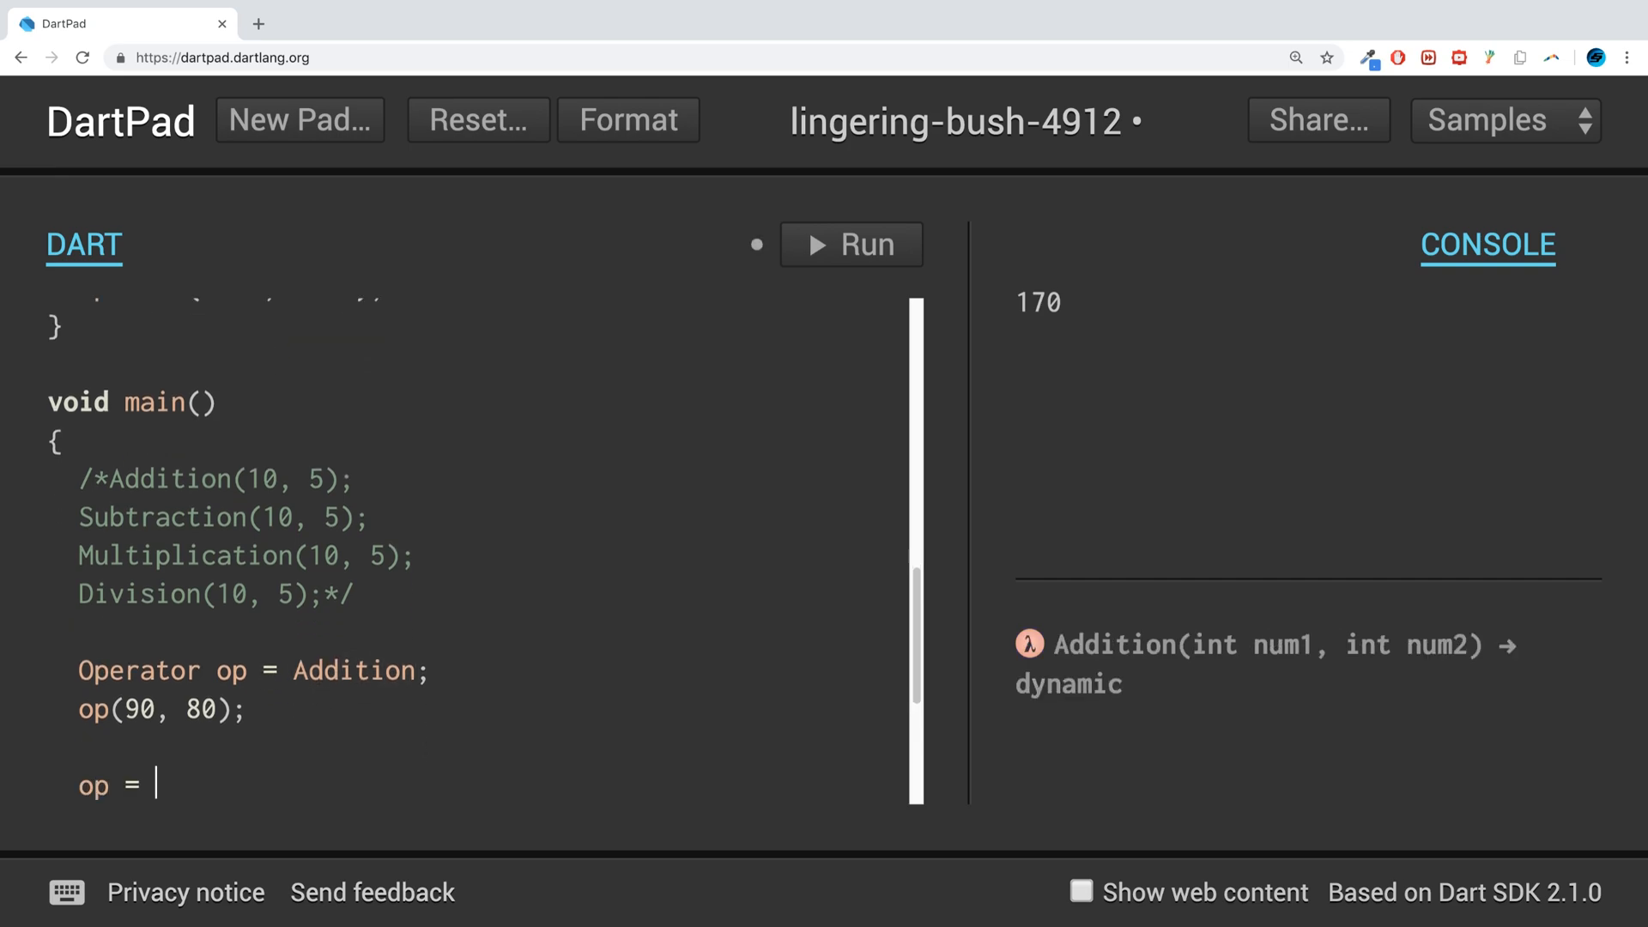
type("Mult")
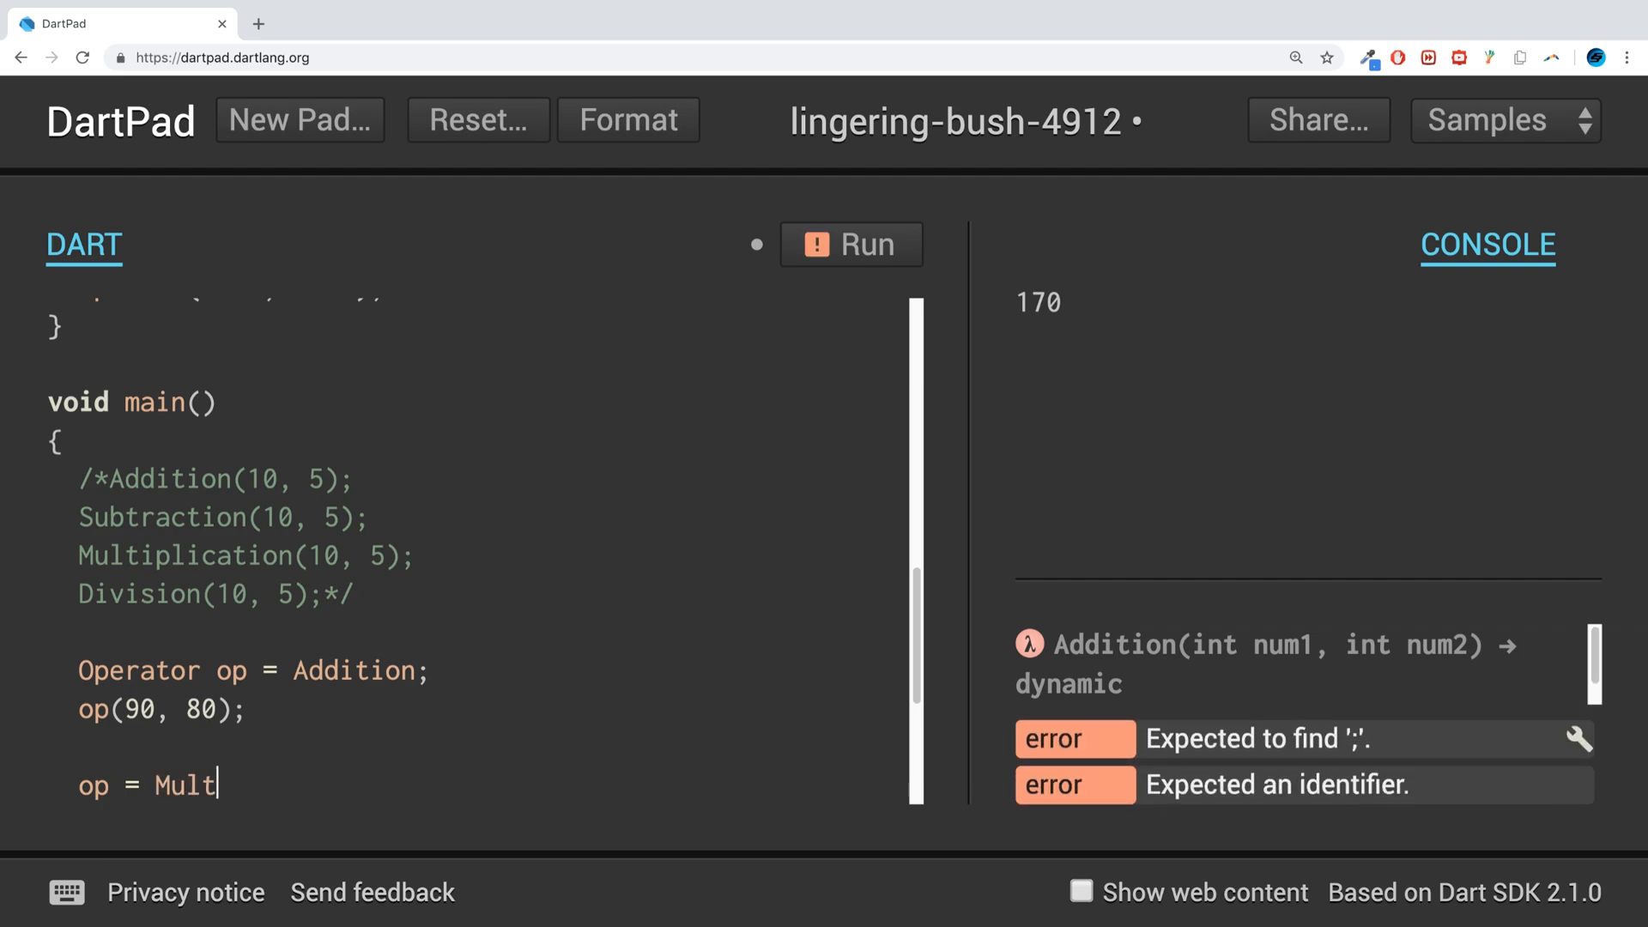
type("ip")
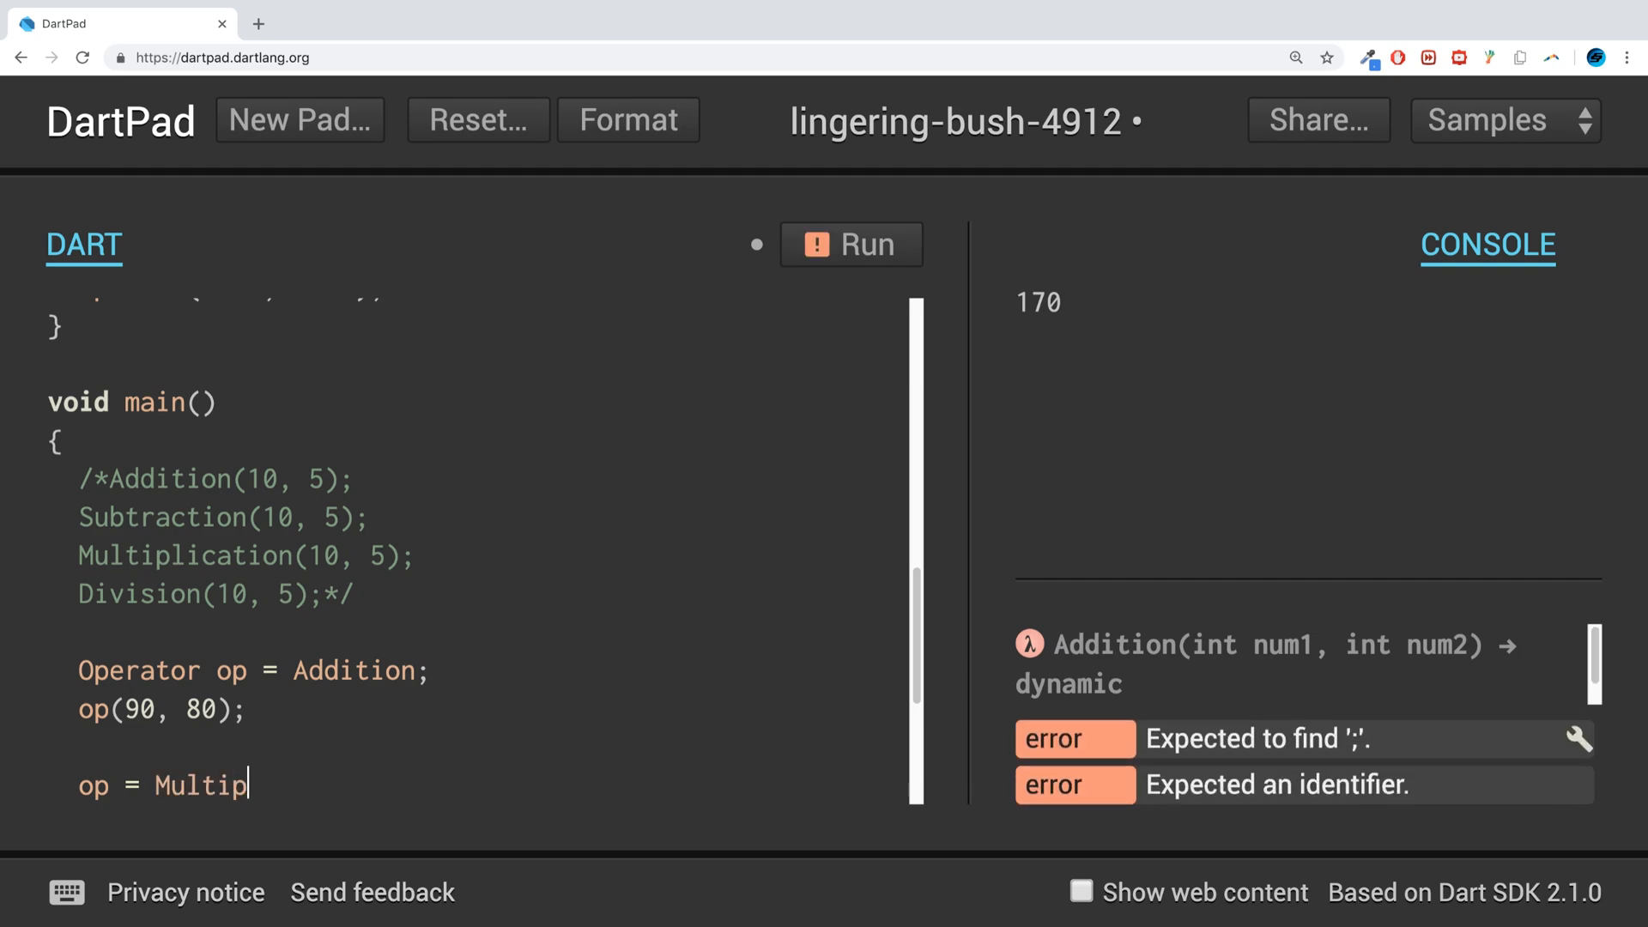
type("lication")
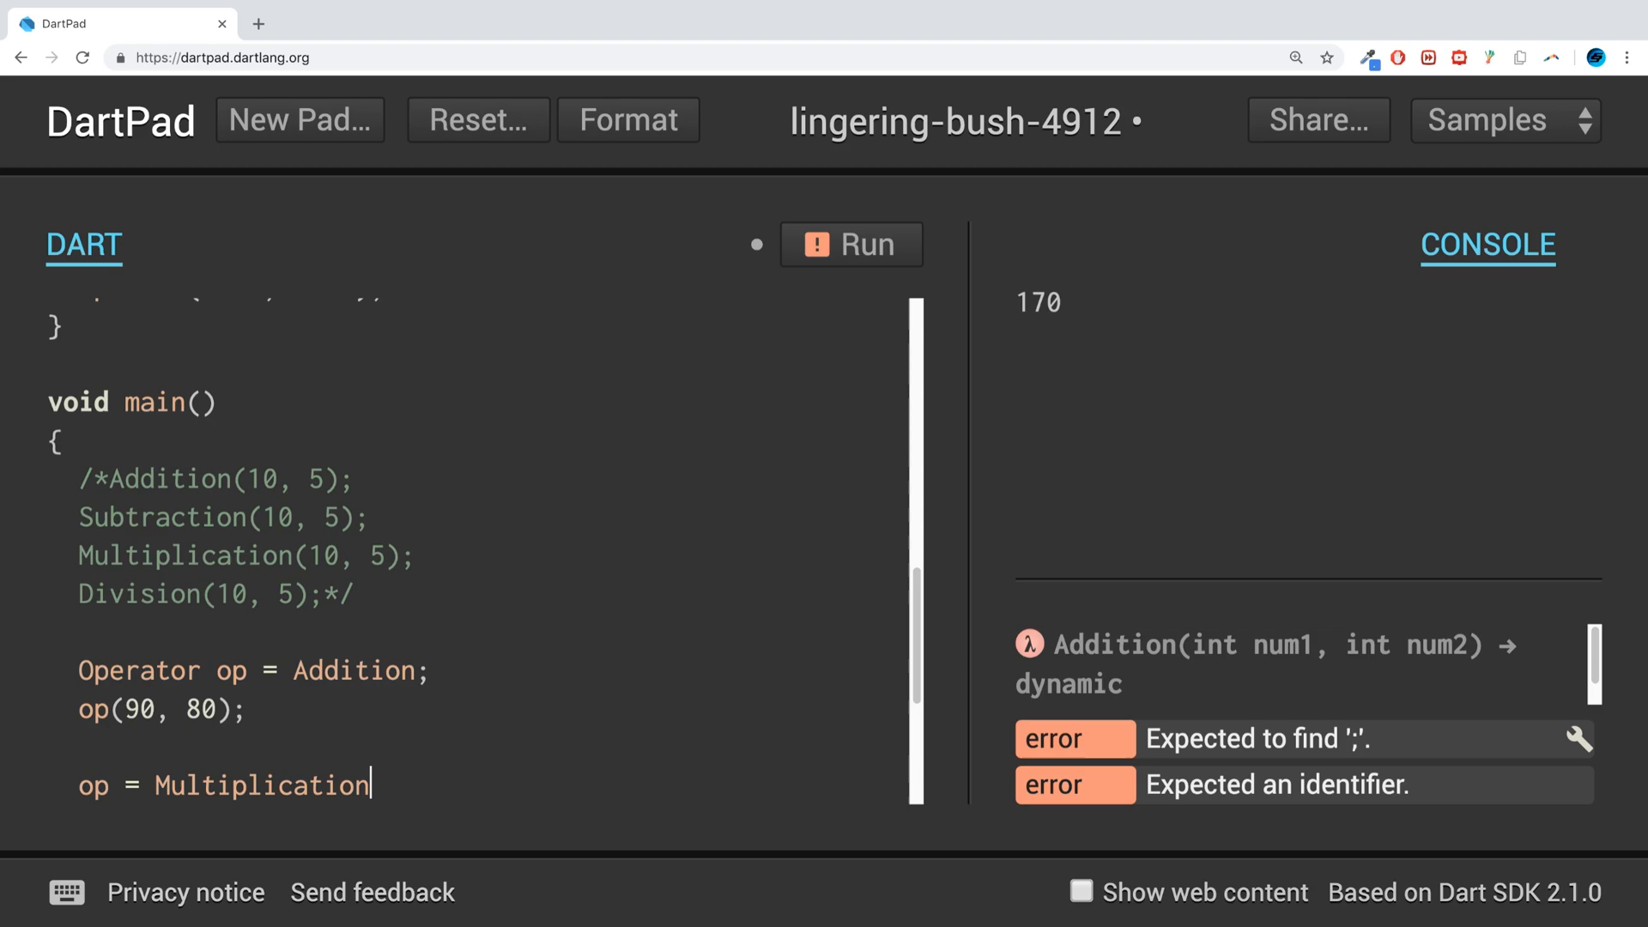
type(";")
type("op();")
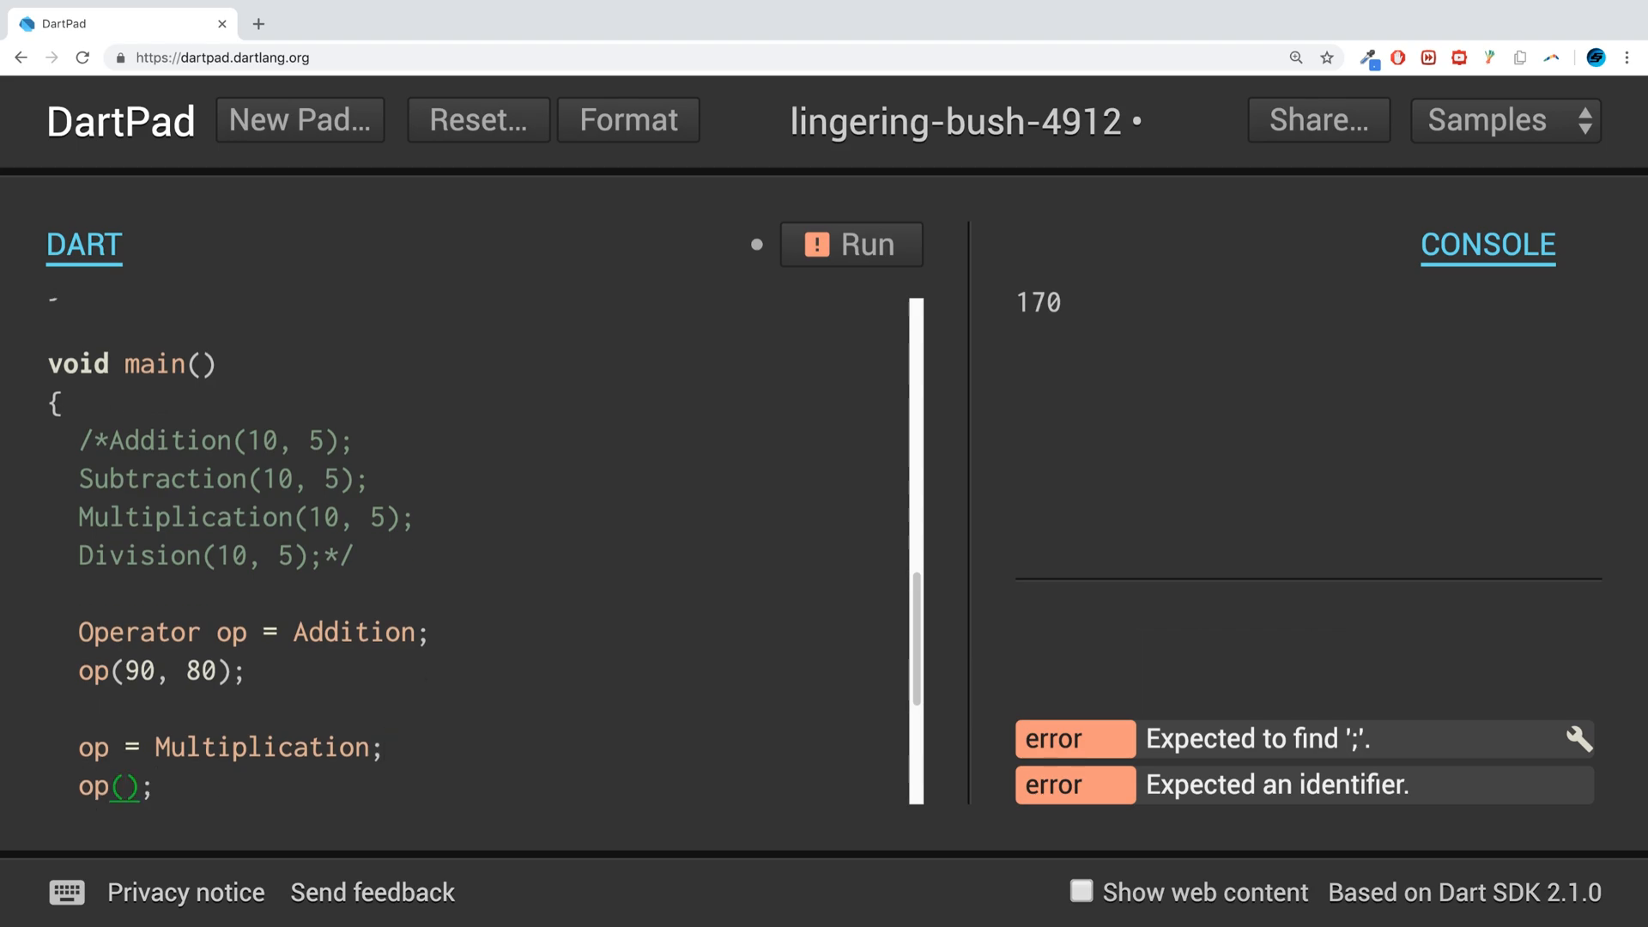
type("10, 8")
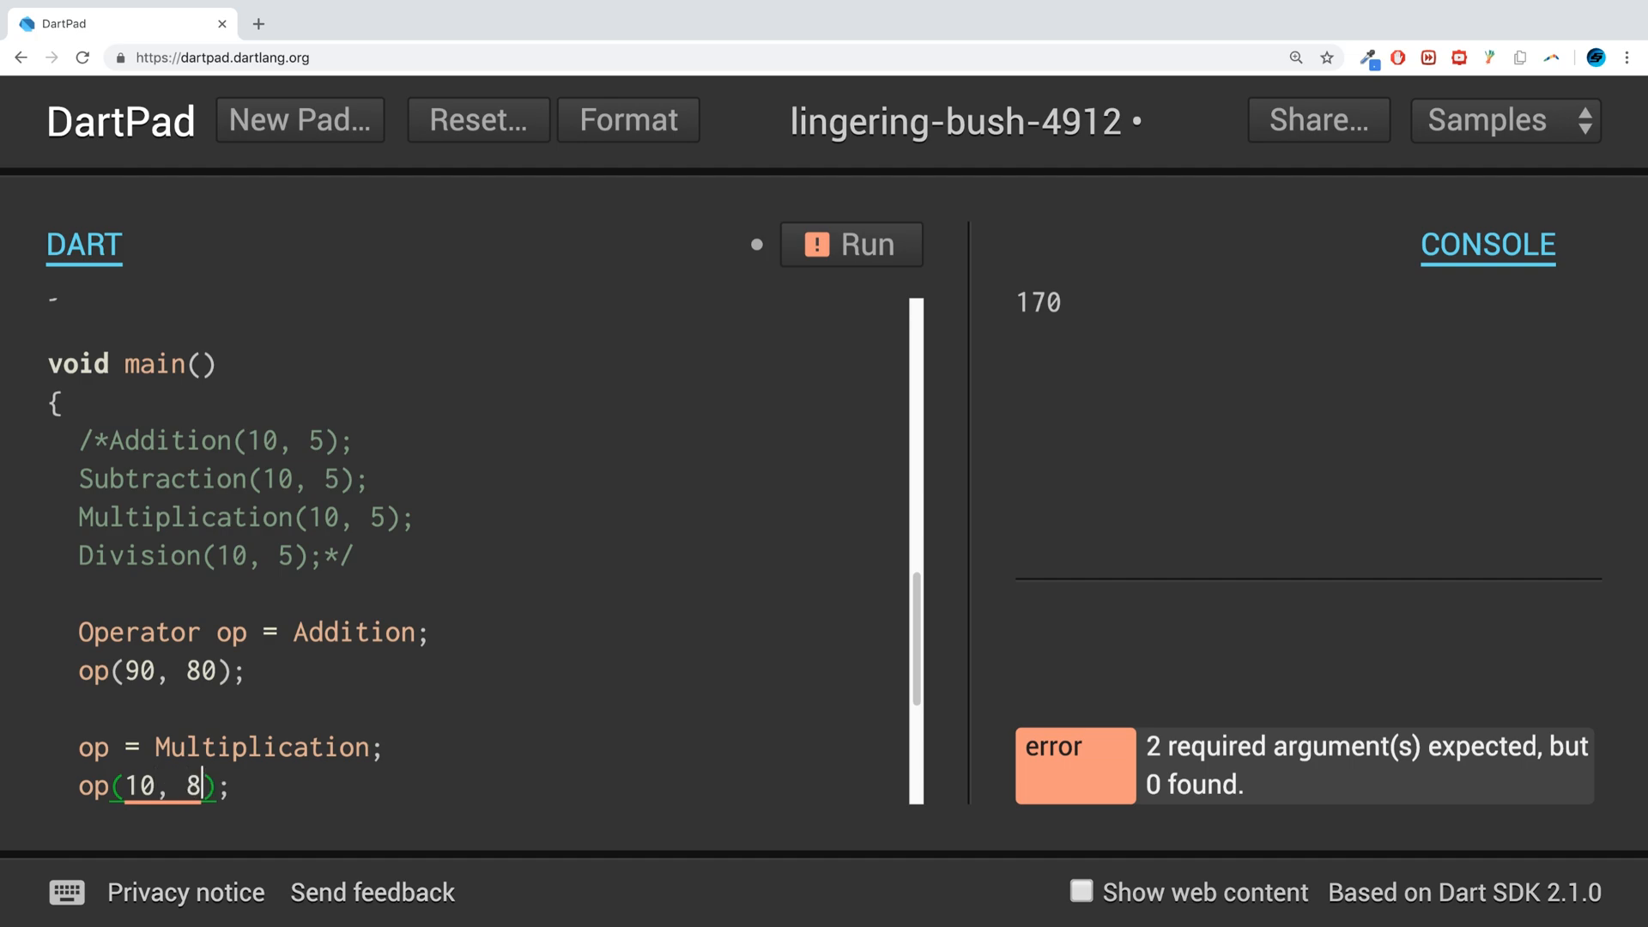
left_click(852, 244)
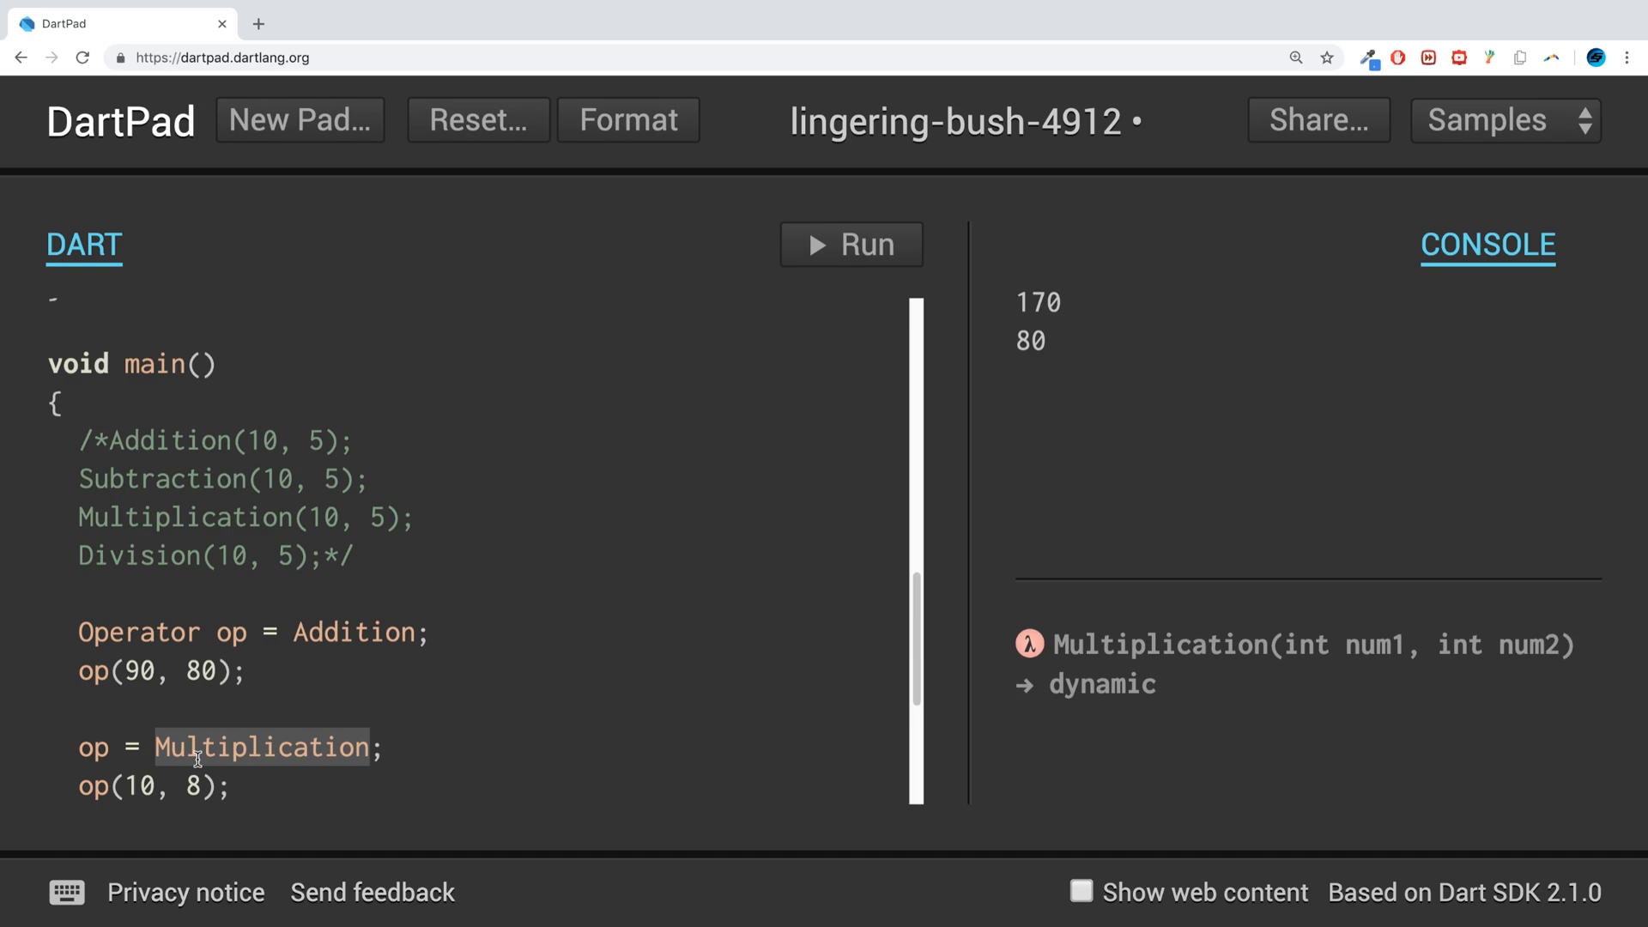
scroll("up", 3)
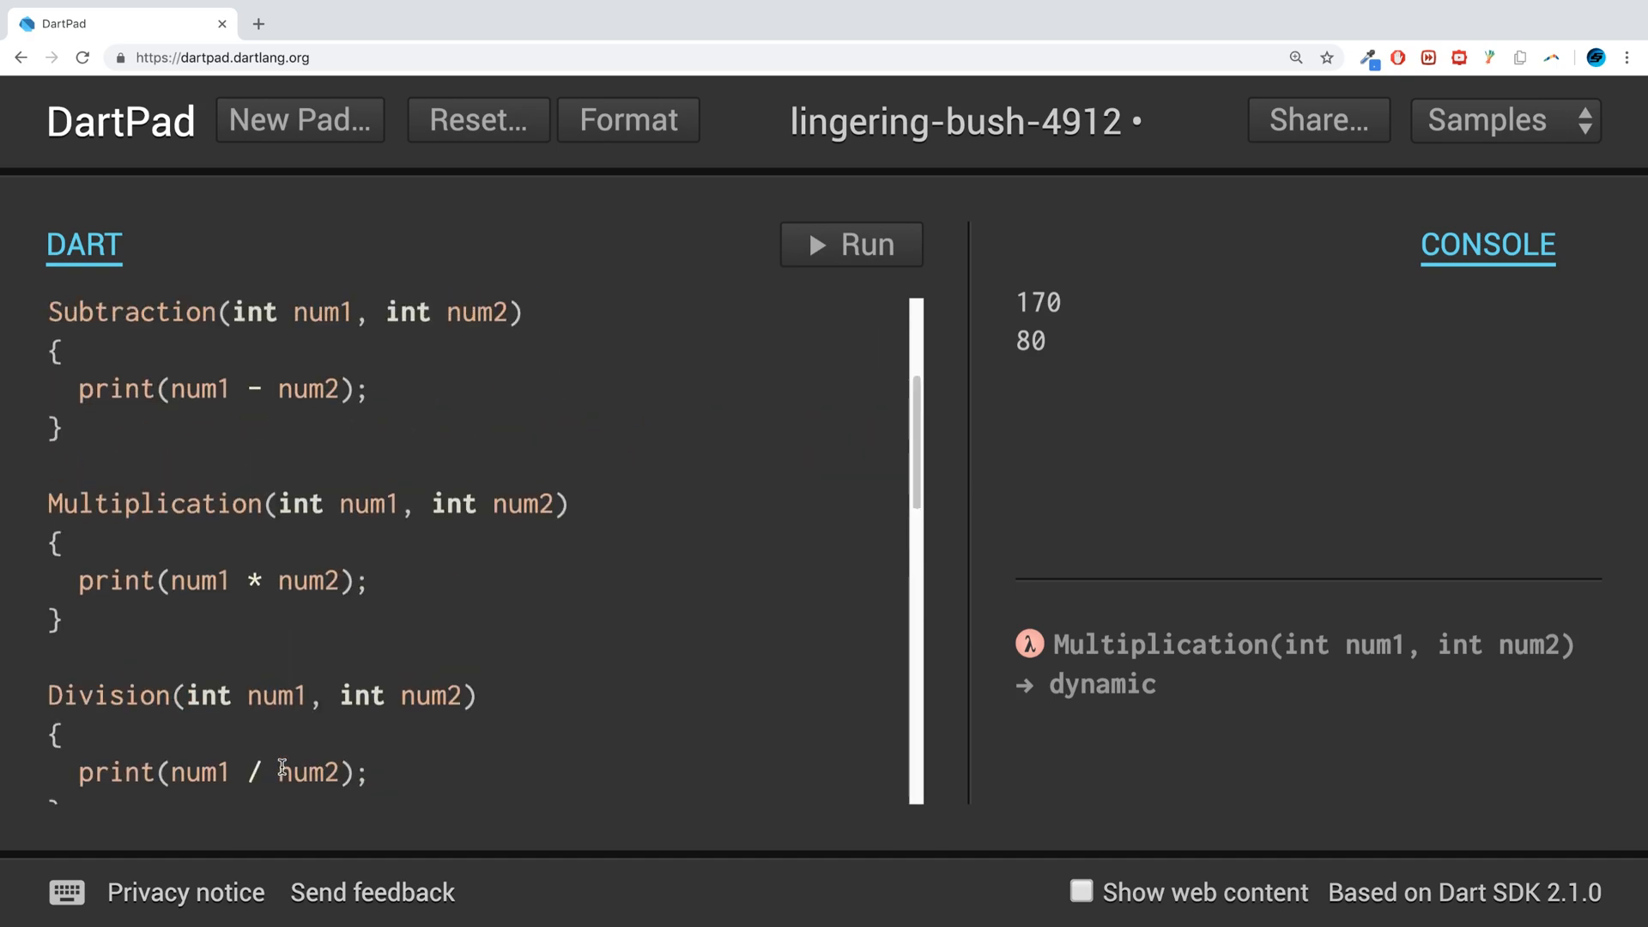
scroll("up", 3)
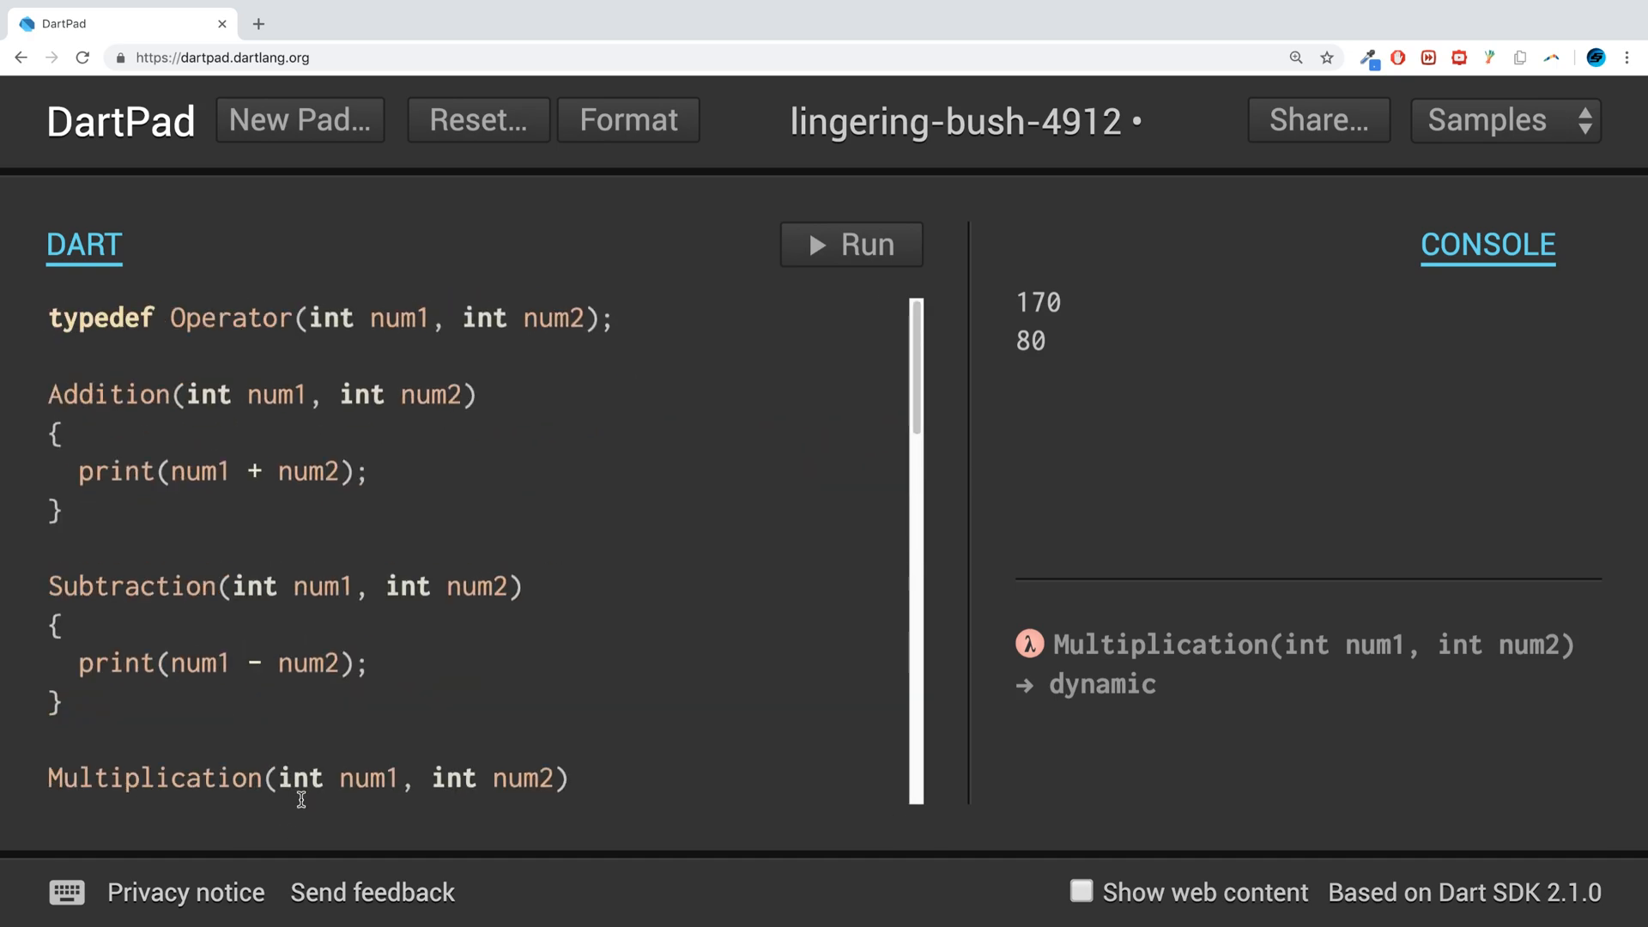